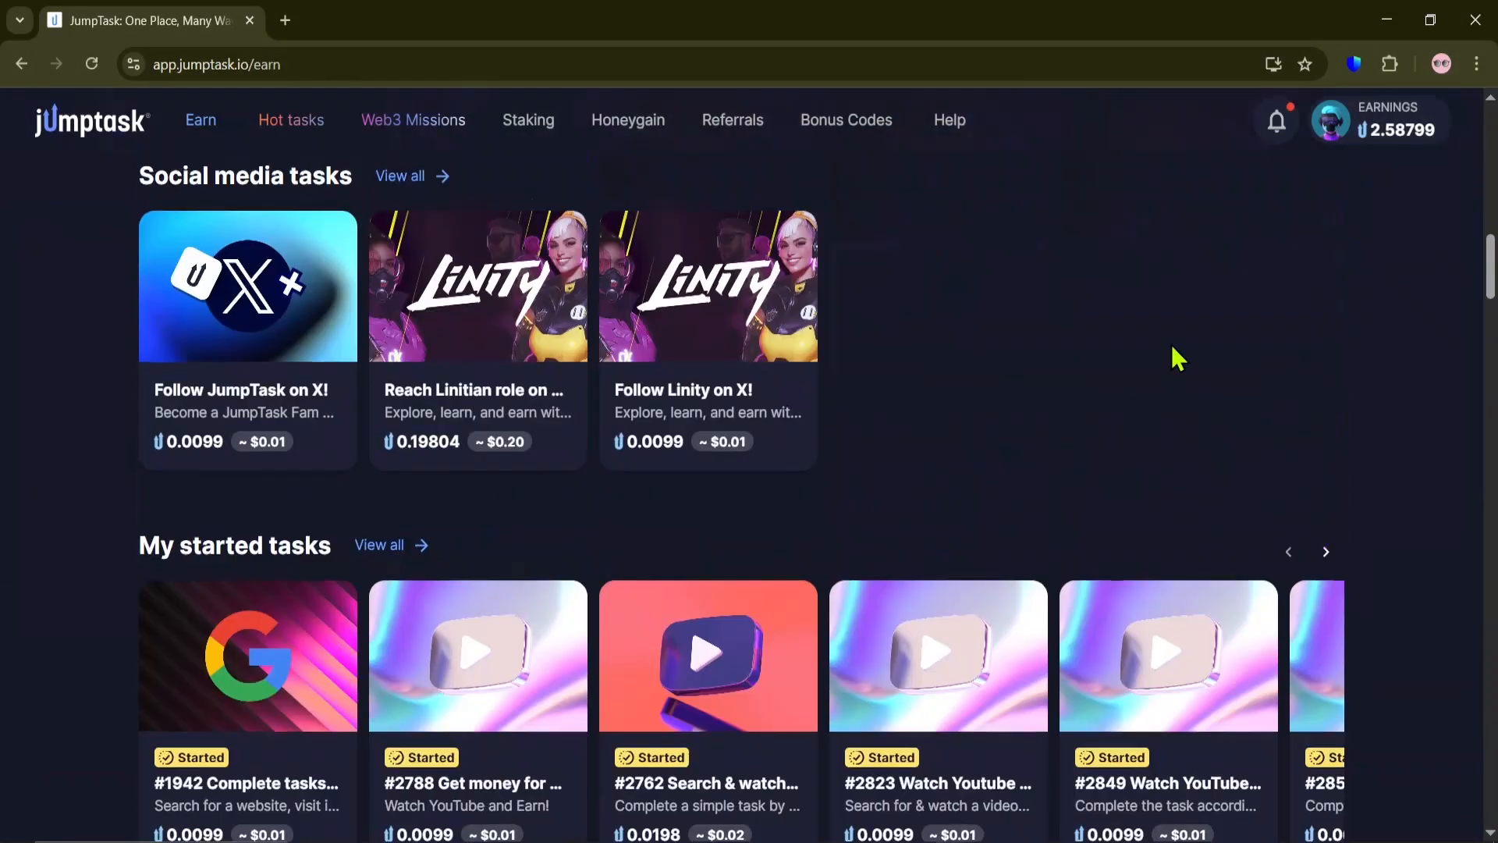
Step: Scroll the Earn page down to the Quick tasks section with task #2525
{"action": "scroll", "scroll_direction": "down", "scroll_amount": 3}
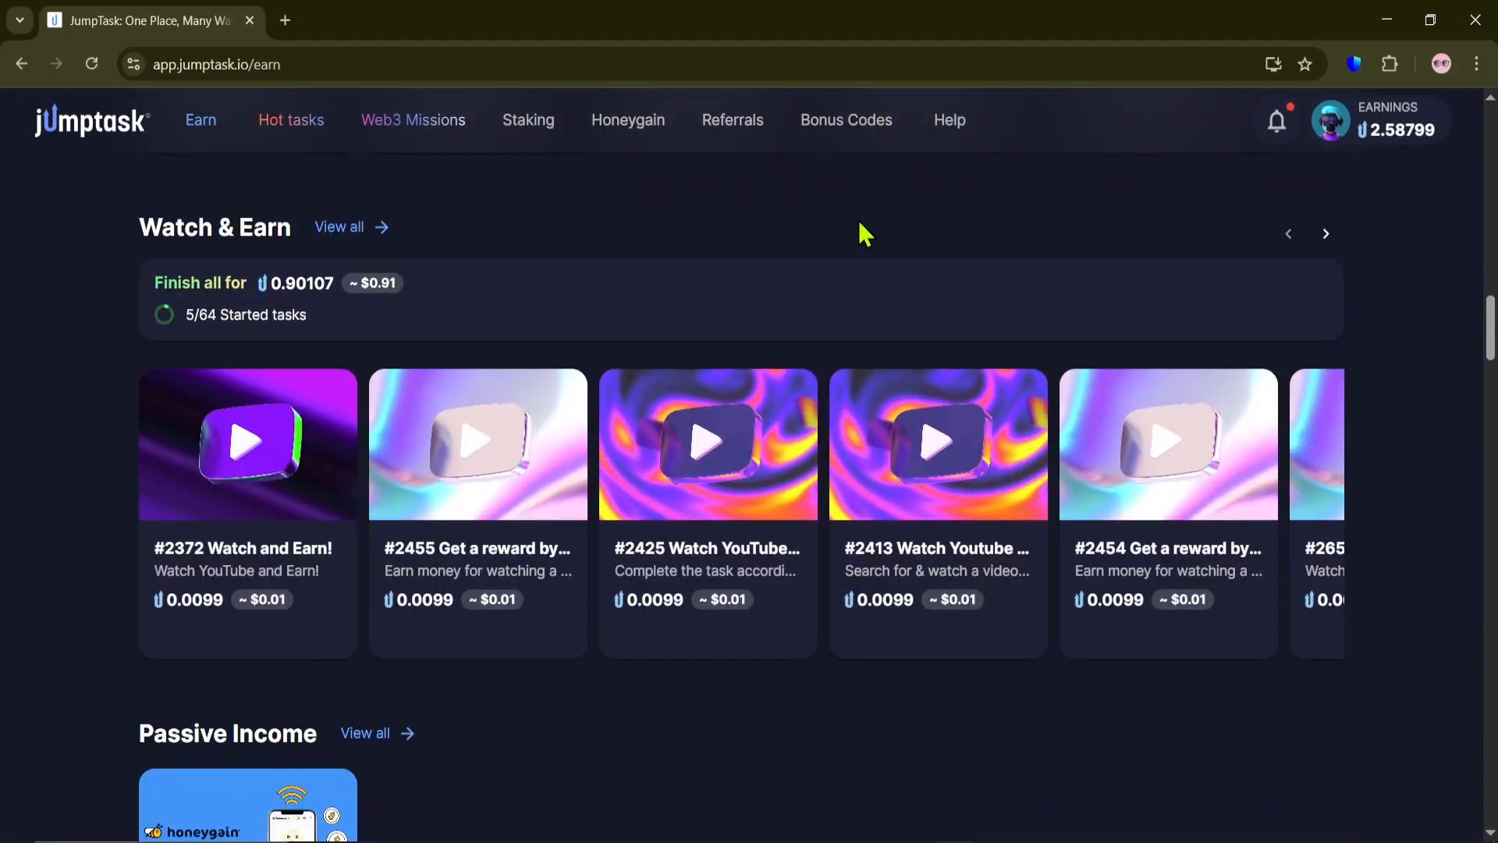
{"action": "scroll", "scroll_direction": "down", "scroll_amount": 3}
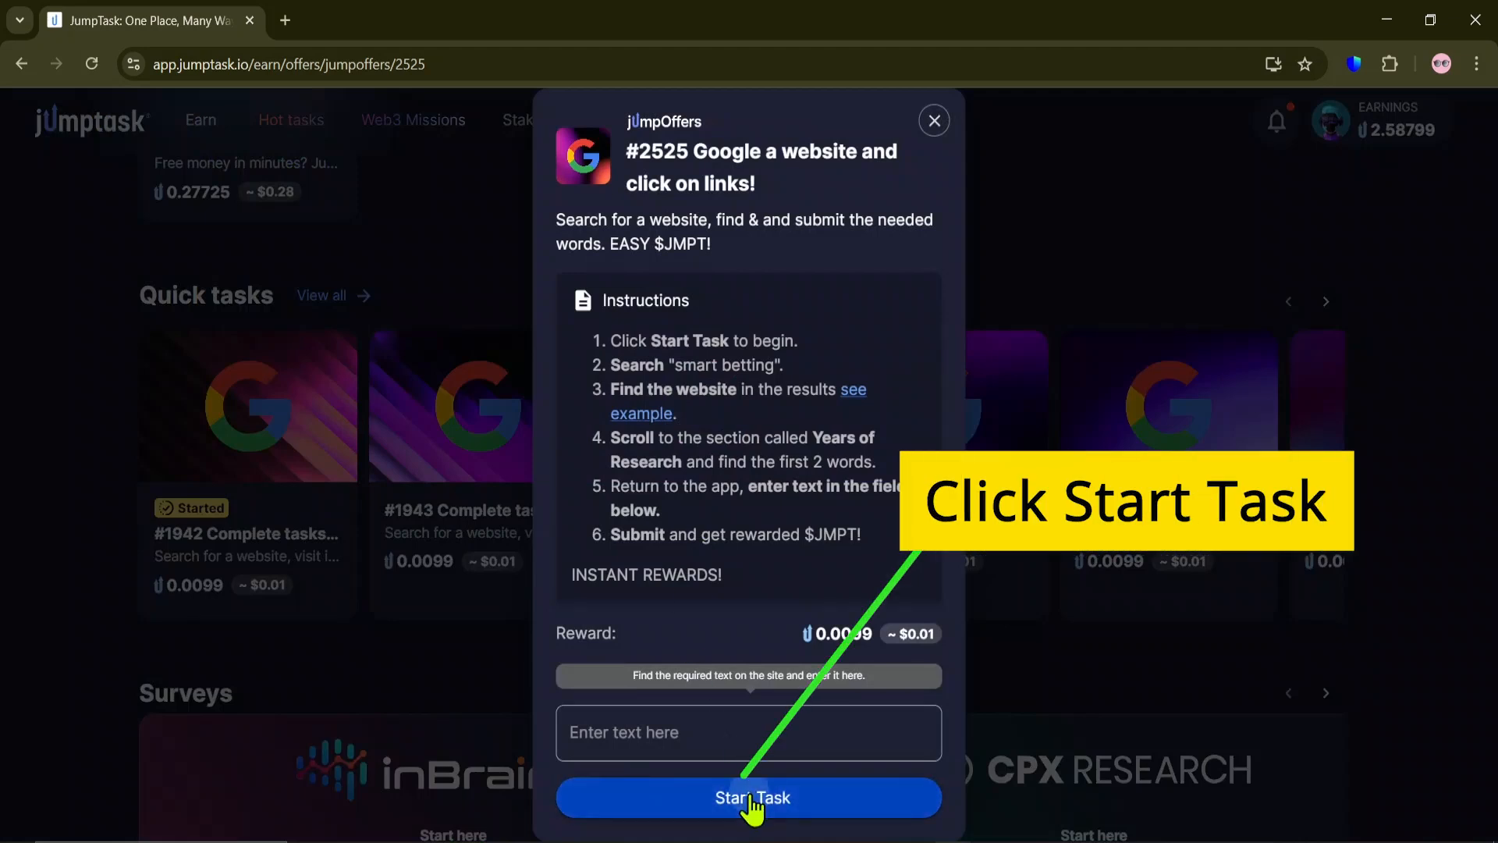
Step: Start task #2525, return to its instructions and select the 'smart betting' search phrase
{"action": "left_click", "coordinate": [749, 797]}
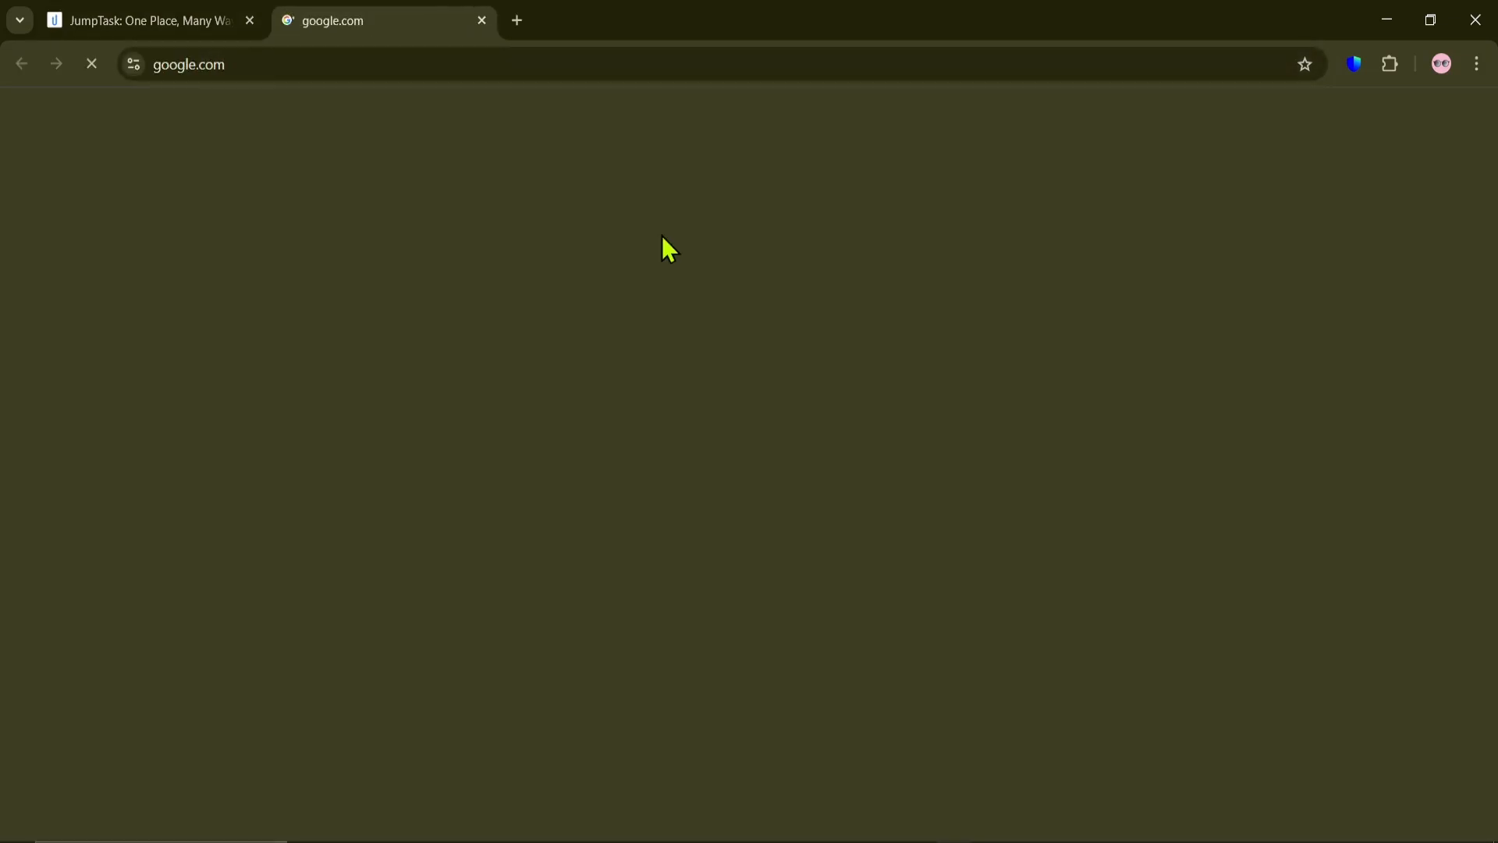
{"action": "mouse_move", "coordinate": [387, 129]}
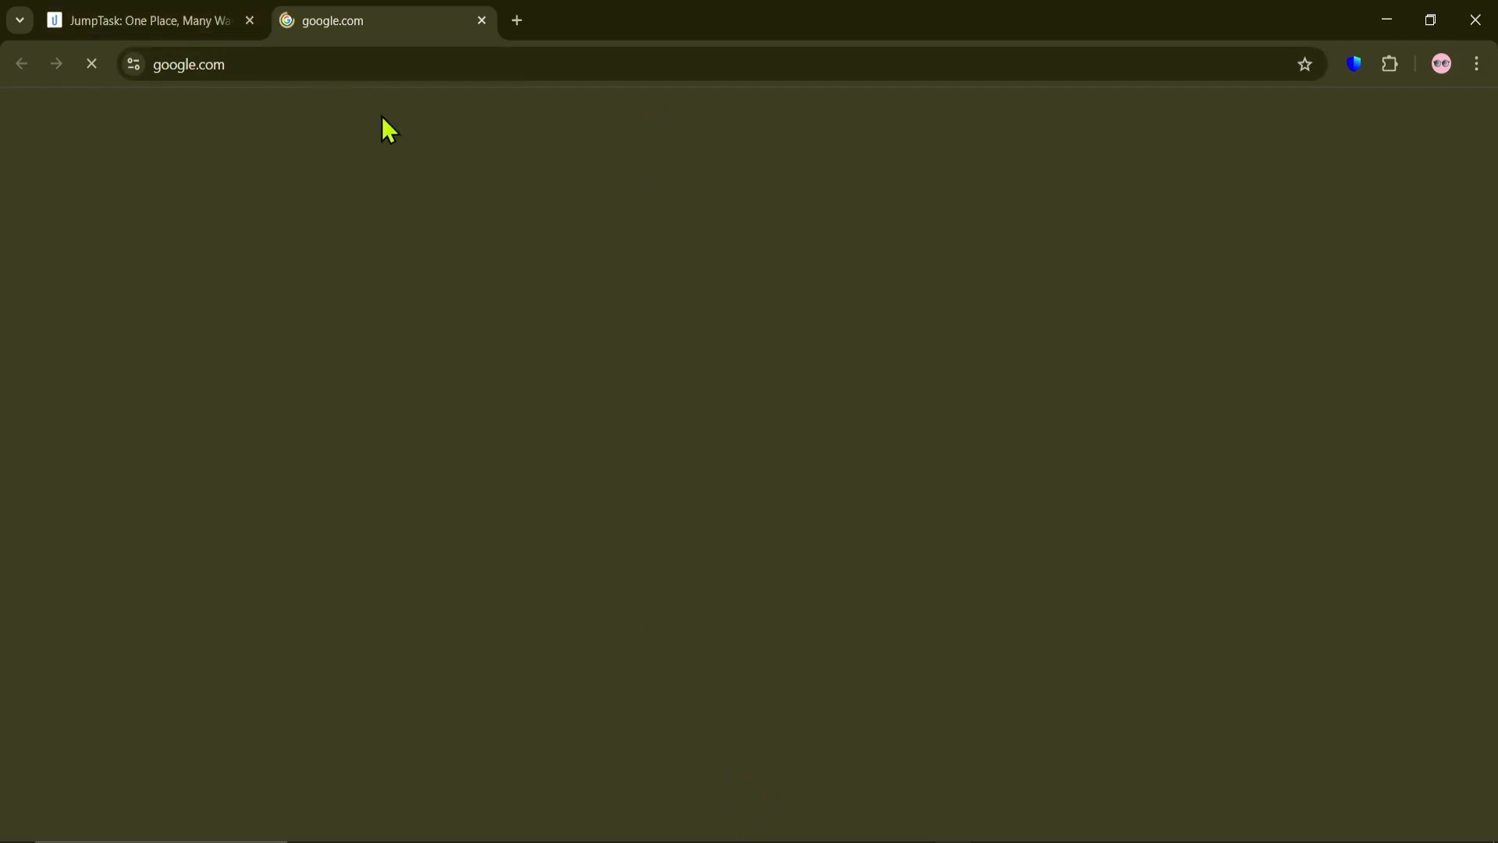
{"action": "left_click", "coordinate": [143, 20]}
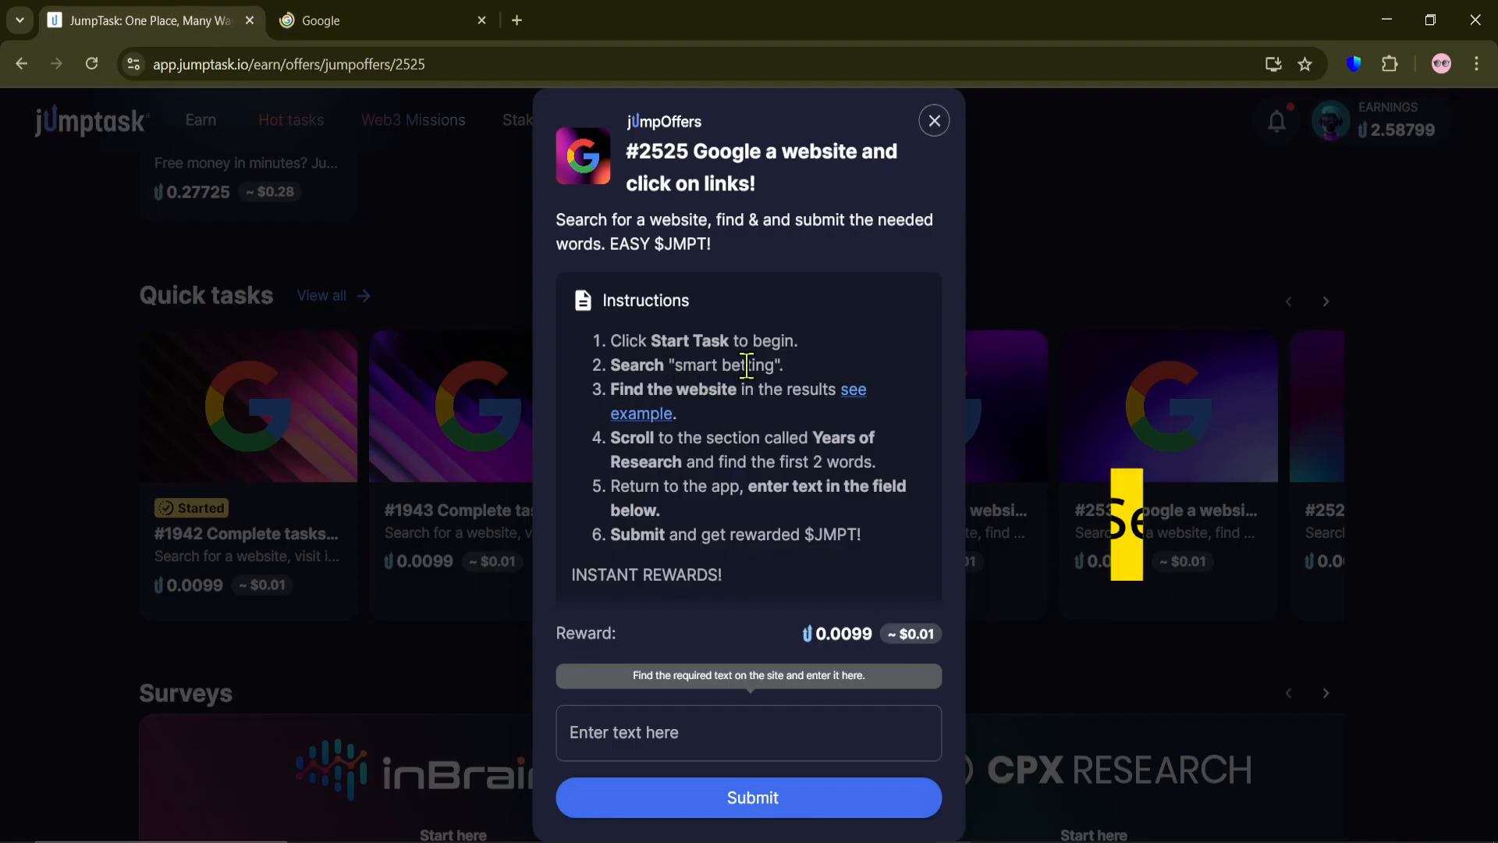
{"action": "double_click", "coordinate": [726, 365]}
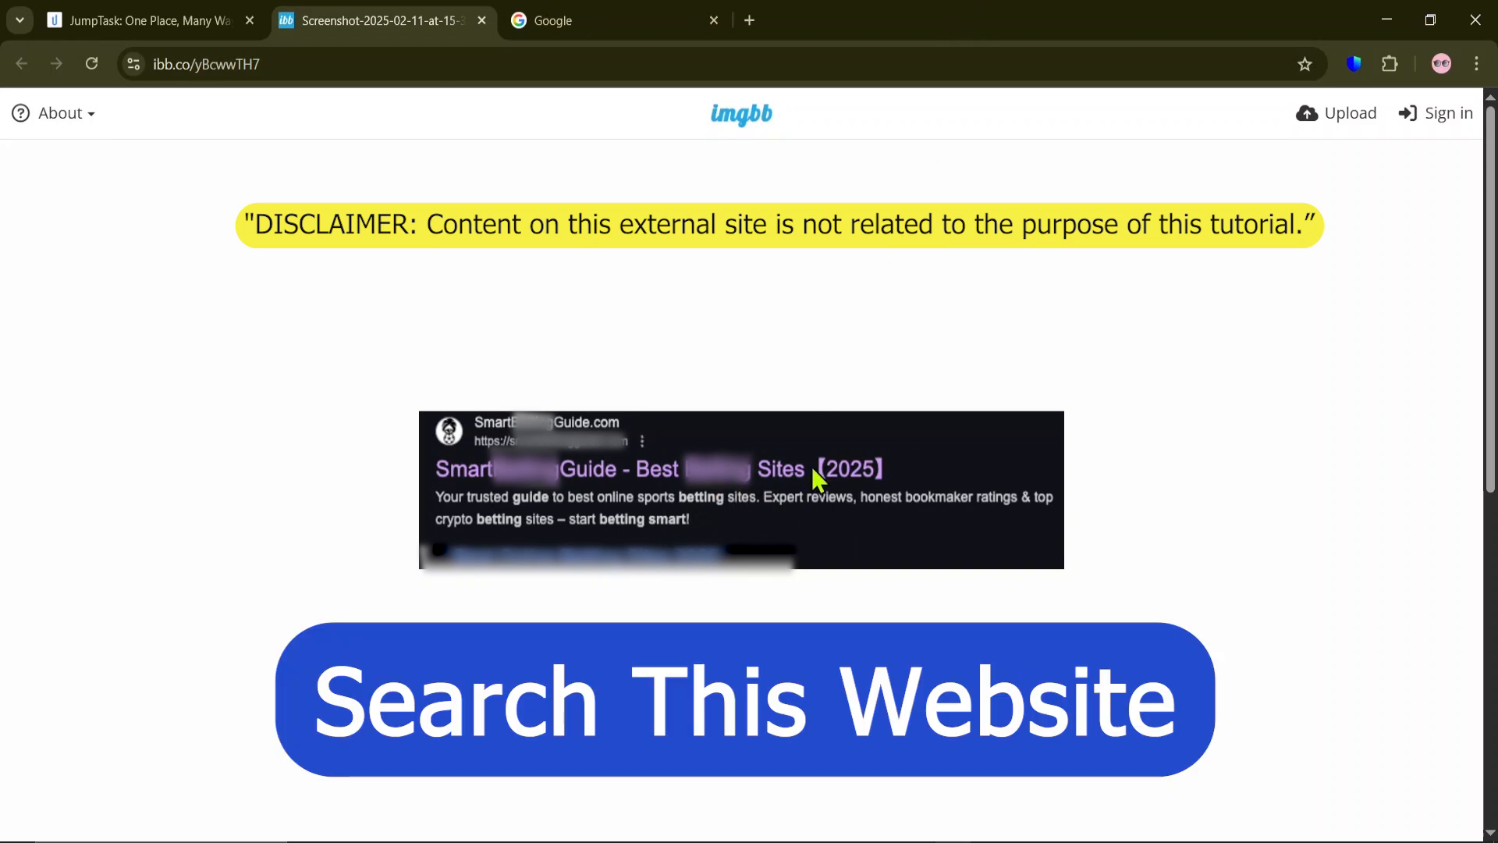
{"action": "mouse_move", "coordinate": [616, 21]}
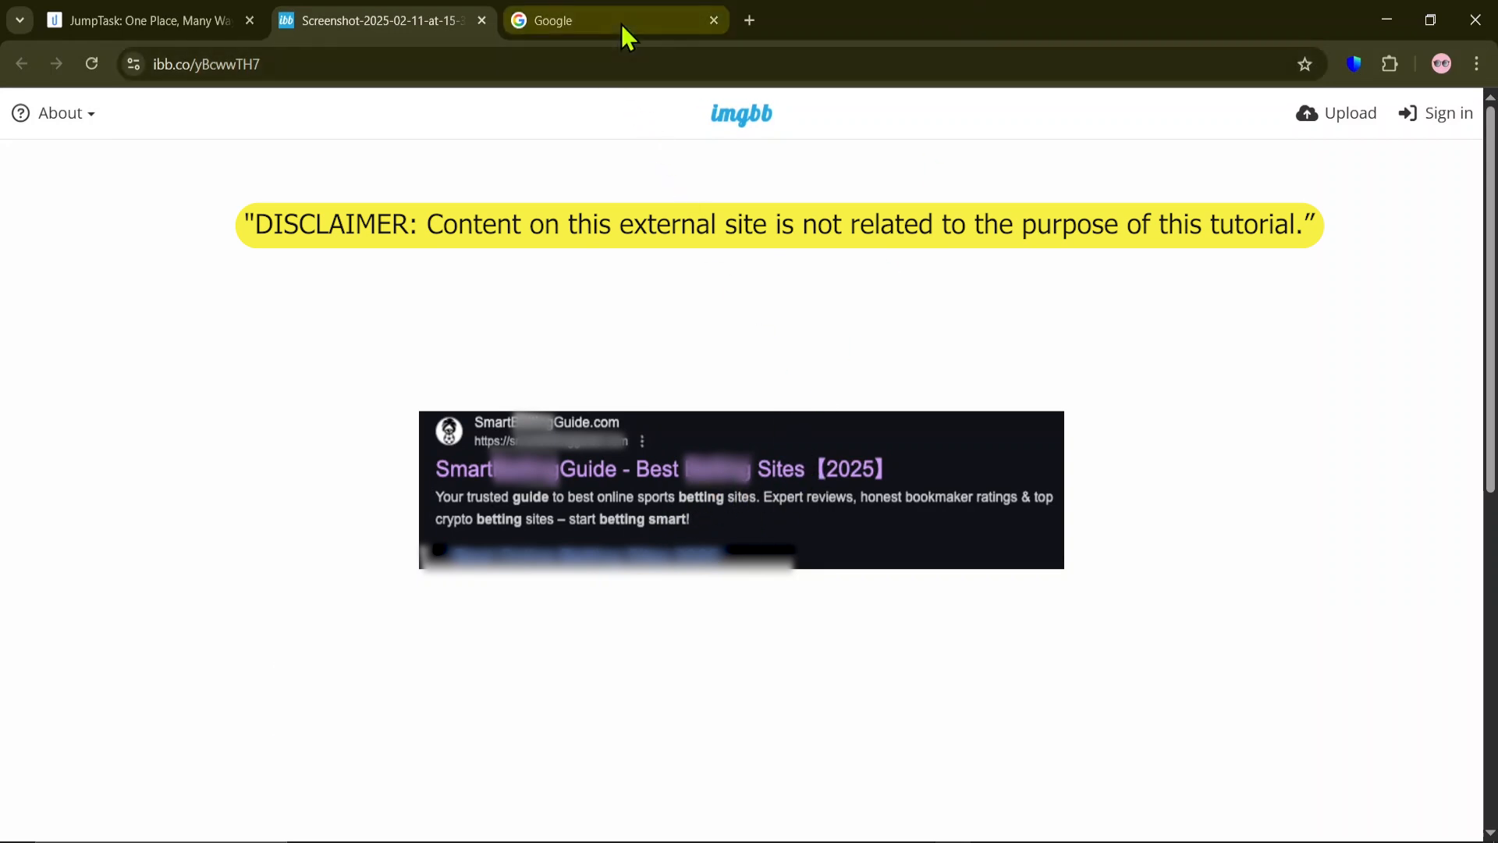
Step: Search Google for 'smart betting', open the SmartBettingGuide result, and recheck the task instructions
{"action": "left_click", "coordinate": [616, 20]}
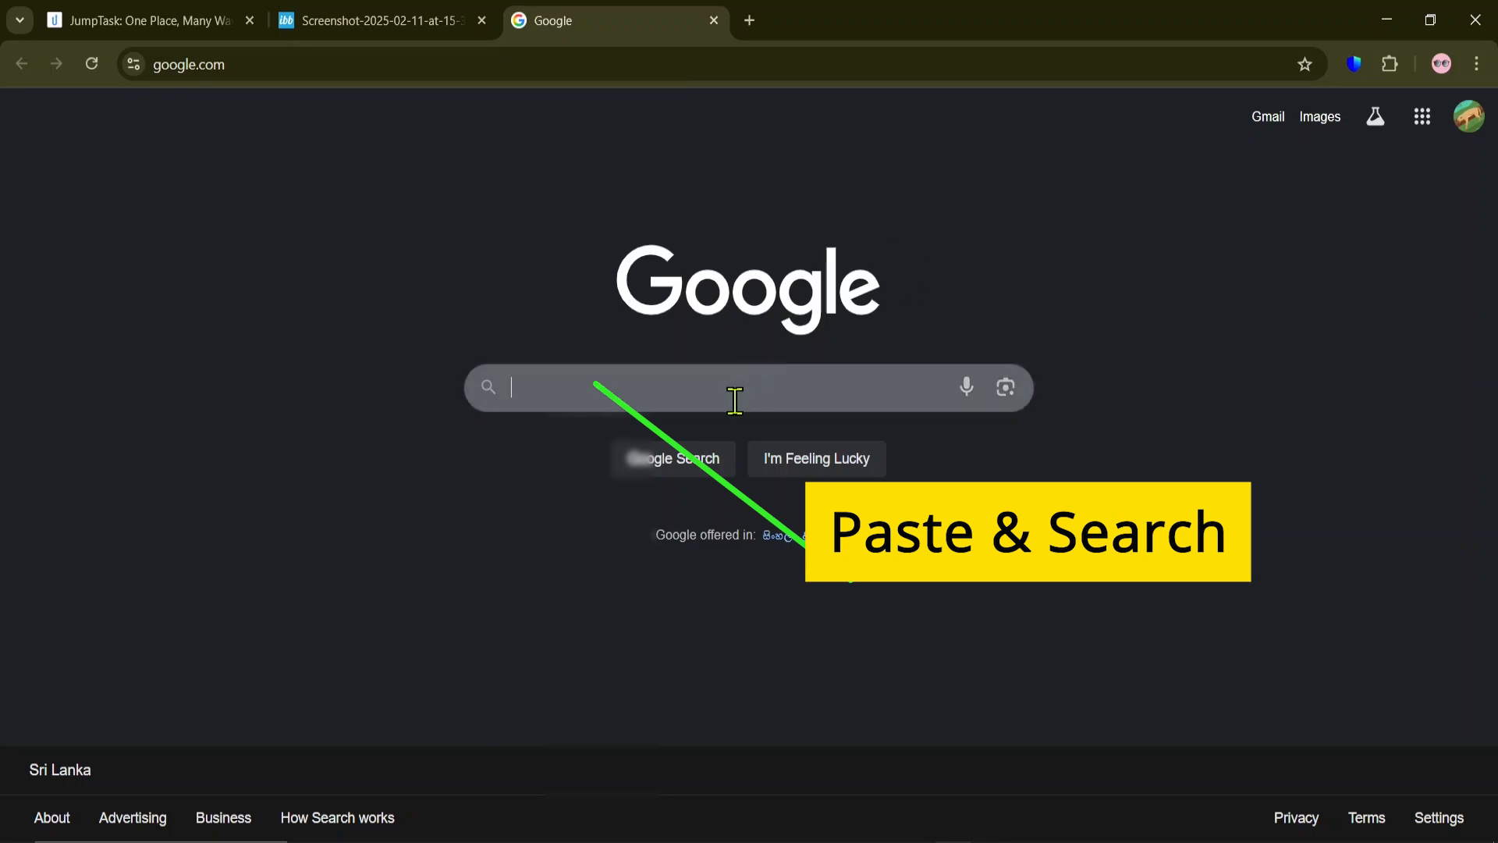
{"action": "type", "text": "smart betting"}
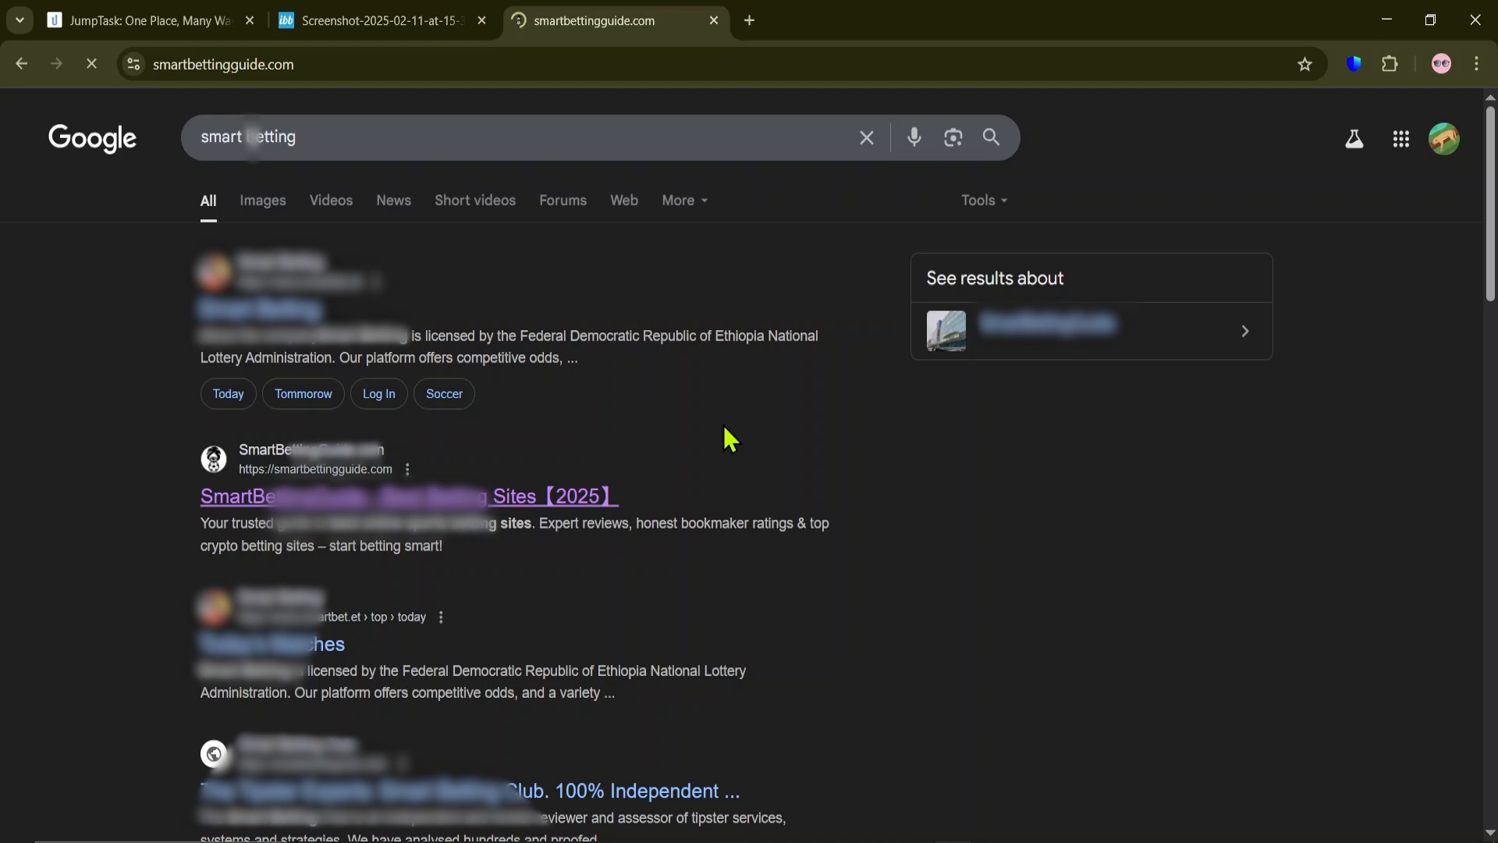
{"action": "left_click", "coordinate": [408, 496]}
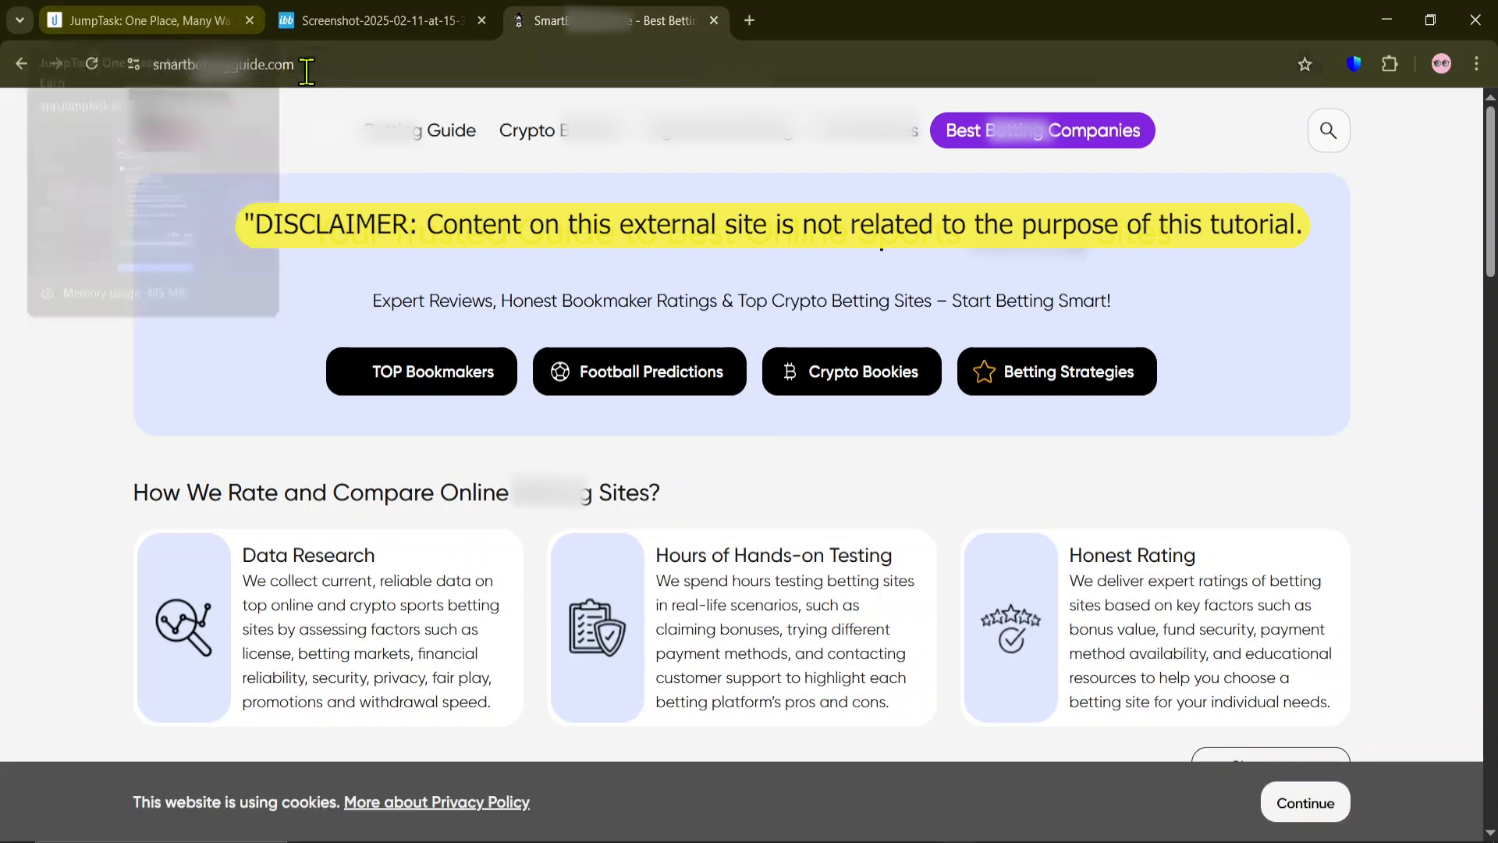
{"action": "left_click", "coordinate": [148, 20]}
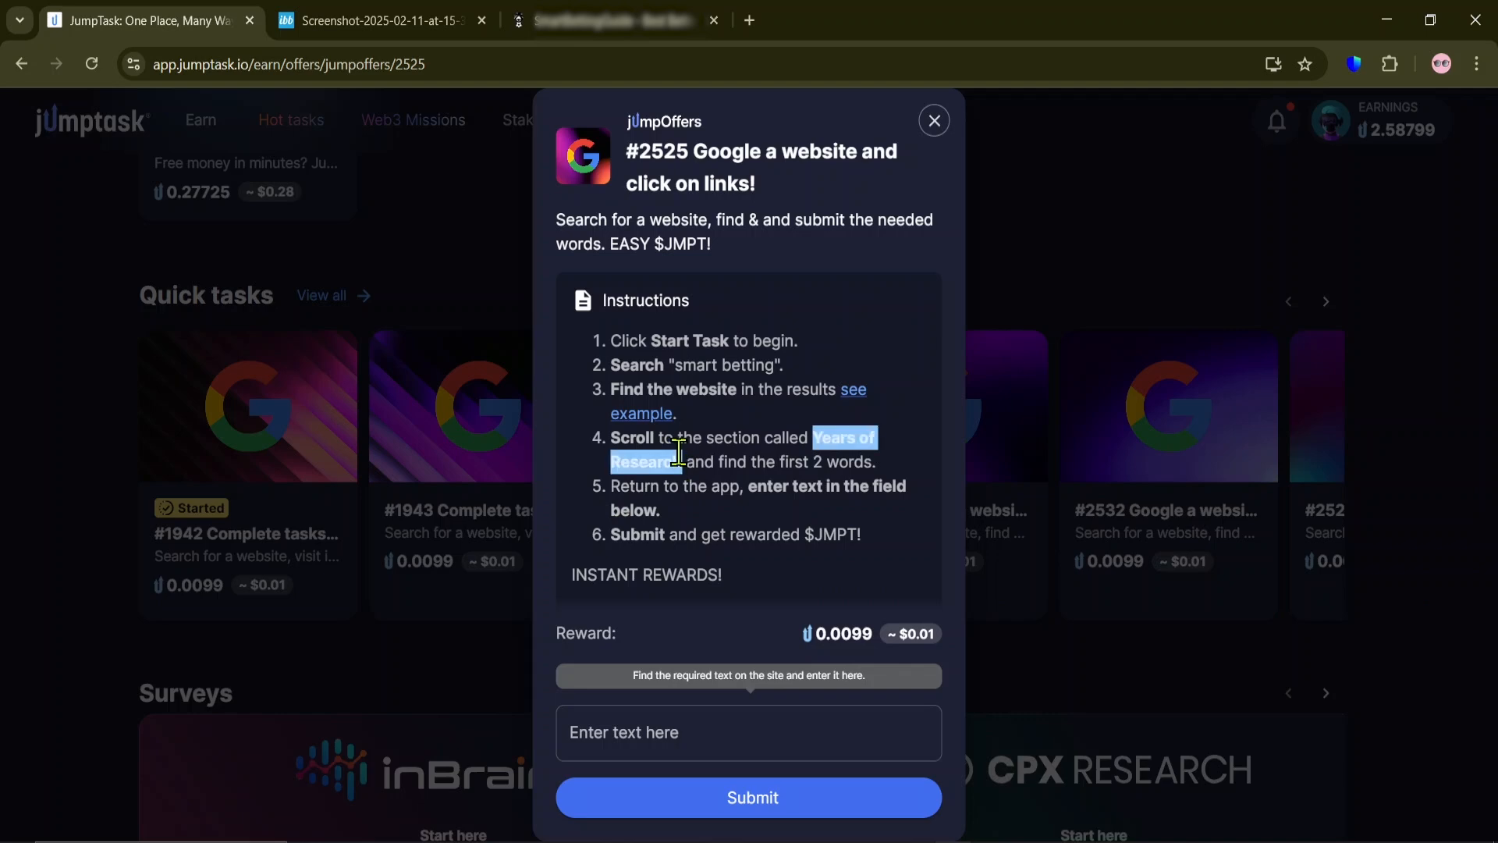
{"action": "mouse_move", "coordinate": [892, 519]}
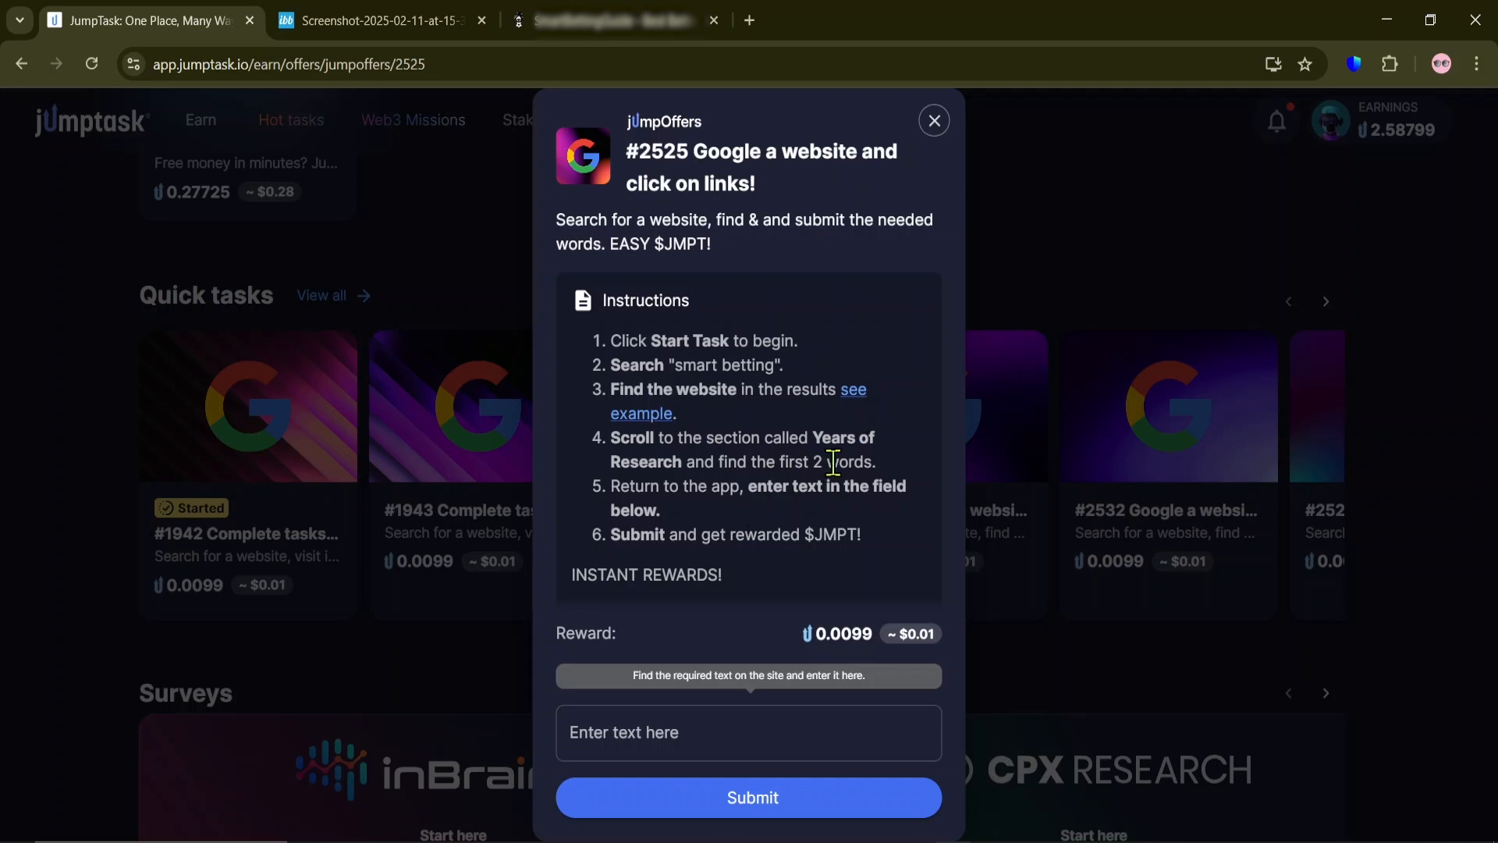
{"action": "left_click", "coordinate": [612, 20]}
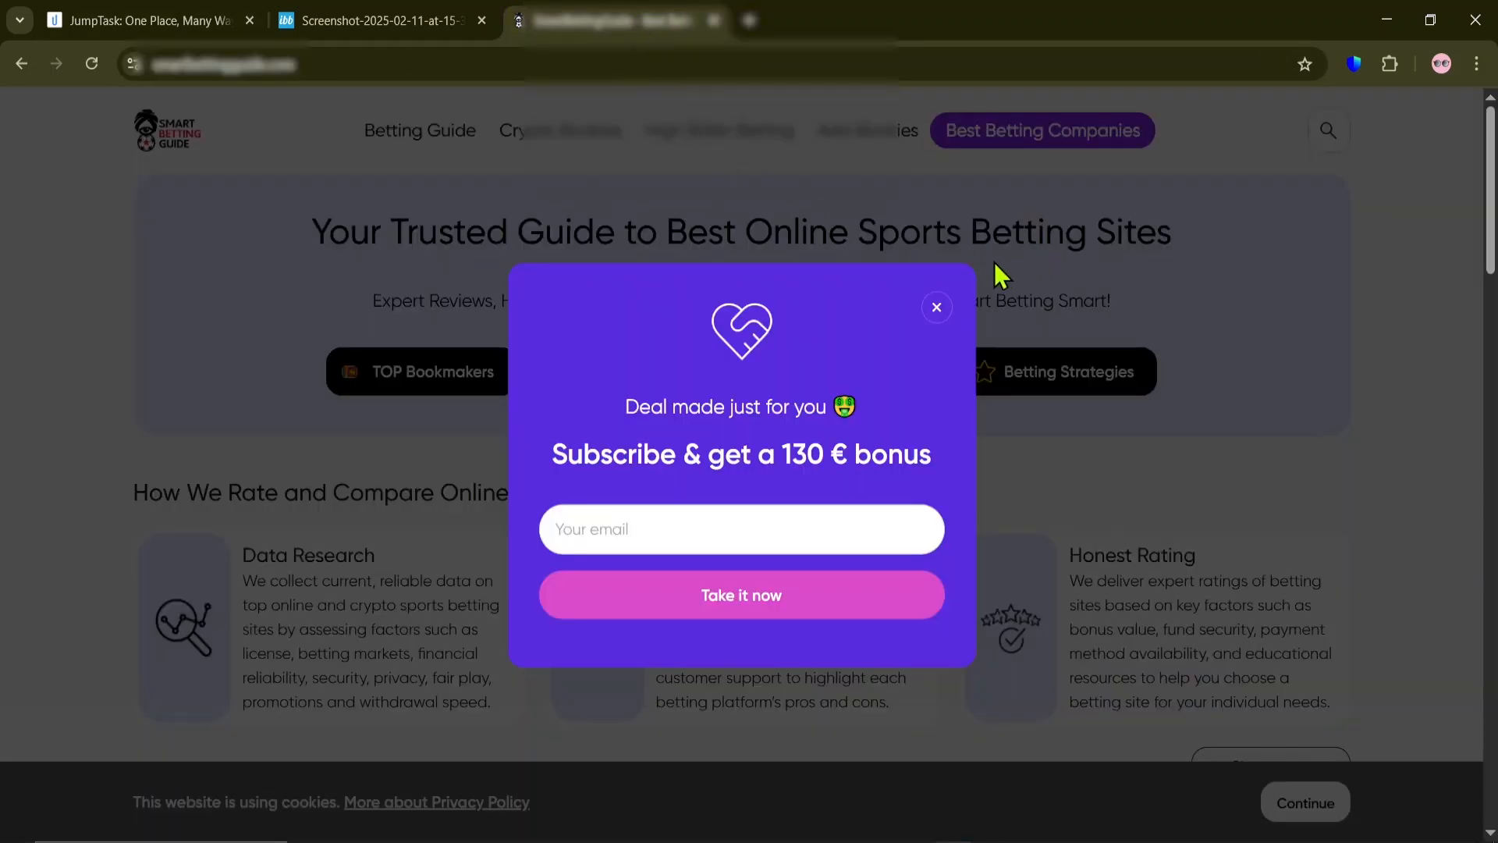
Step: Dismiss the subscribe popup and locate the Years of Research section on the betting guide site
{"action": "left_click", "coordinate": [936, 307]}
{"action": "type", "text": "Years of Research"}
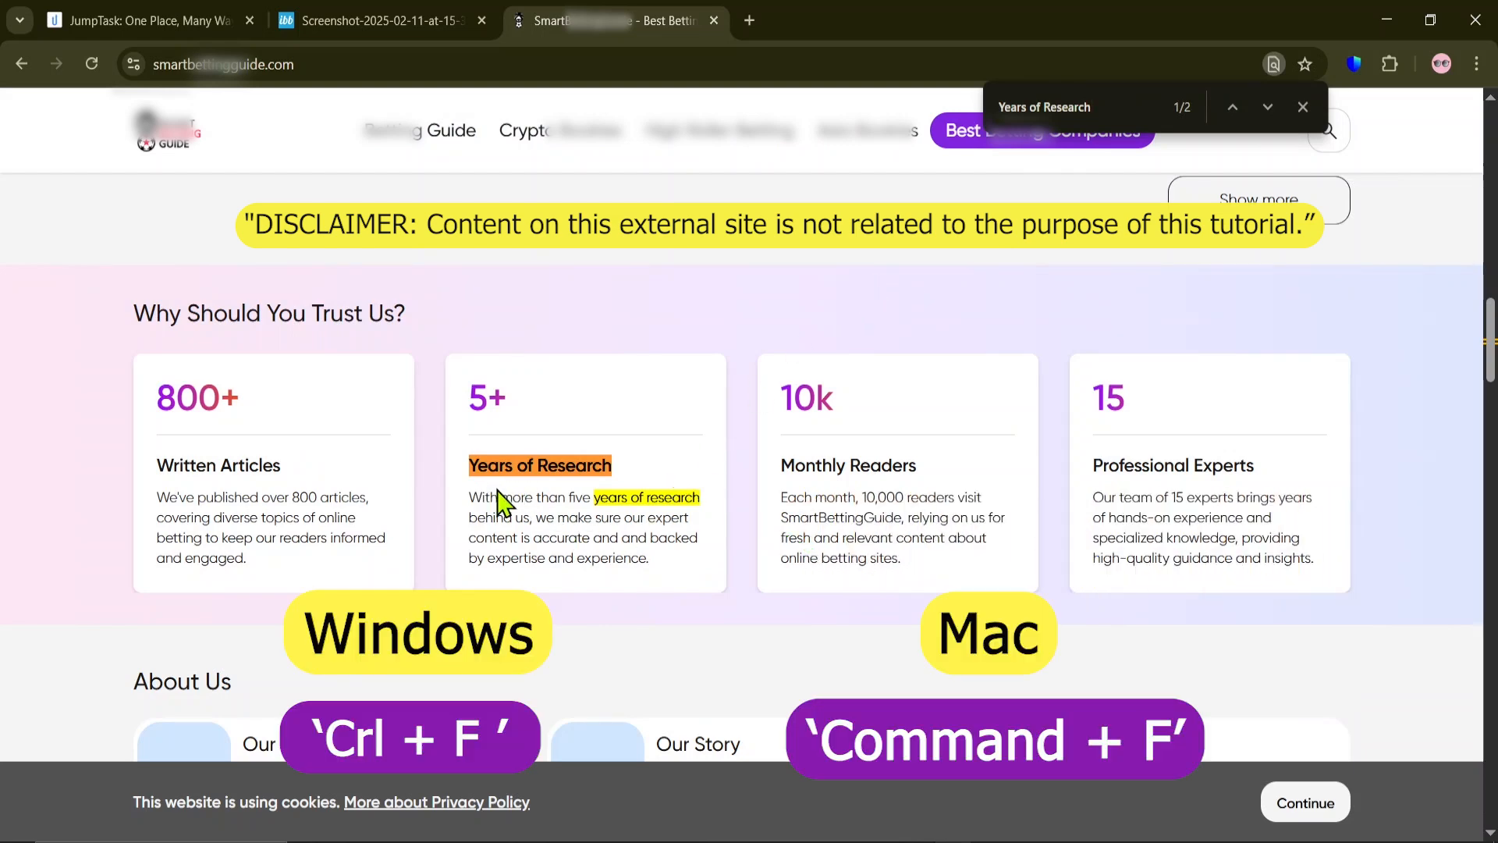
{"action": "scroll", "scroll_direction": "up", "scroll_amount": 3}
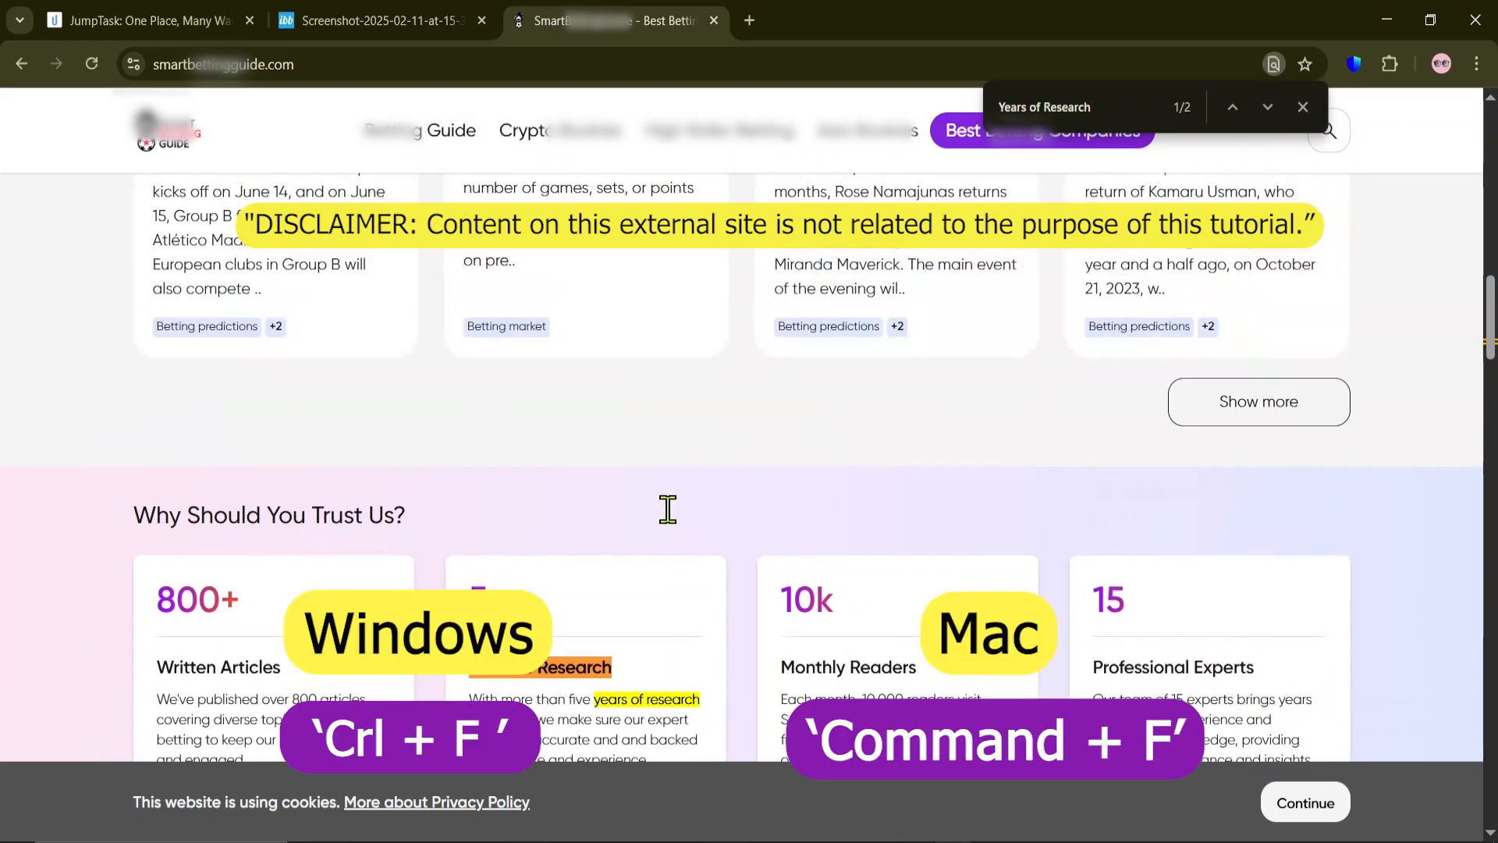
{"action": "scroll", "scroll_direction": "down", "scroll_amount": 3}
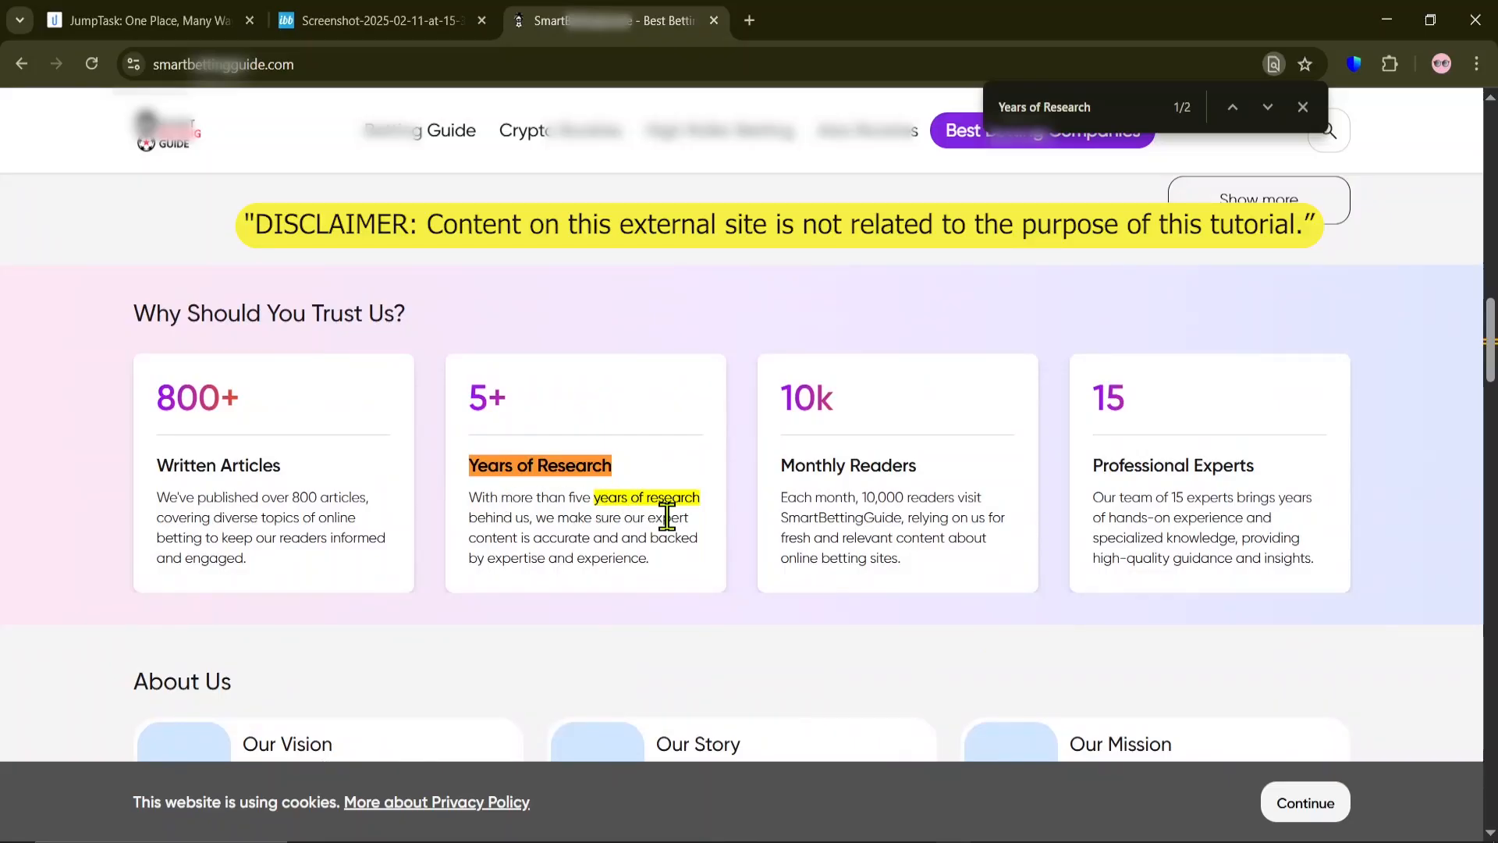
Step: Recheck the required word count, copy 'With more' from the section, and return to task #2525
{"action": "left_click", "coordinate": [143, 21]}
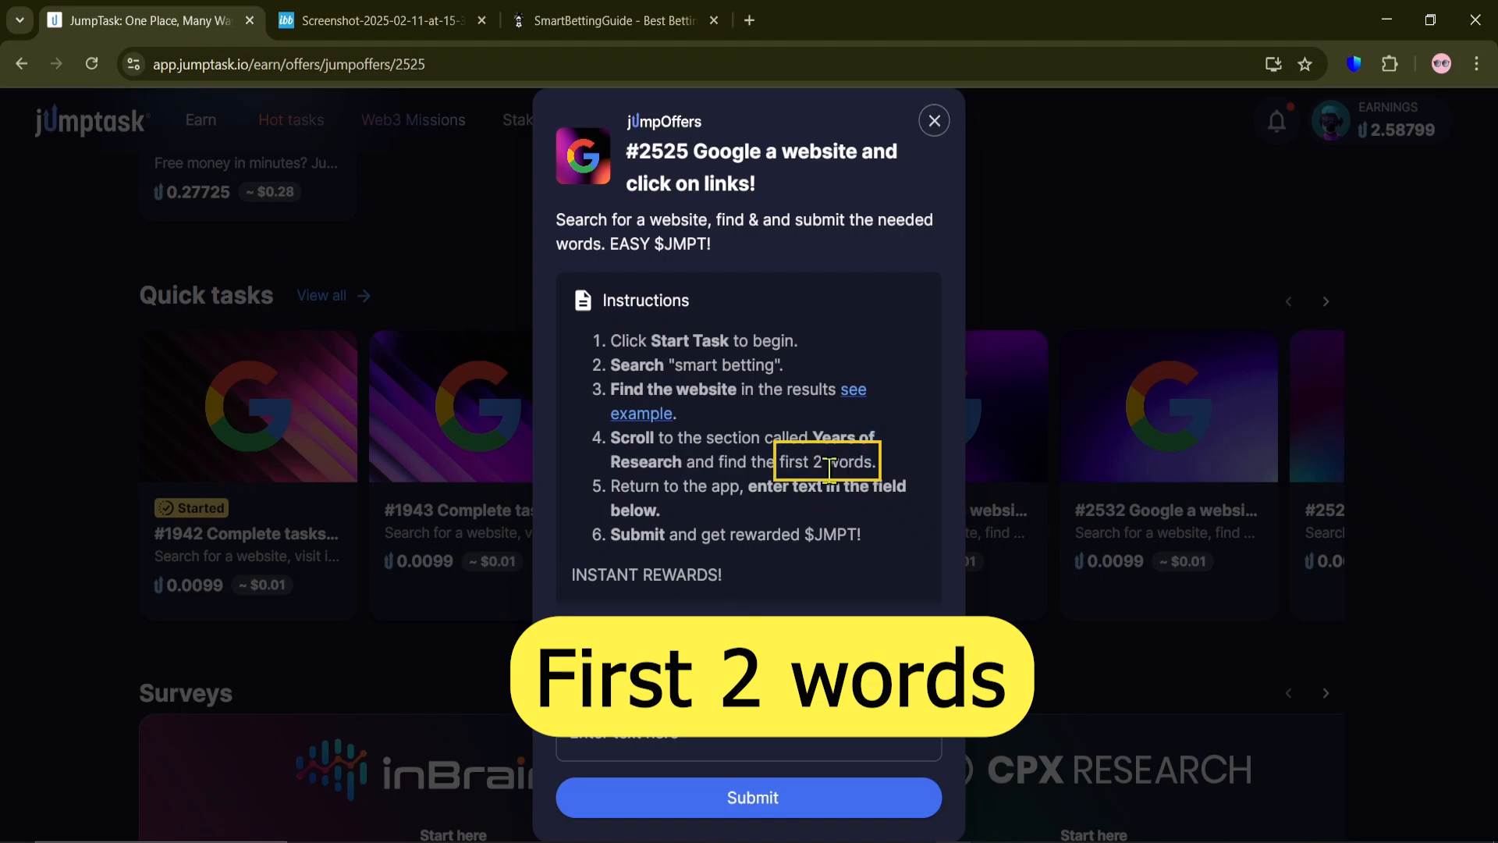
{"action": "left_click", "coordinate": [614, 20]}
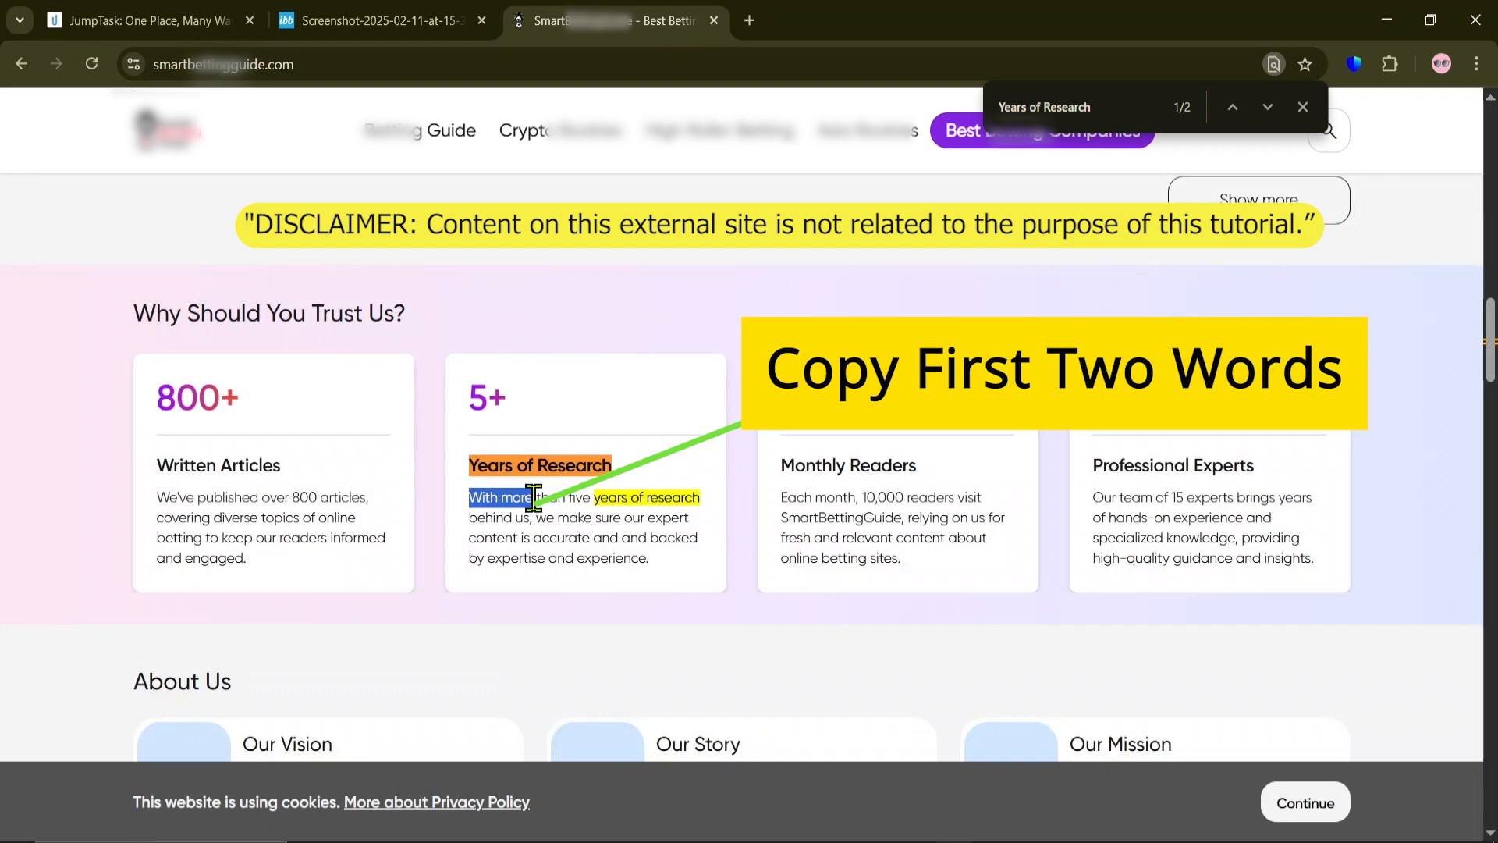
{"action": "mouse_move", "coordinate": [602, 649]}
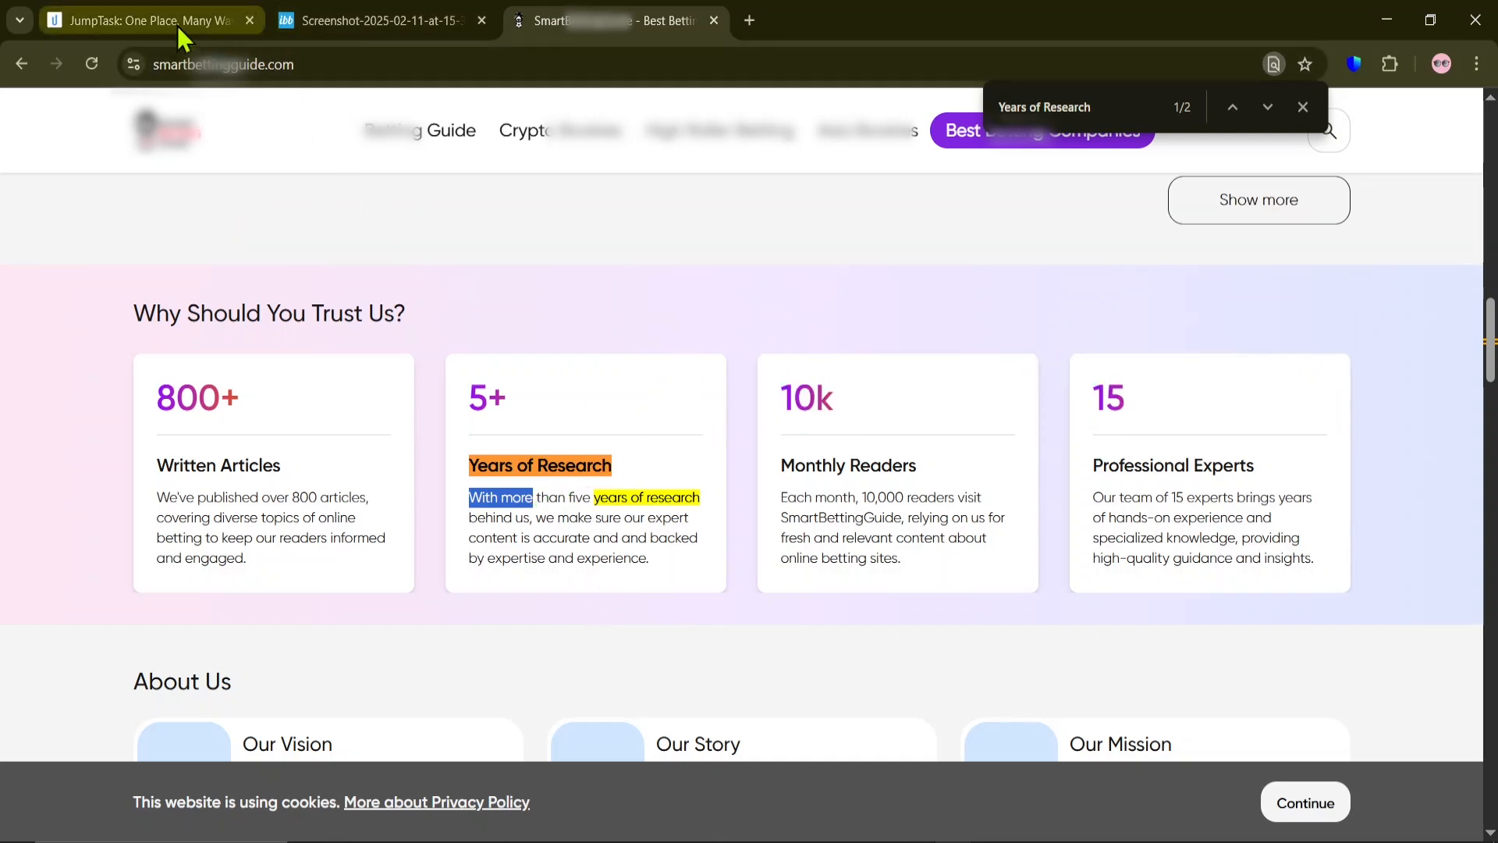
{"action": "left_click", "coordinate": [144, 21]}
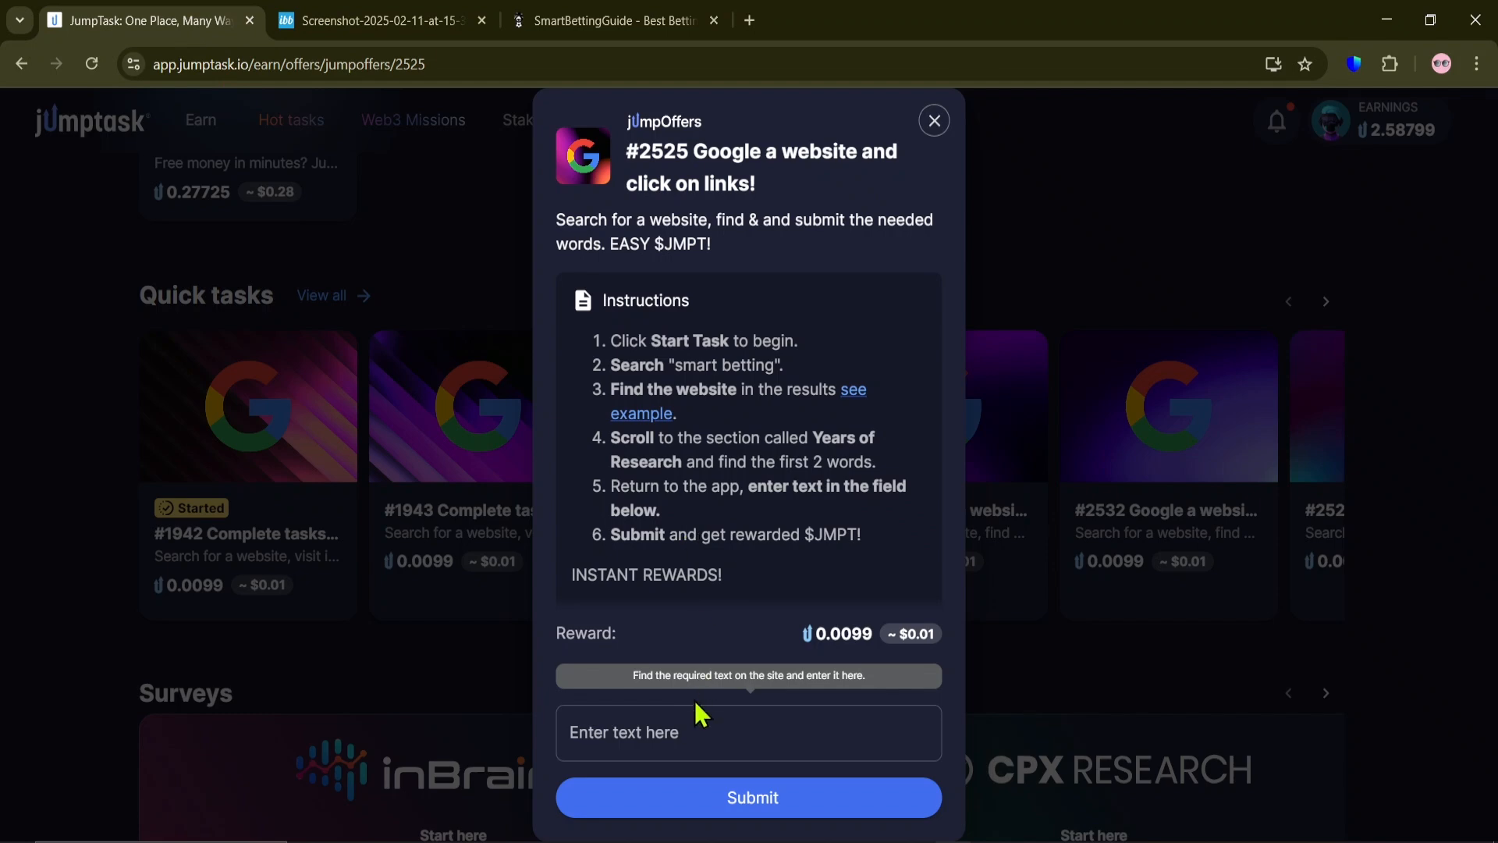
Step: Submit 'With more' as the answer until 'Offer completed' shows, then close task #2525
{"action": "type", "text": "With more"}
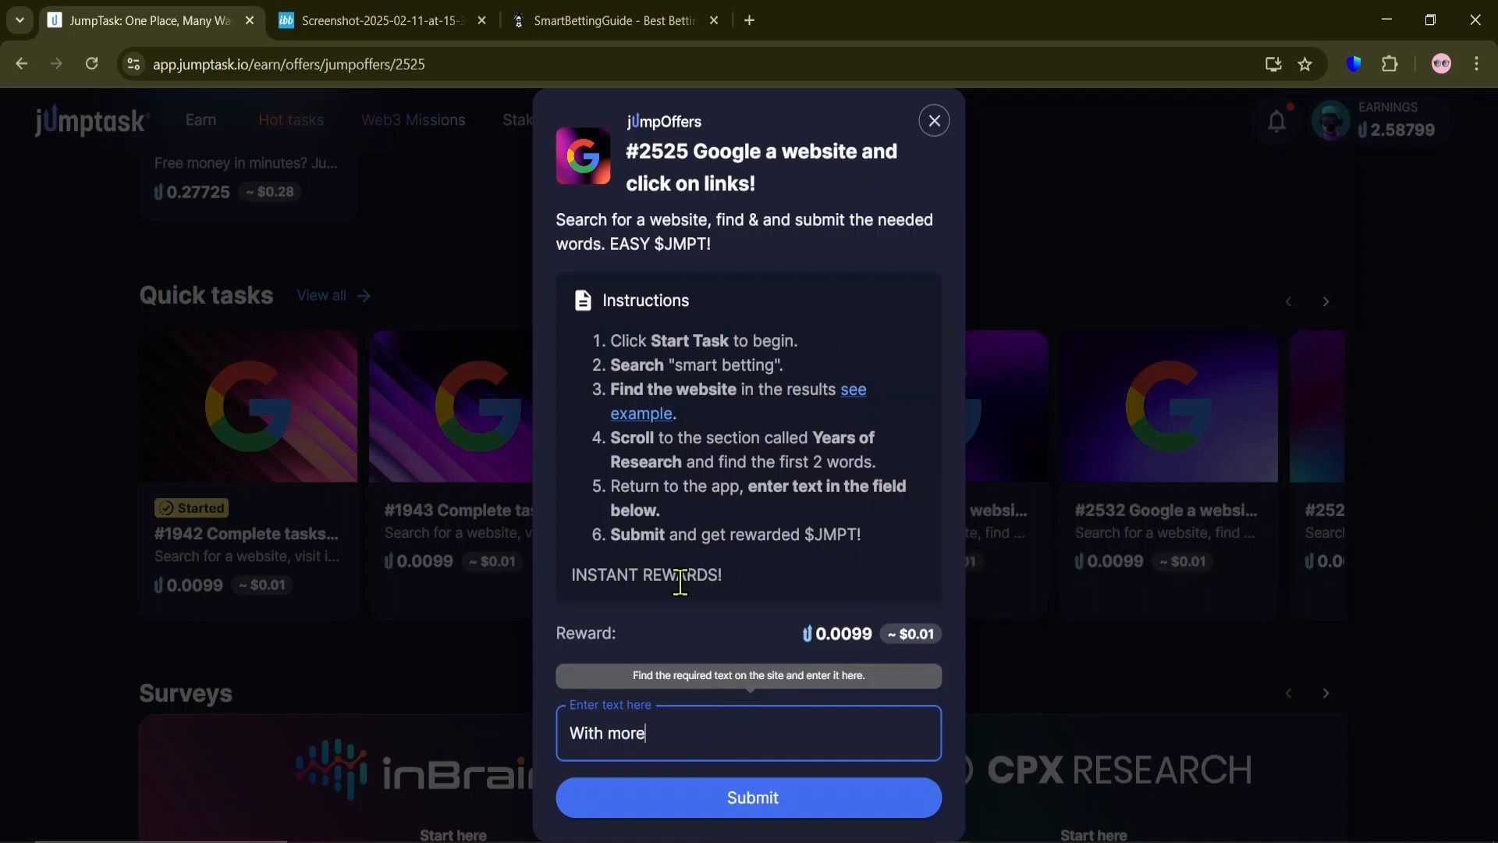
{"action": "left_click", "coordinate": [748, 796]}
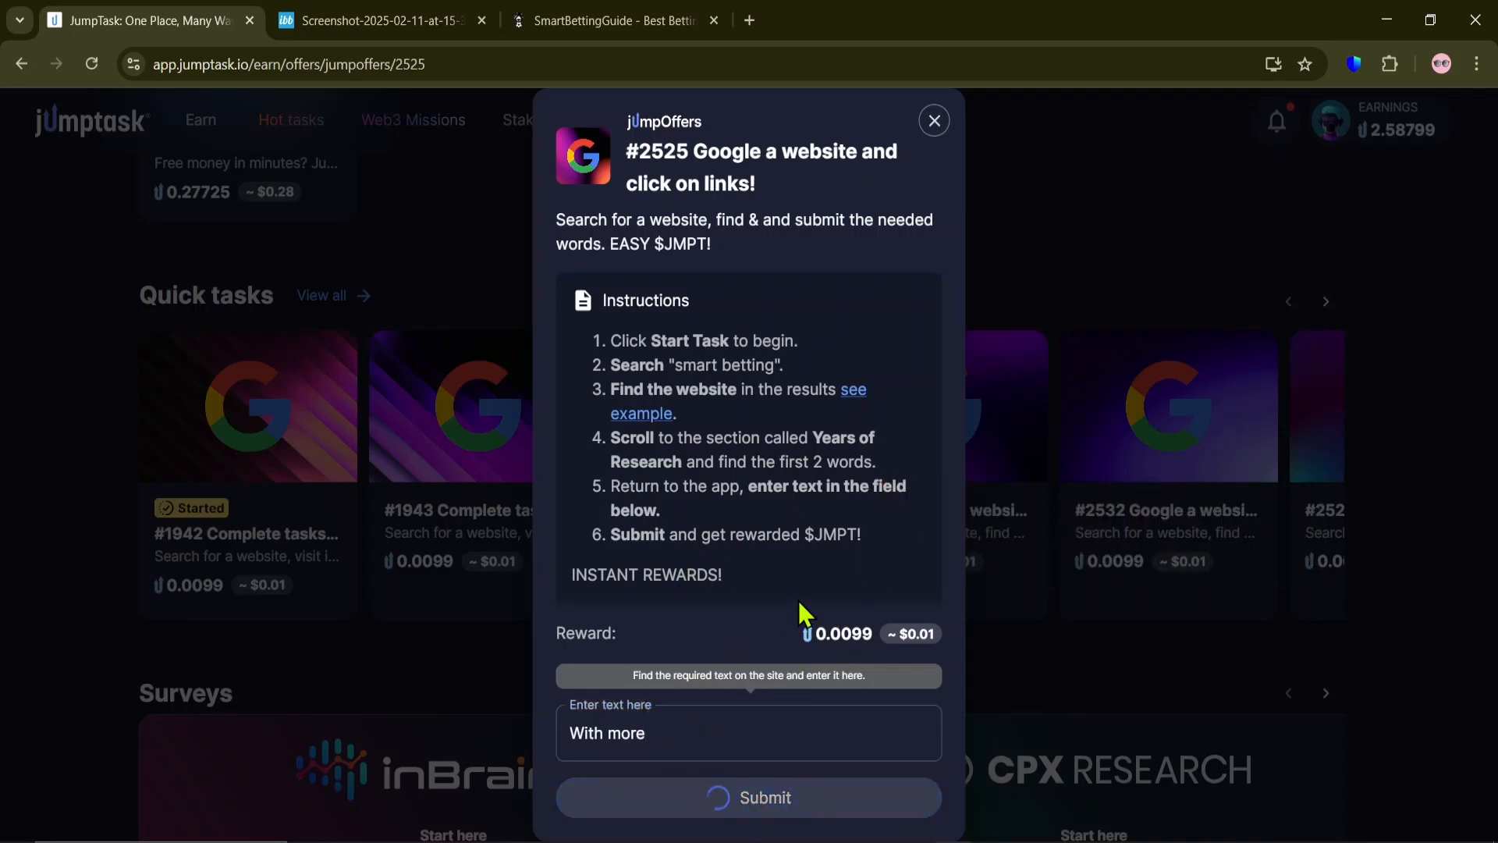
{"action": "left_click", "coordinate": [748, 796]}
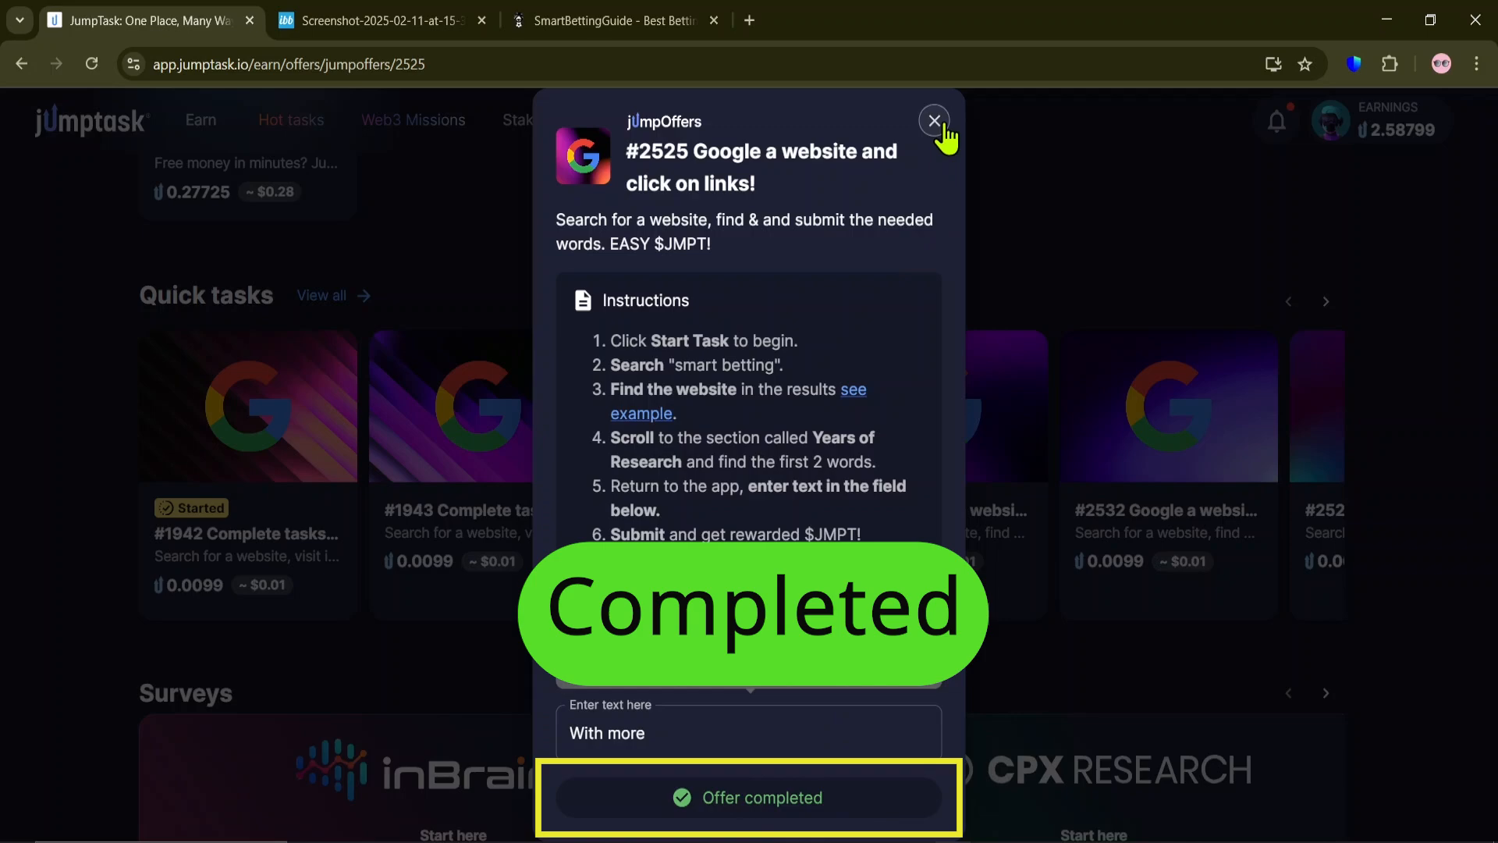
{"action": "left_click", "coordinate": [932, 122]}
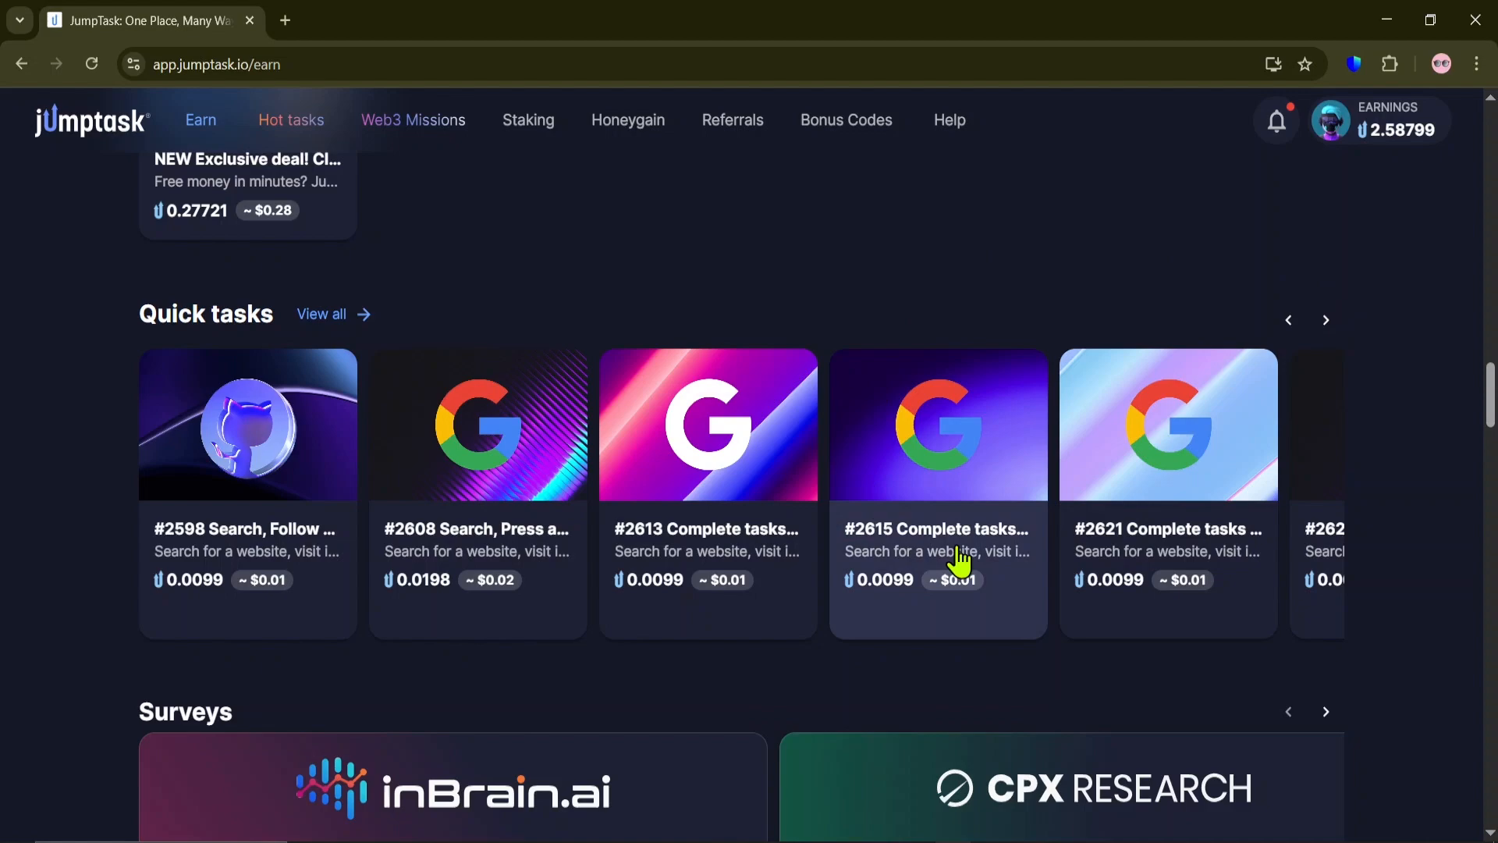
Step: Scroll the Earn page down to Quick tasks to reach task #2615
{"action": "scroll", "scroll_direction": "down", "scroll_amount": 3}
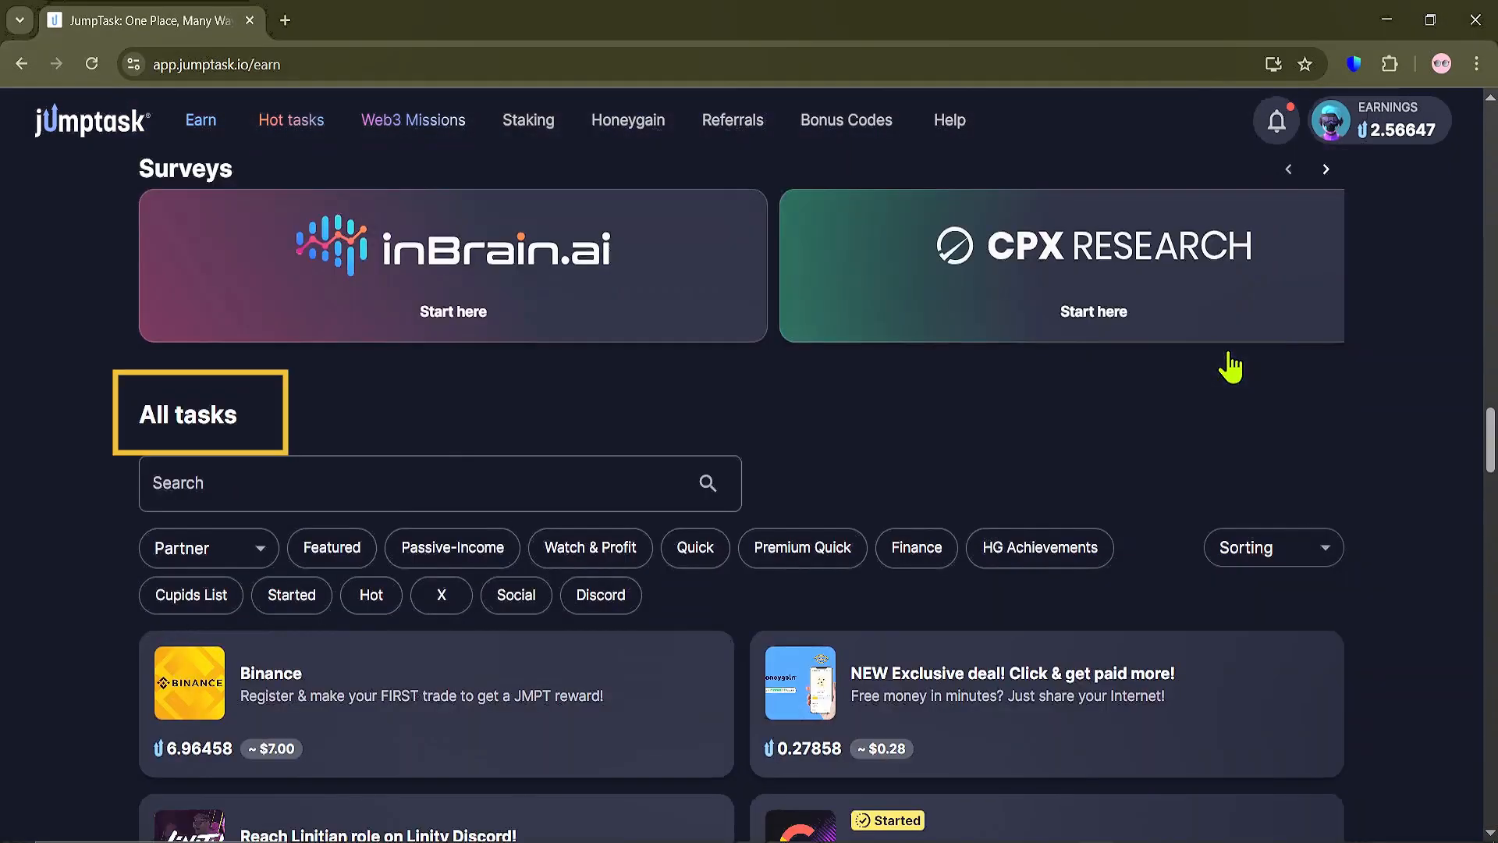
{"action": "scroll", "scroll_direction": "down", "scroll_amount": 3}
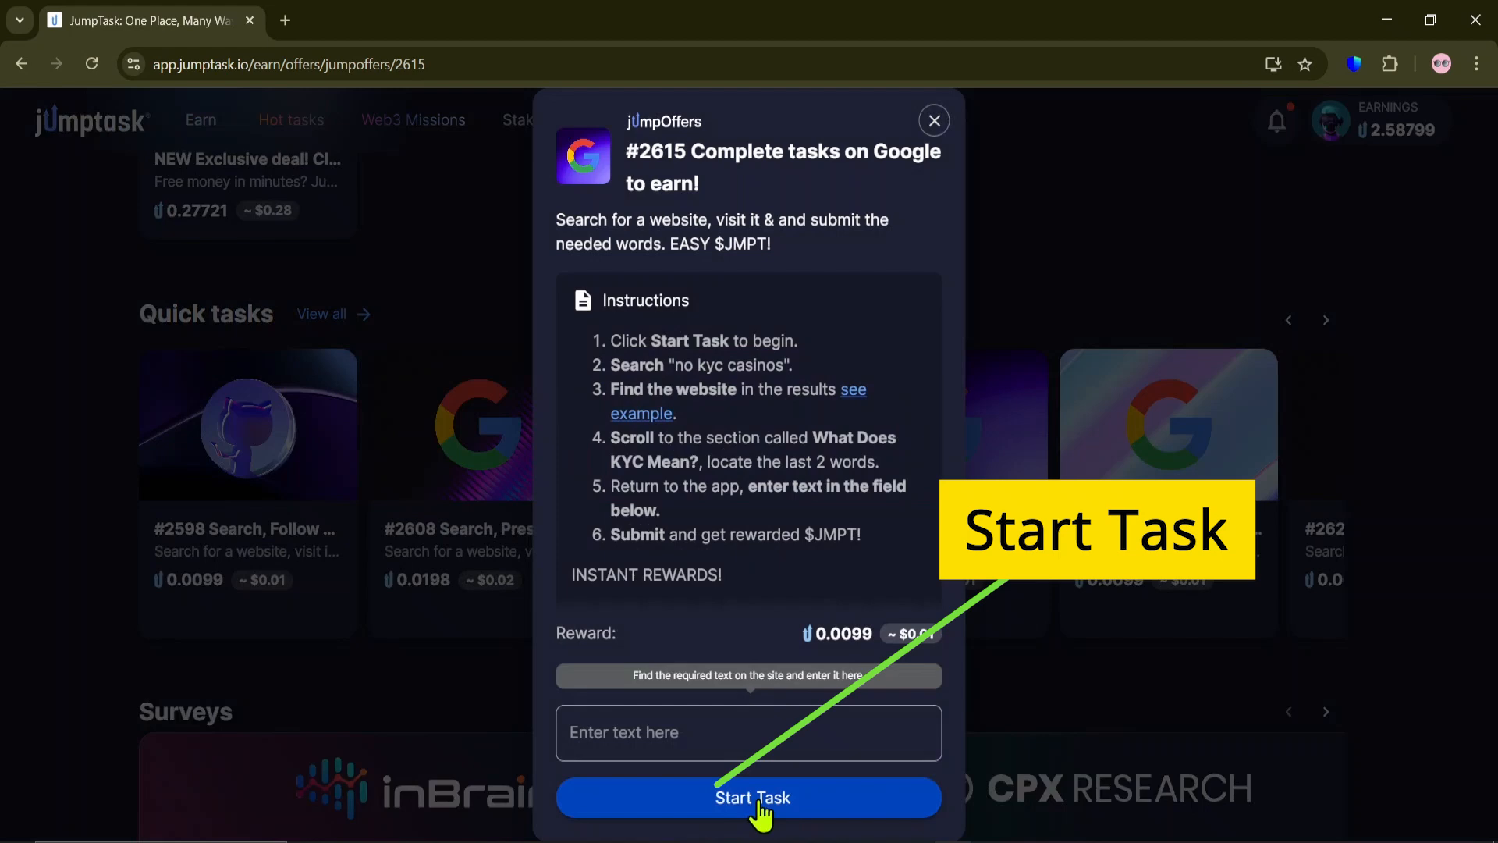
Step: Start task #2615 and select the 'no kyc casinos' phrase in its instructions
{"action": "left_click", "coordinate": [748, 797]}
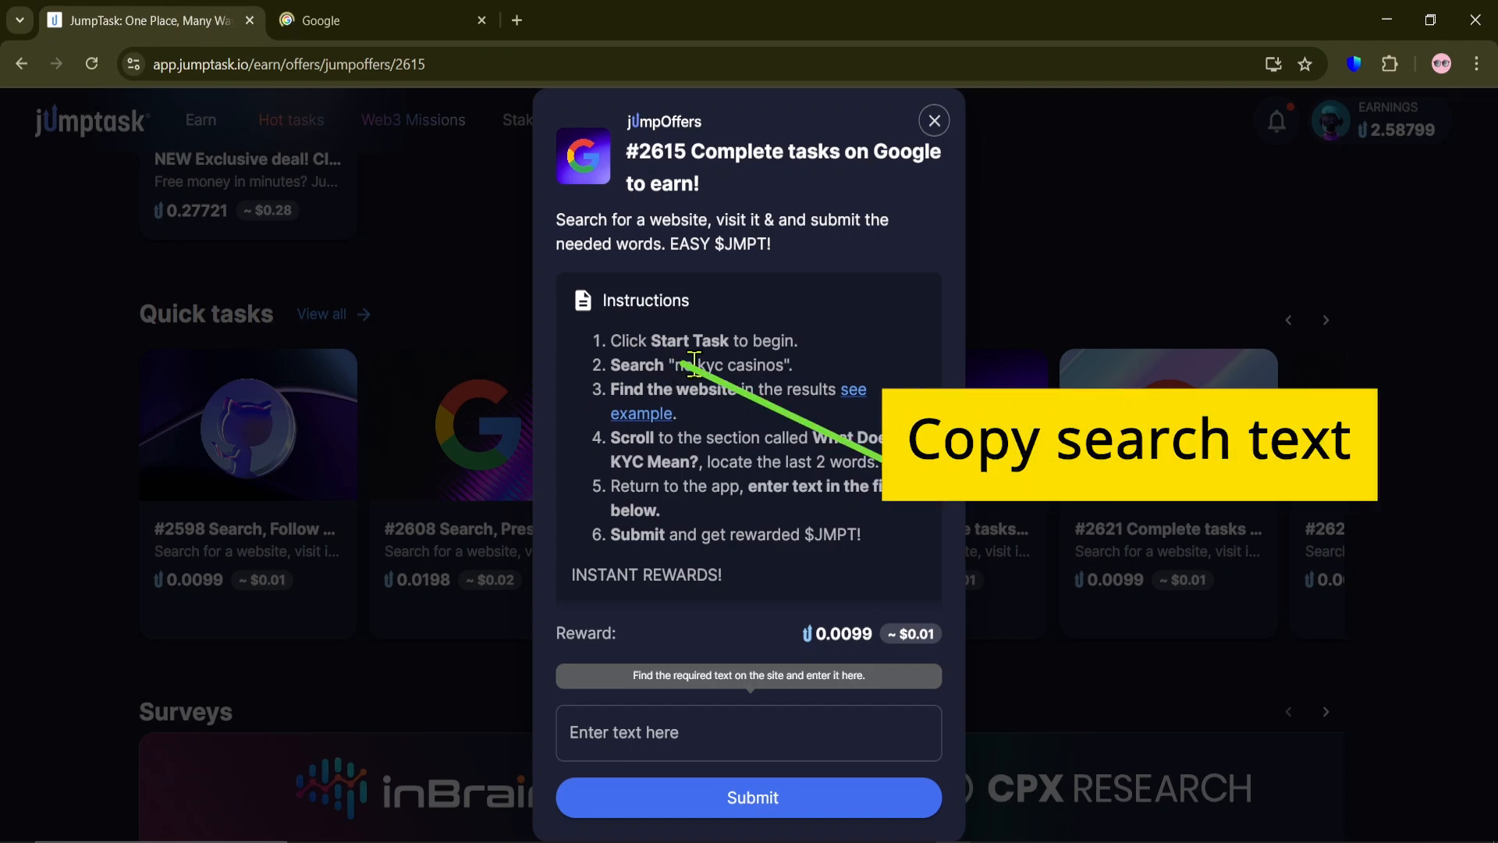
{"action": "double_click", "coordinate": [726, 365]}
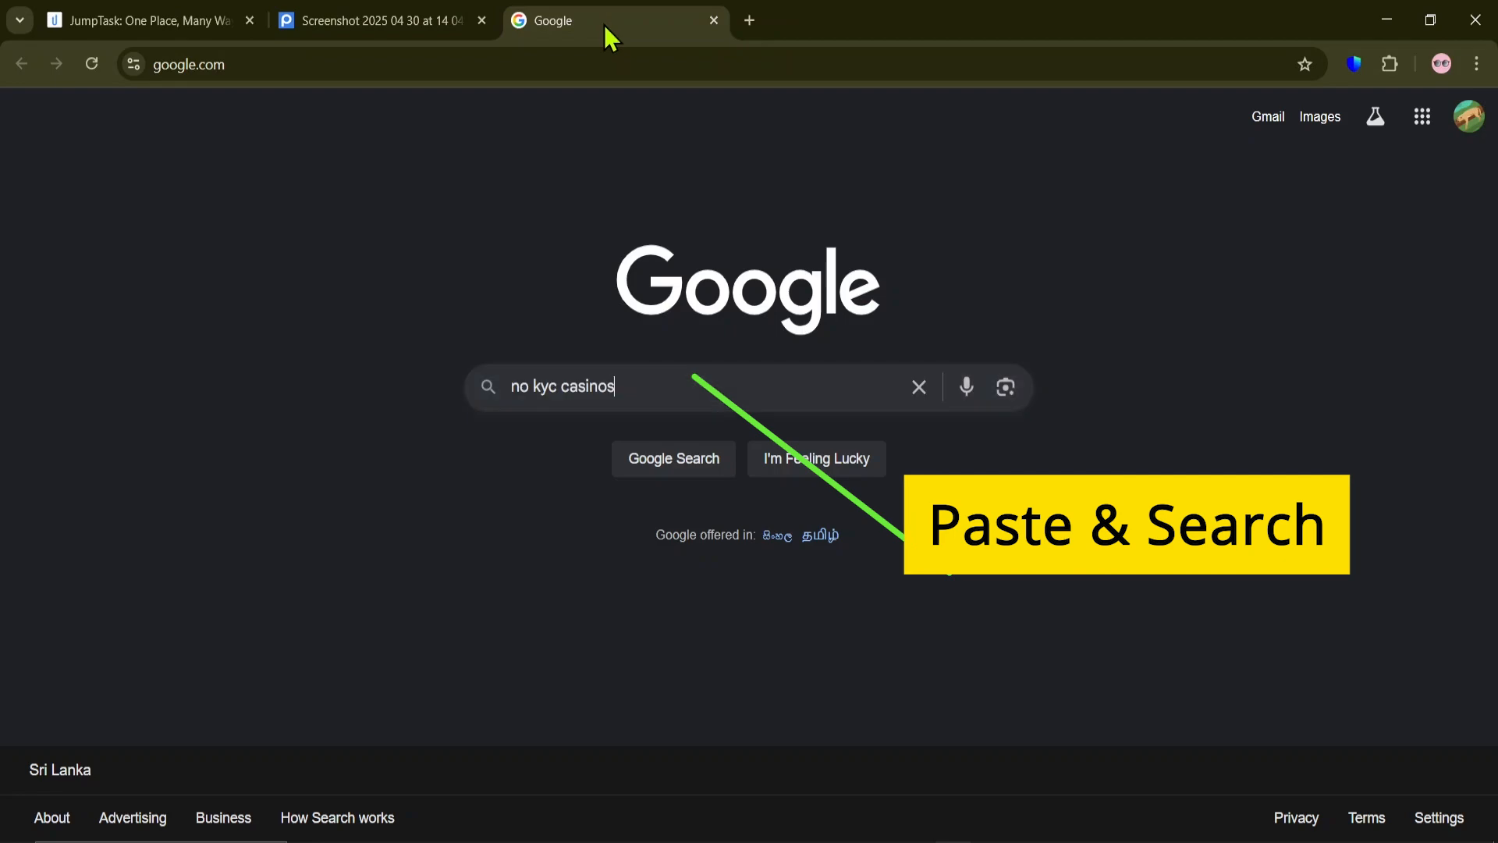
Step: Run the Google search for 'no kyc casinos' and open the 99Bitcoins article from the results
{"action": "left_click", "coordinate": [672, 459]}
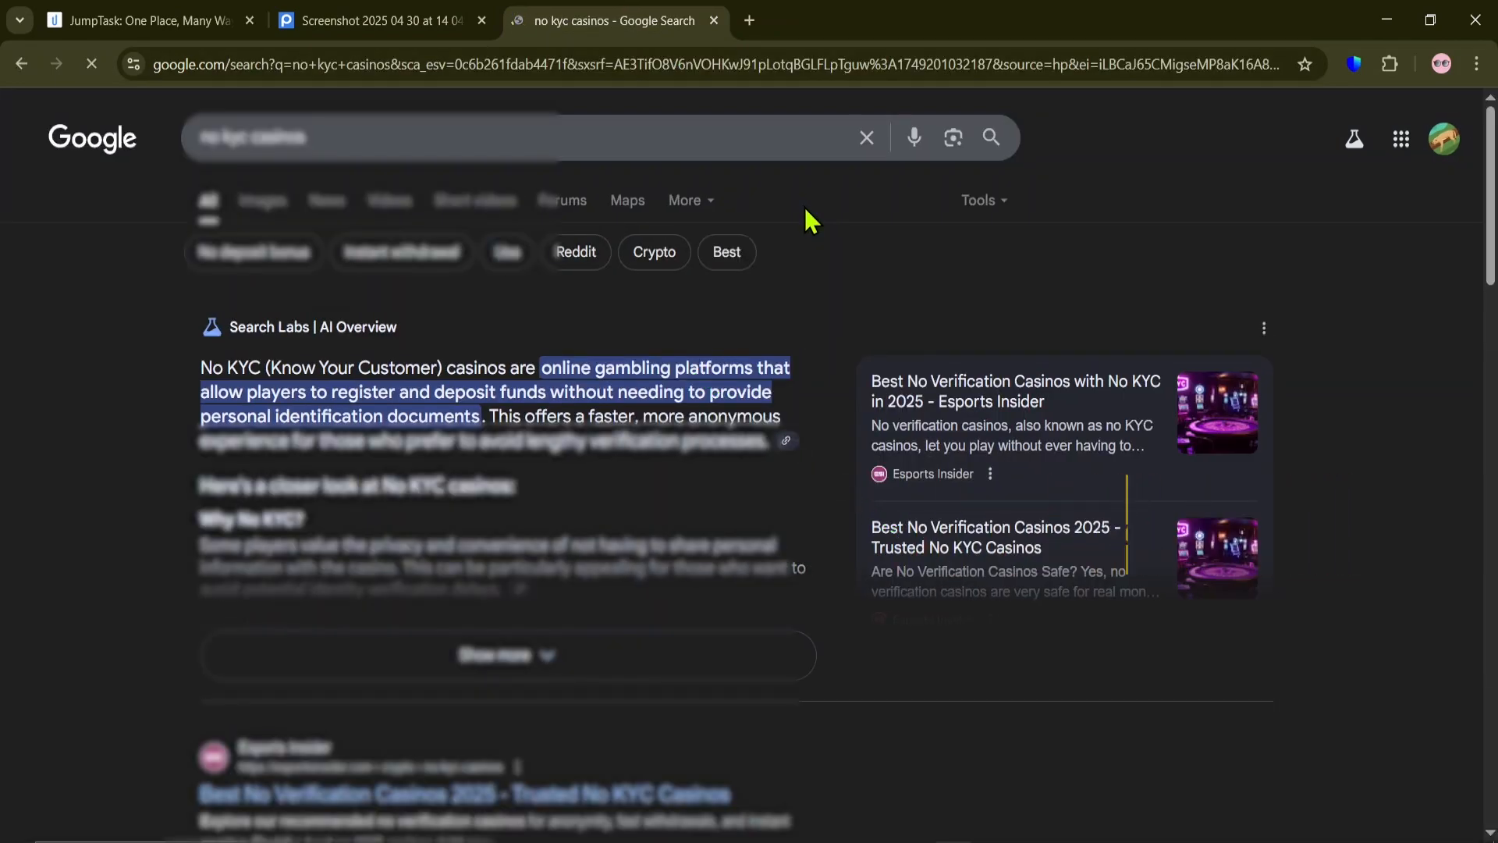
{"action": "scroll", "scroll_direction": "down", "scroll_amount": 3}
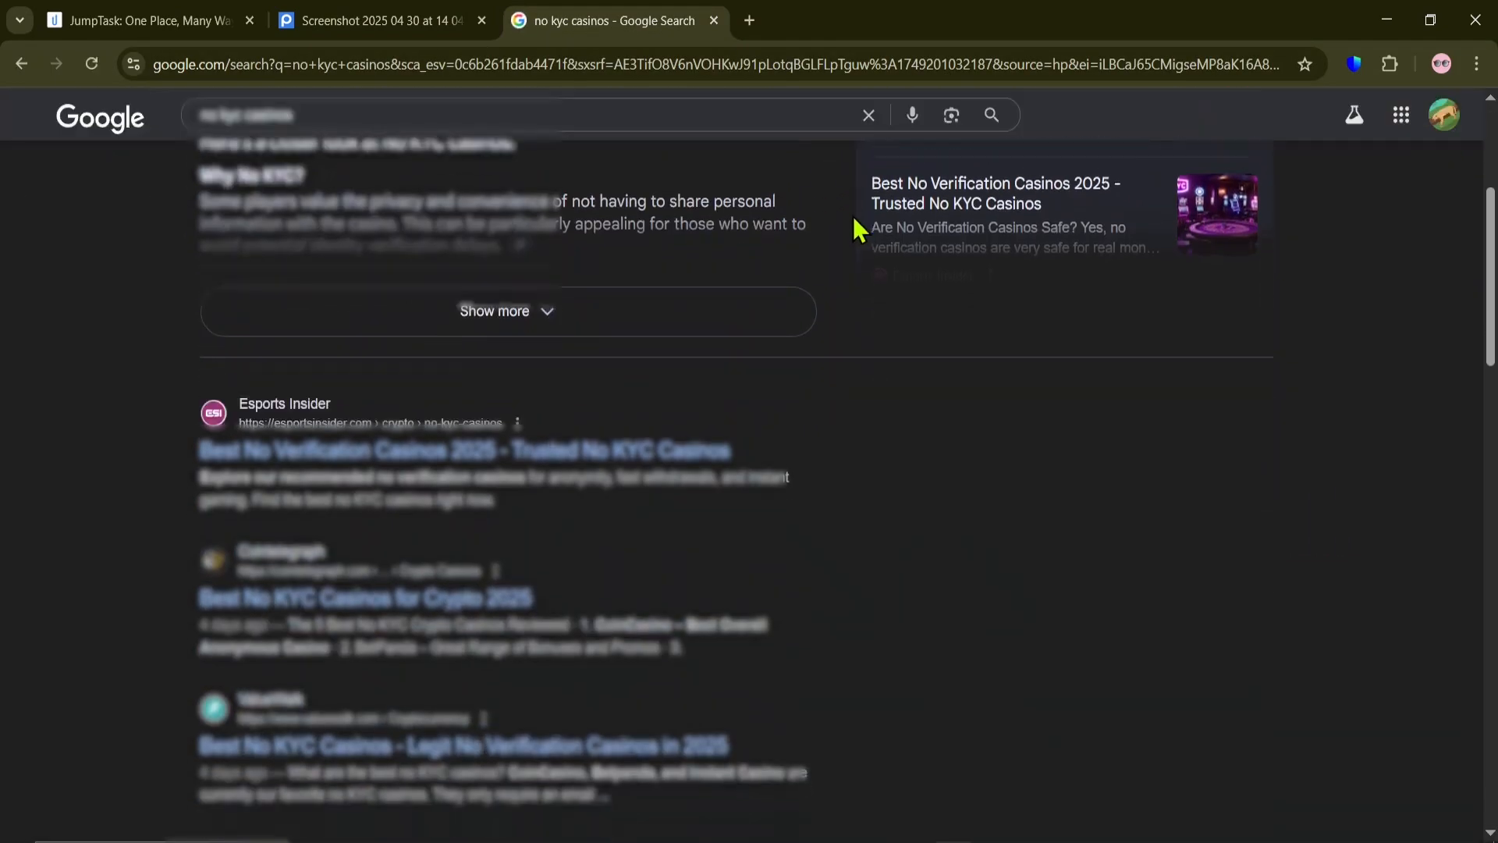
{"action": "scroll", "scroll_direction": "up", "scroll_amount": 3}
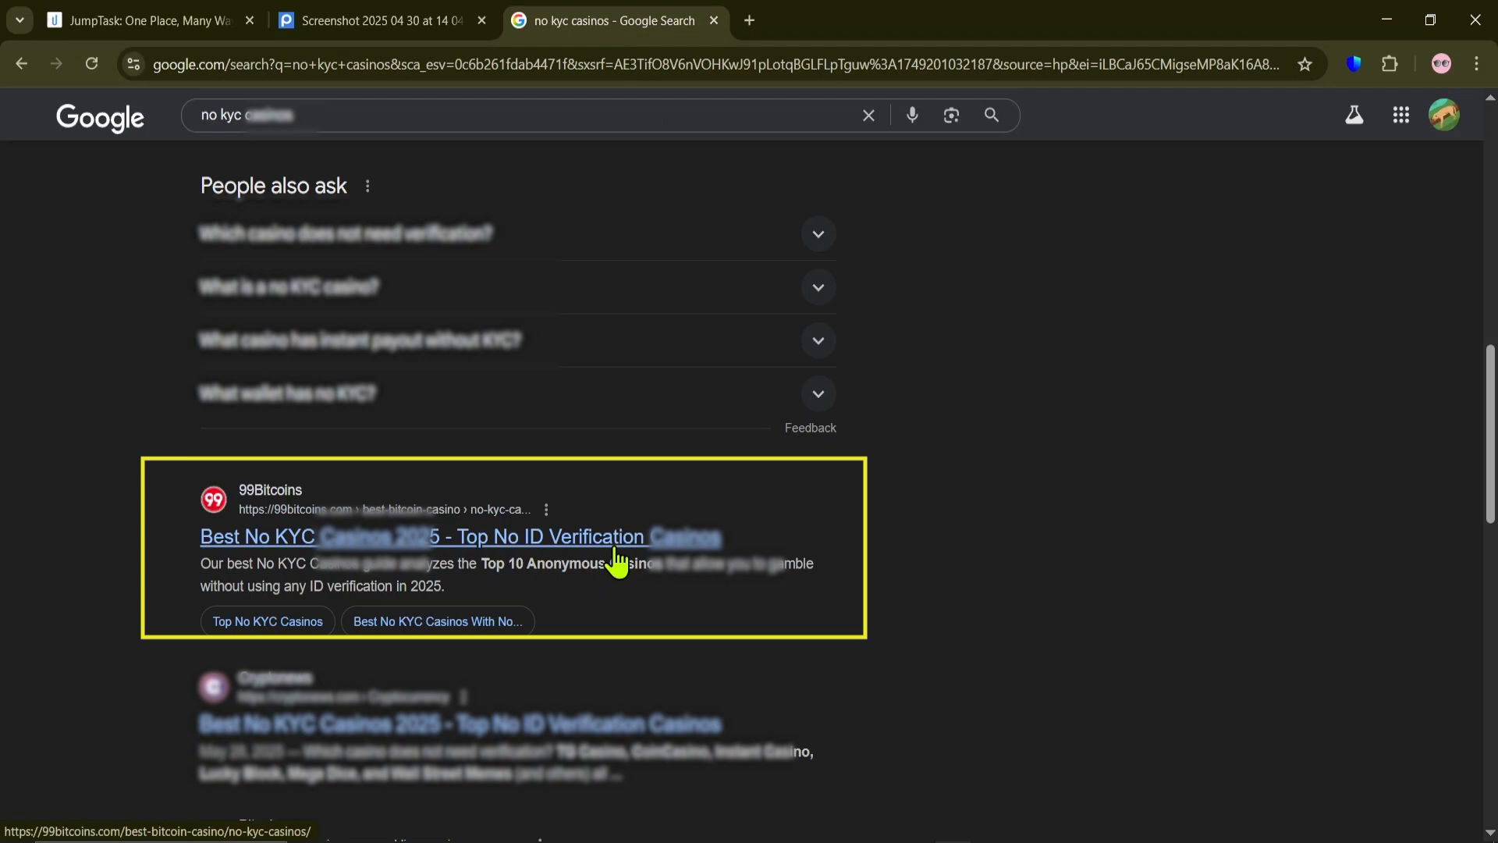
{"action": "left_click", "coordinate": [461, 536]}
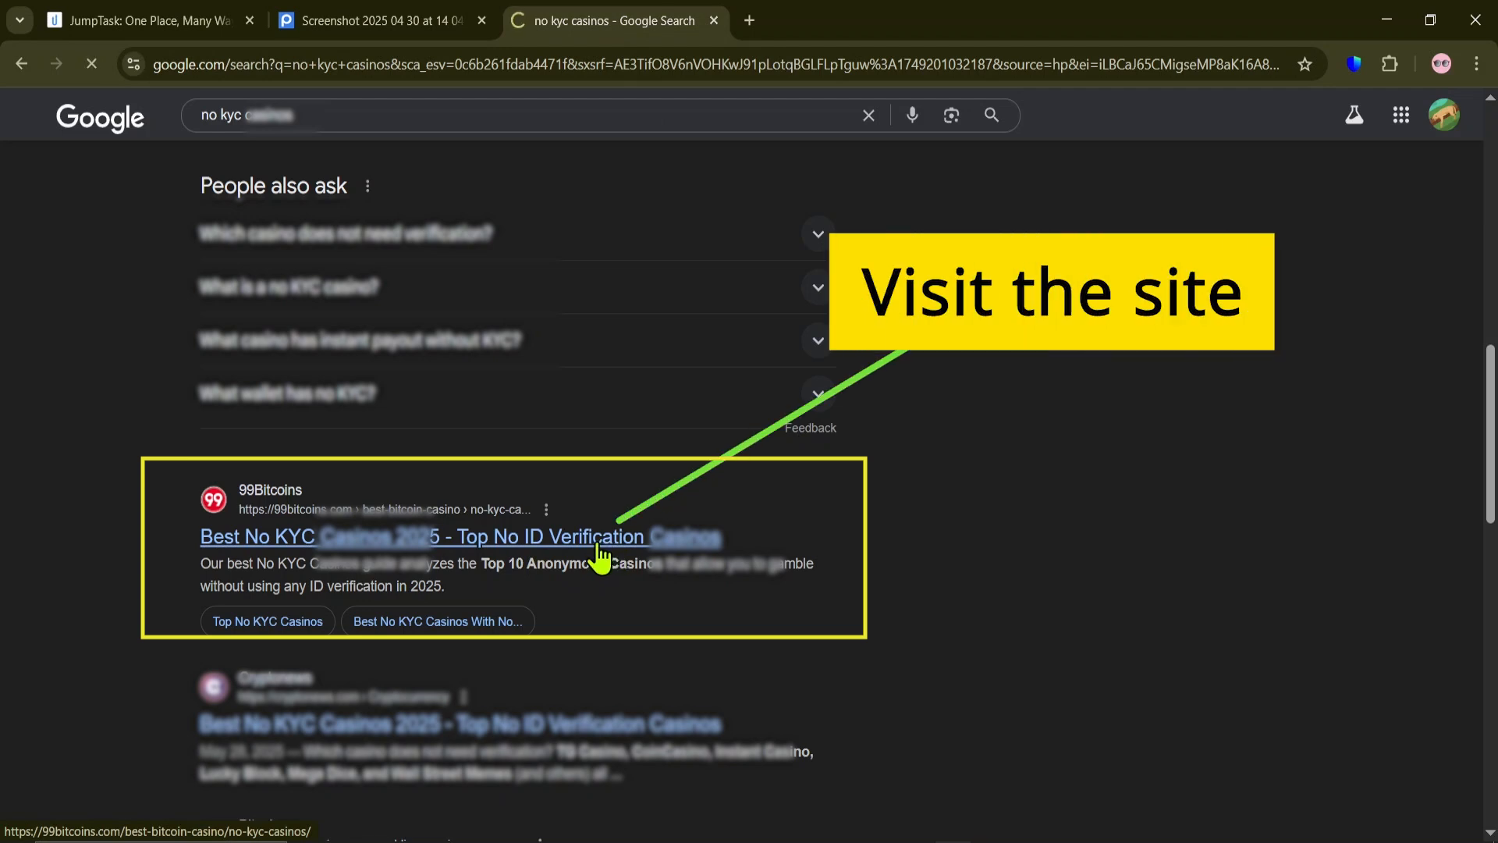
{"action": "left_click", "coordinate": [461, 536]}
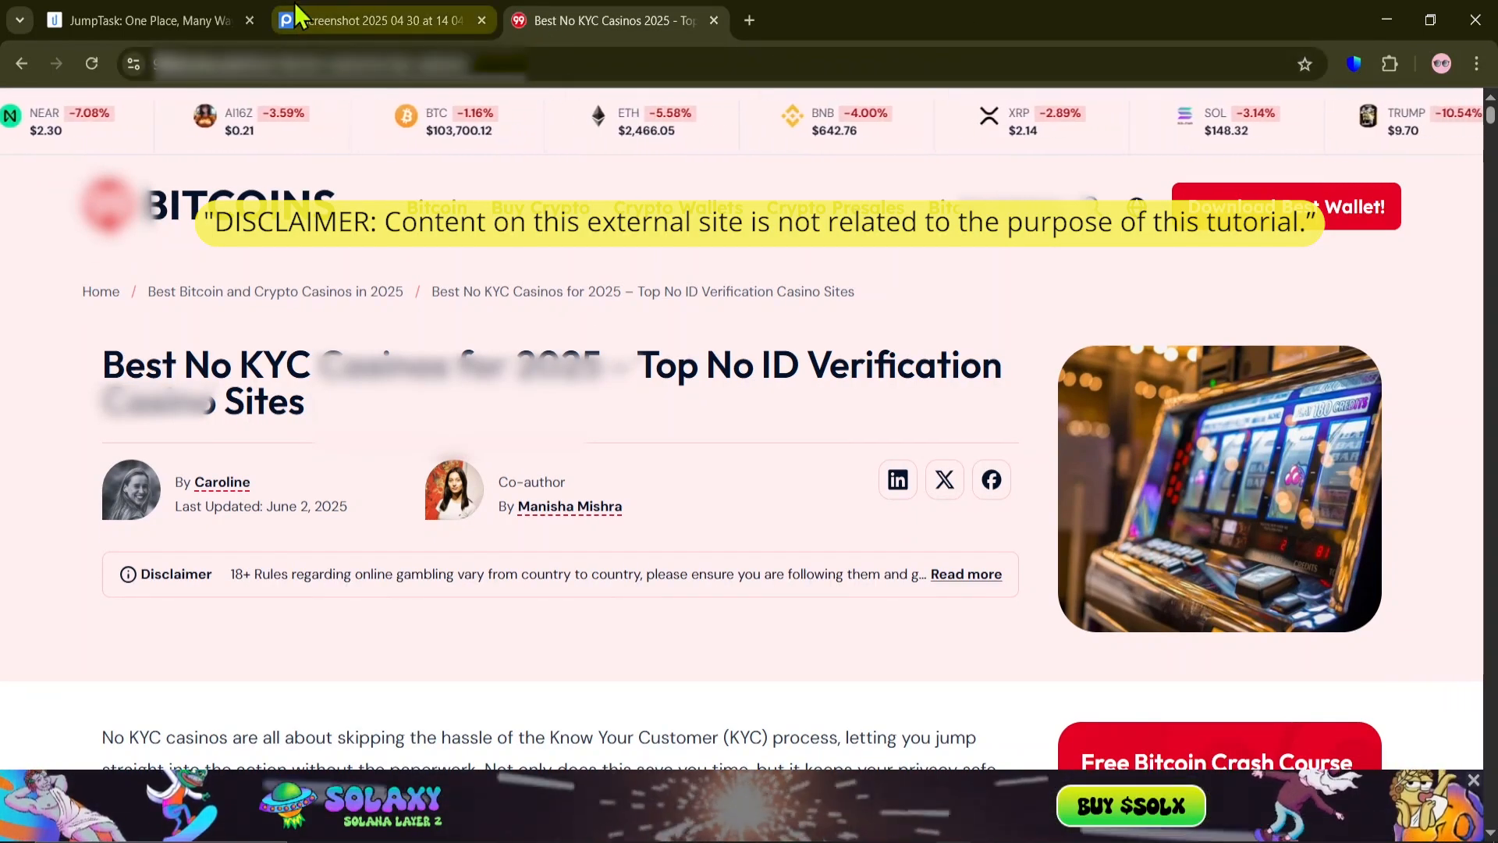
Step: Check the 'What Does KYC Mean?' section title in task #2615, then scroll the 99Bitcoins article toward it
{"action": "left_click", "coordinate": [143, 20]}
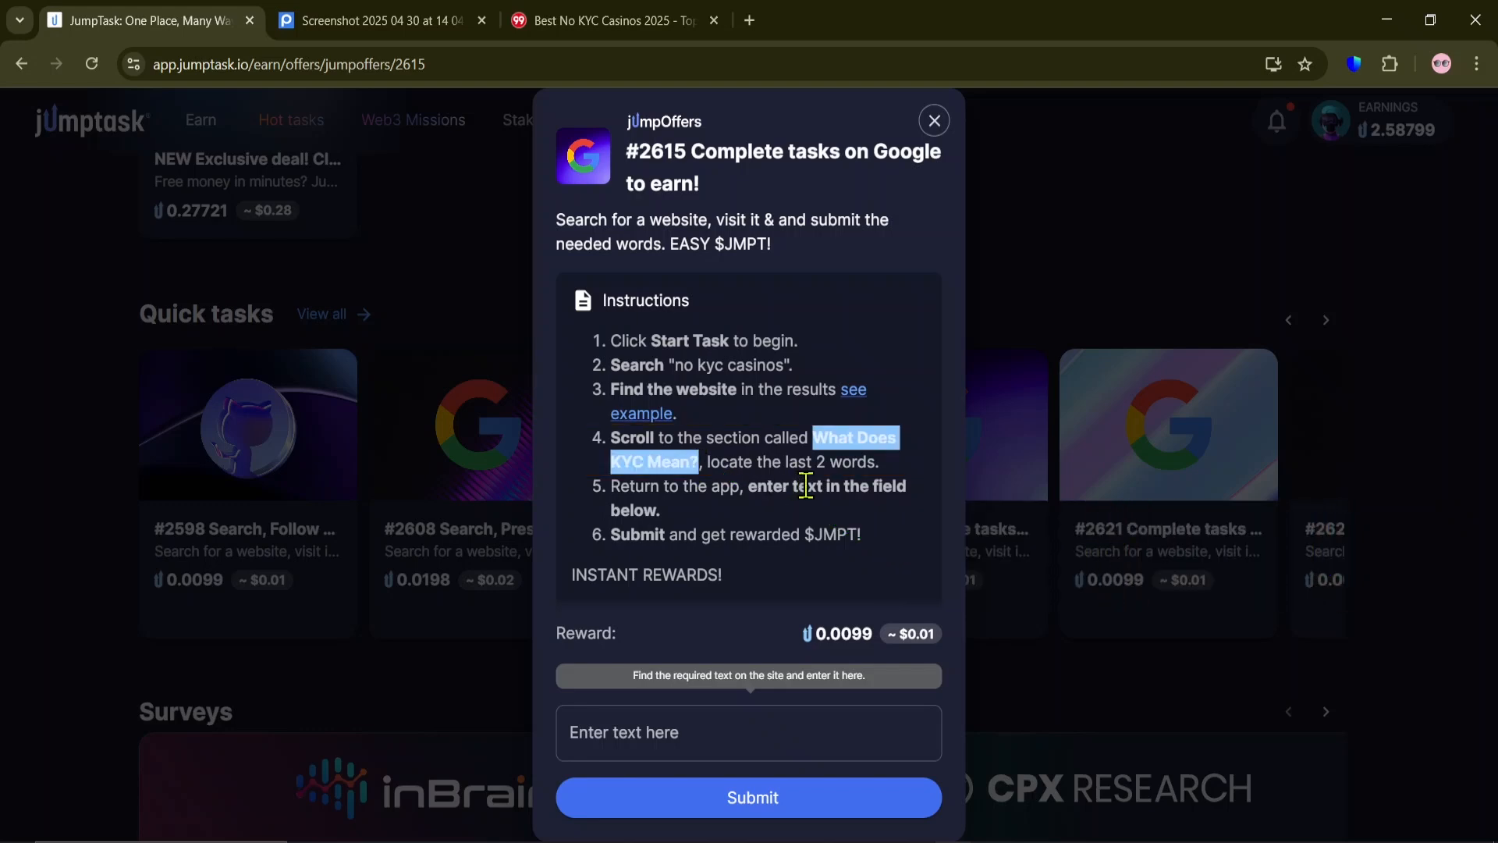
{"action": "mouse_move", "coordinate": [803, 525]}
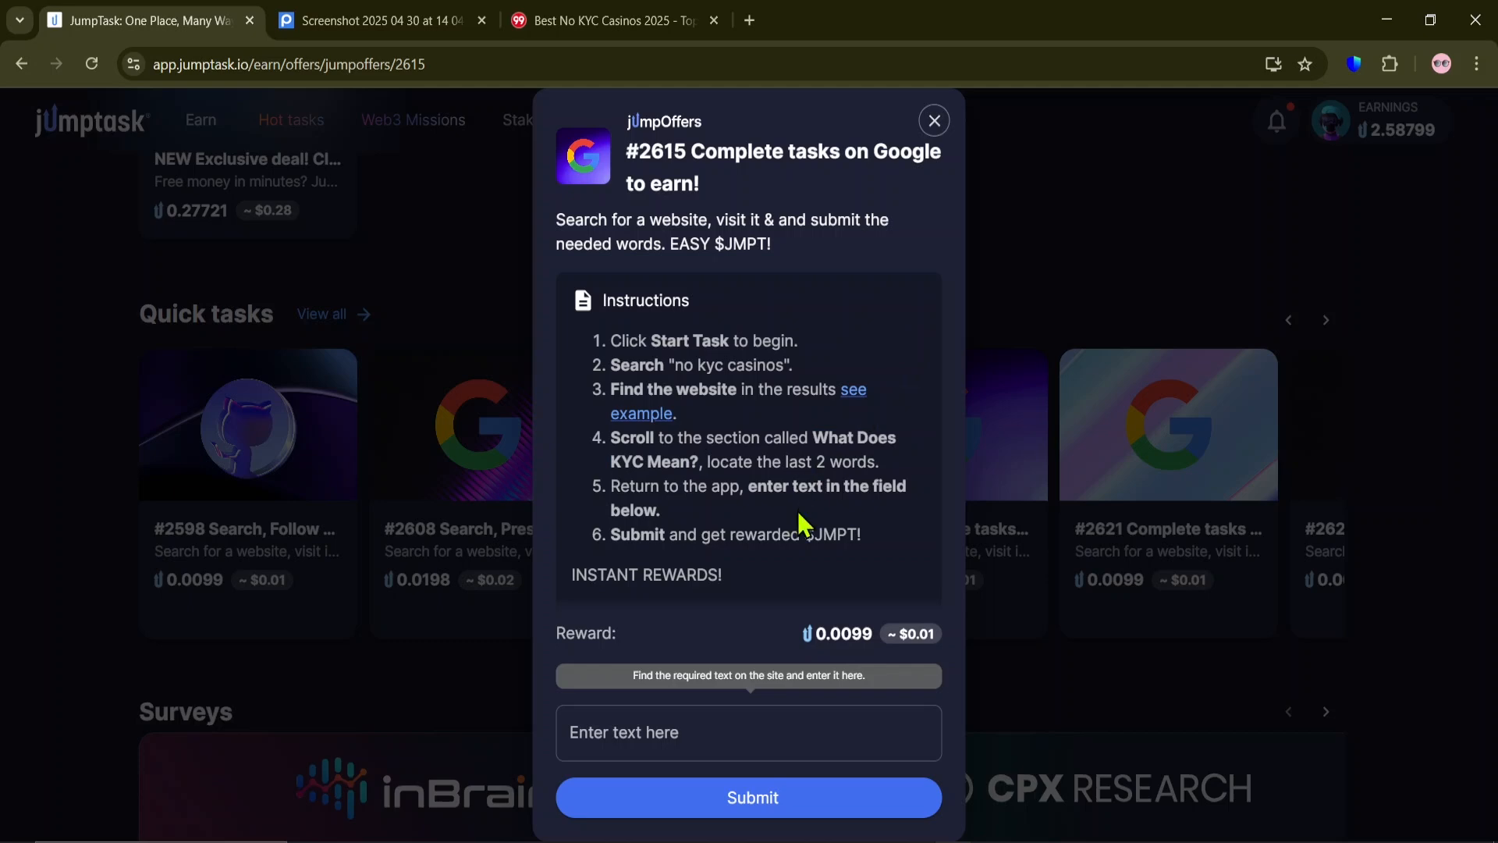
{"action": "mouse_move", "coordinate": [861, 480]}
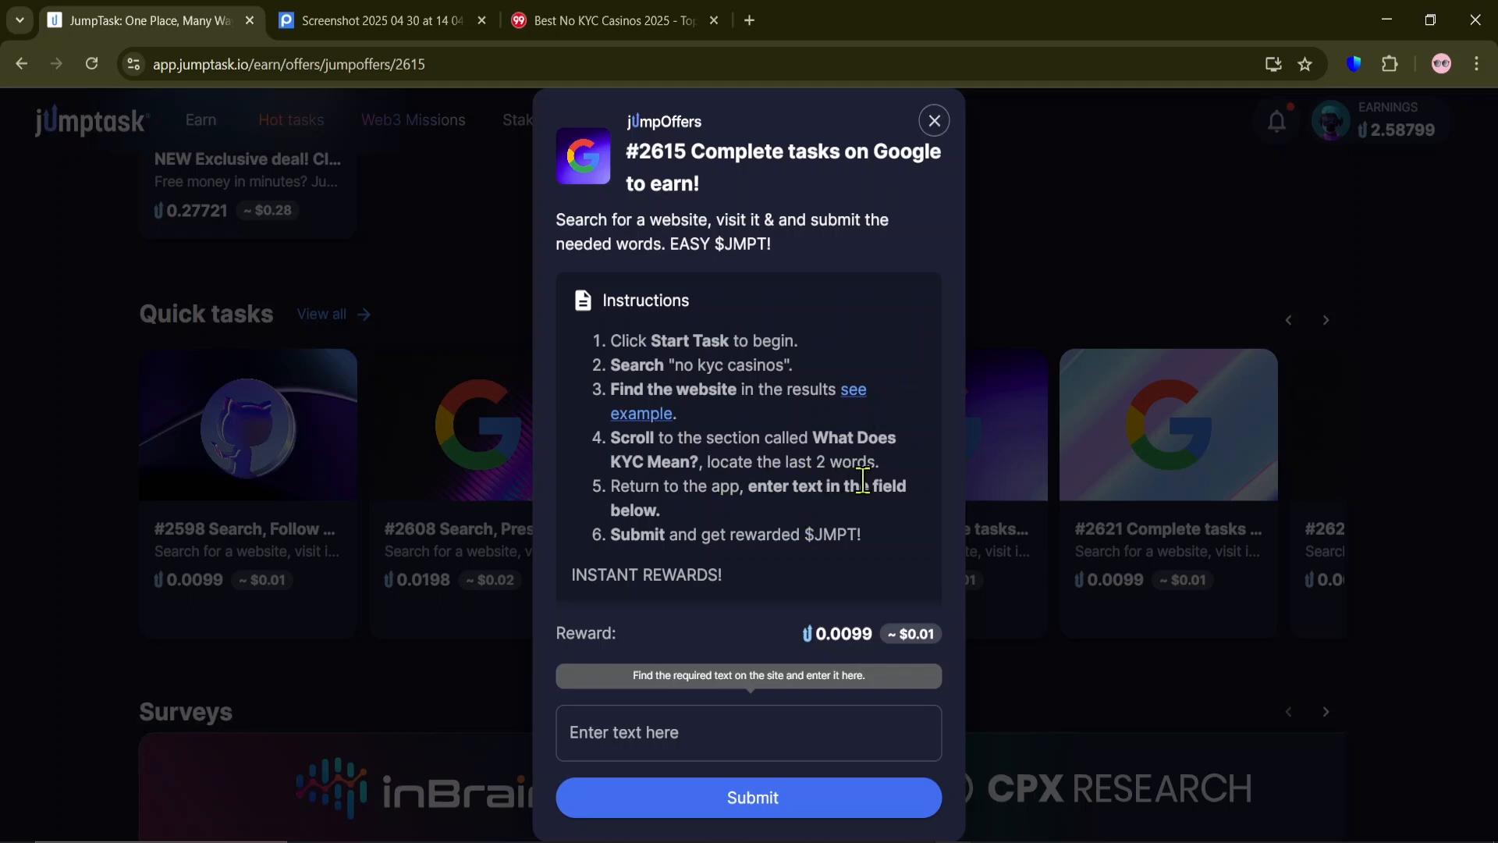
{"action": "left_click", "coordinate": [608, 20]}
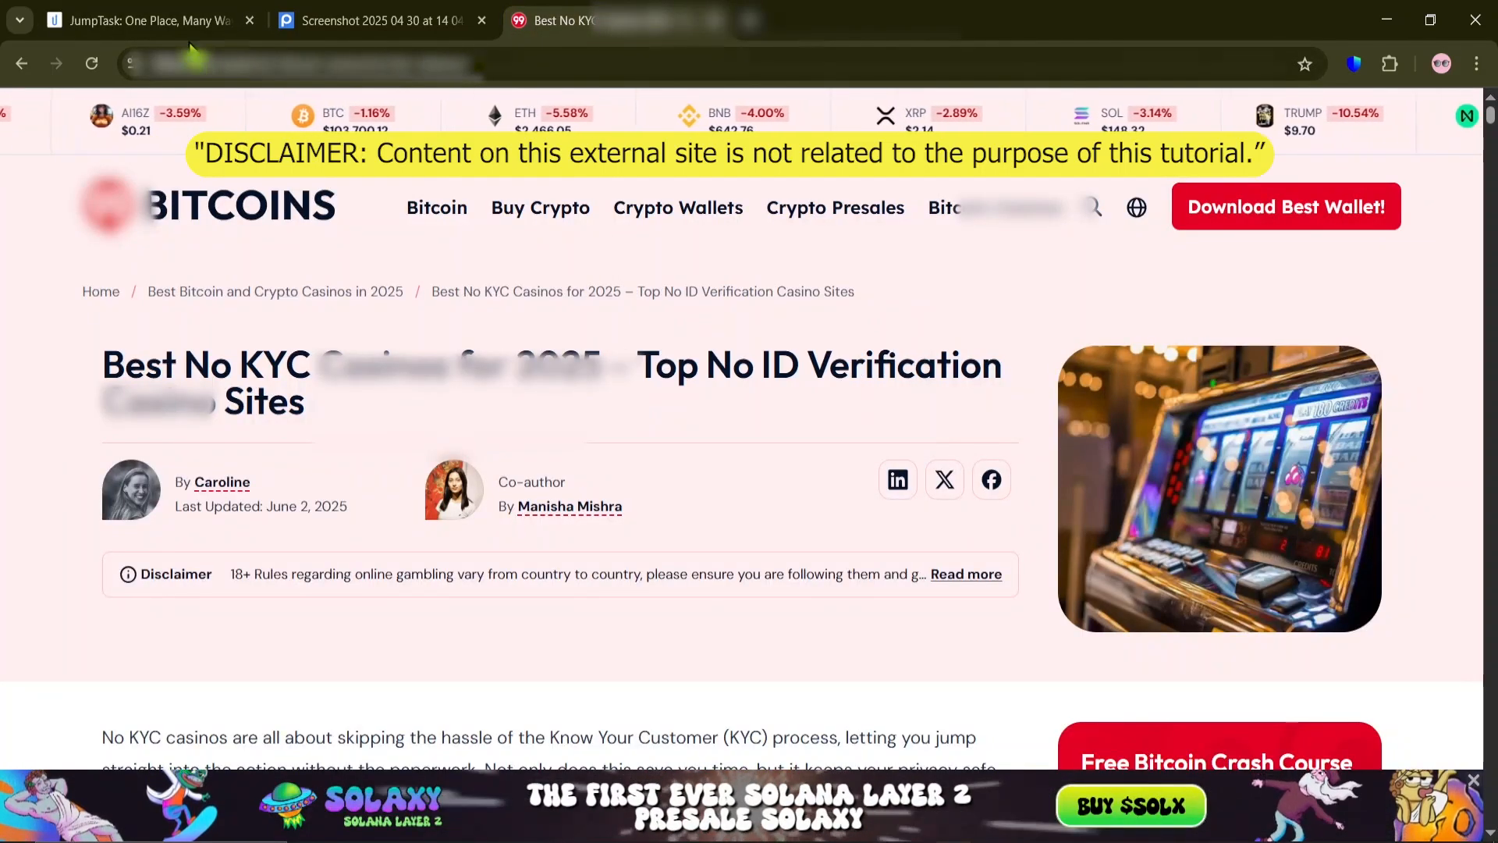
{"action": "scroll", "scroll_direction": "down", "scroll_amount": 3}
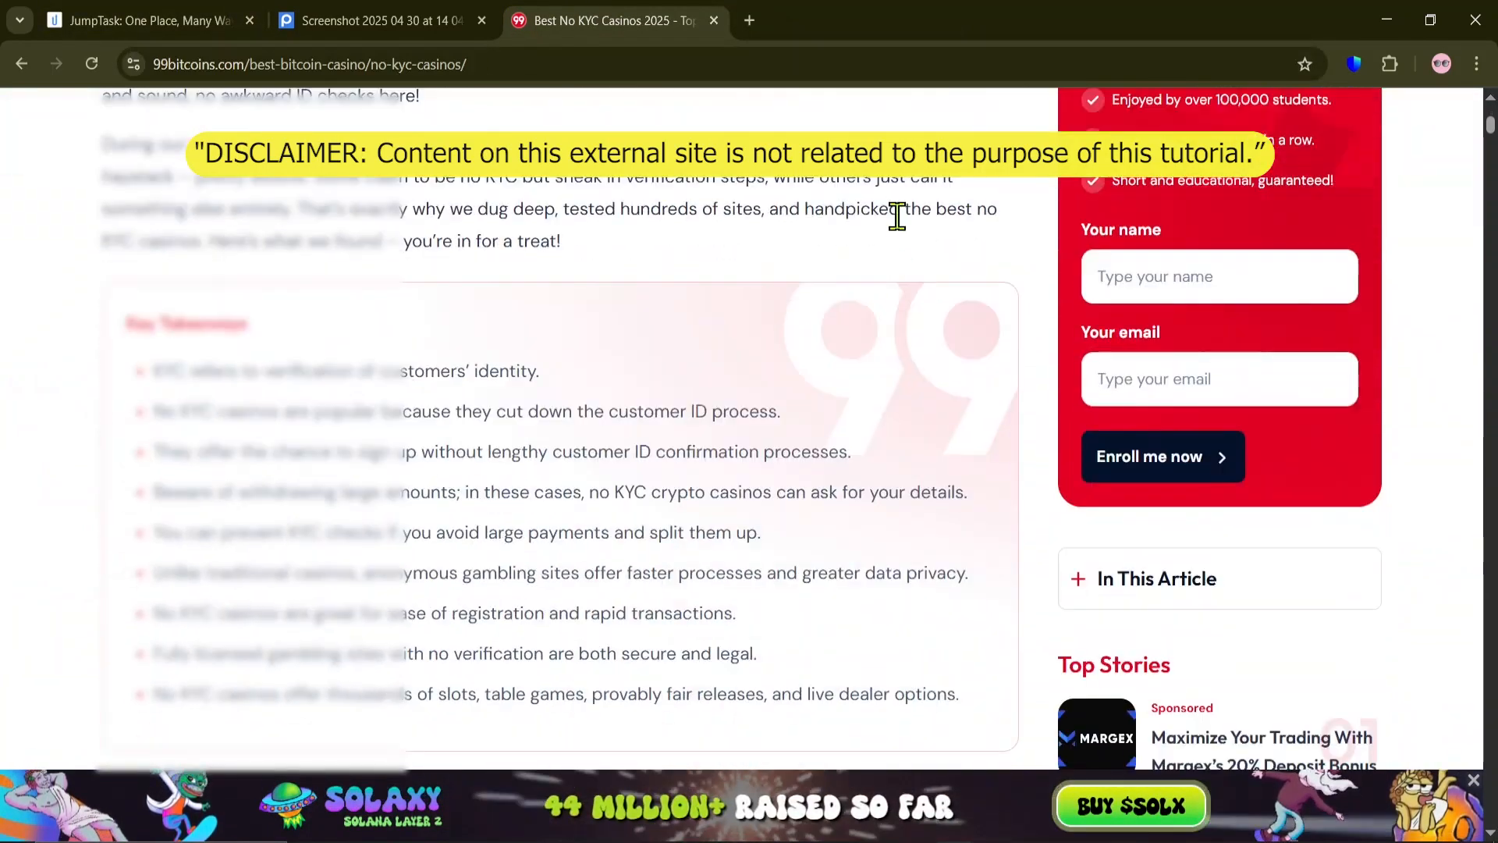
{"action": "scroll", "scroll_direction": "down", "scroll_amount": 3}
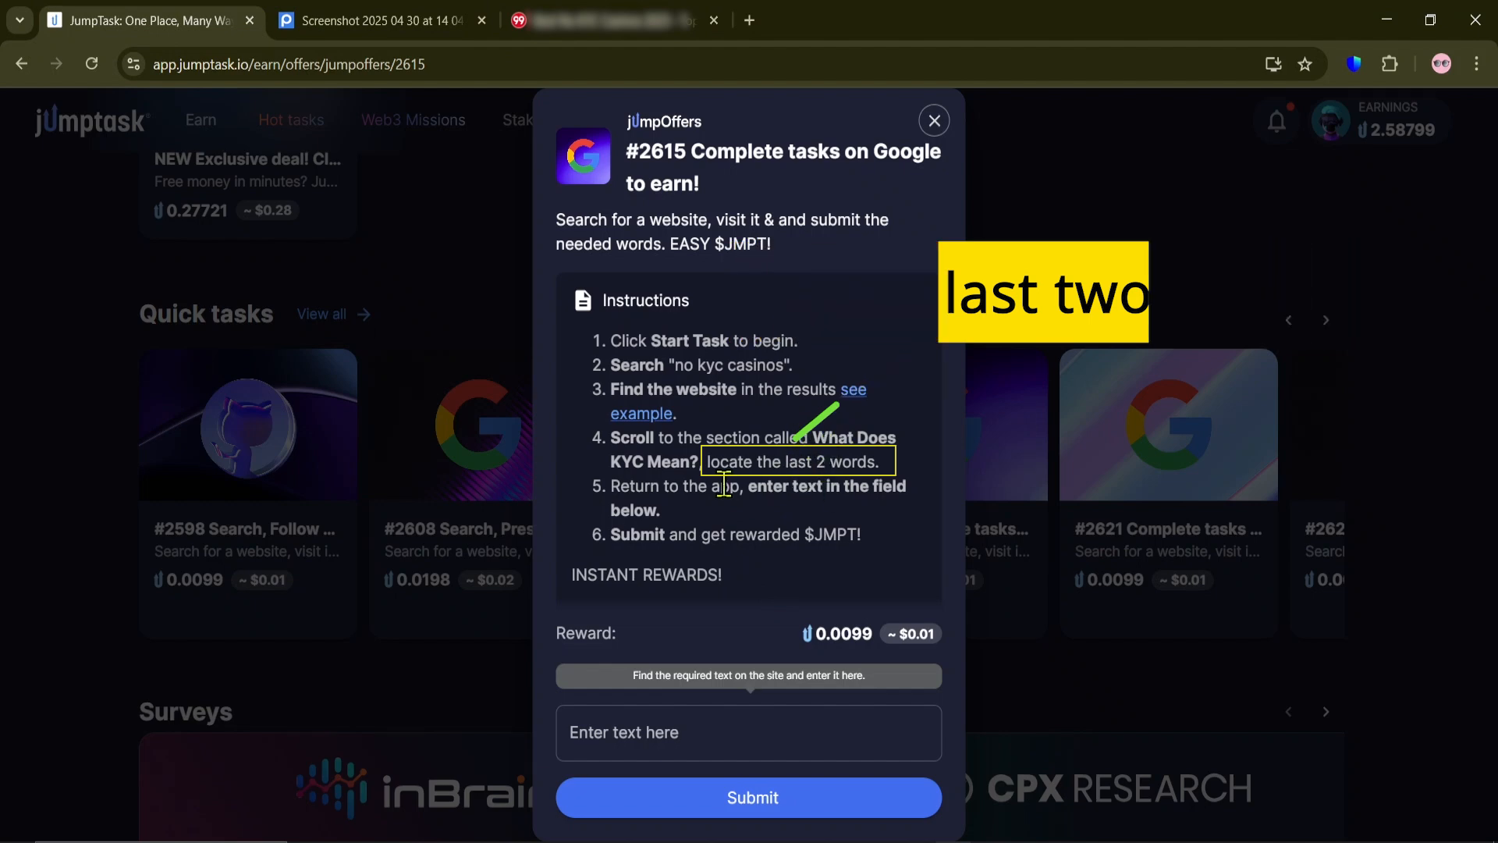
Step: Select the KYC section's last two words, 'gambling activities', and return to task #2615
{"action": "left_click", "coordinate": [599, 20]}
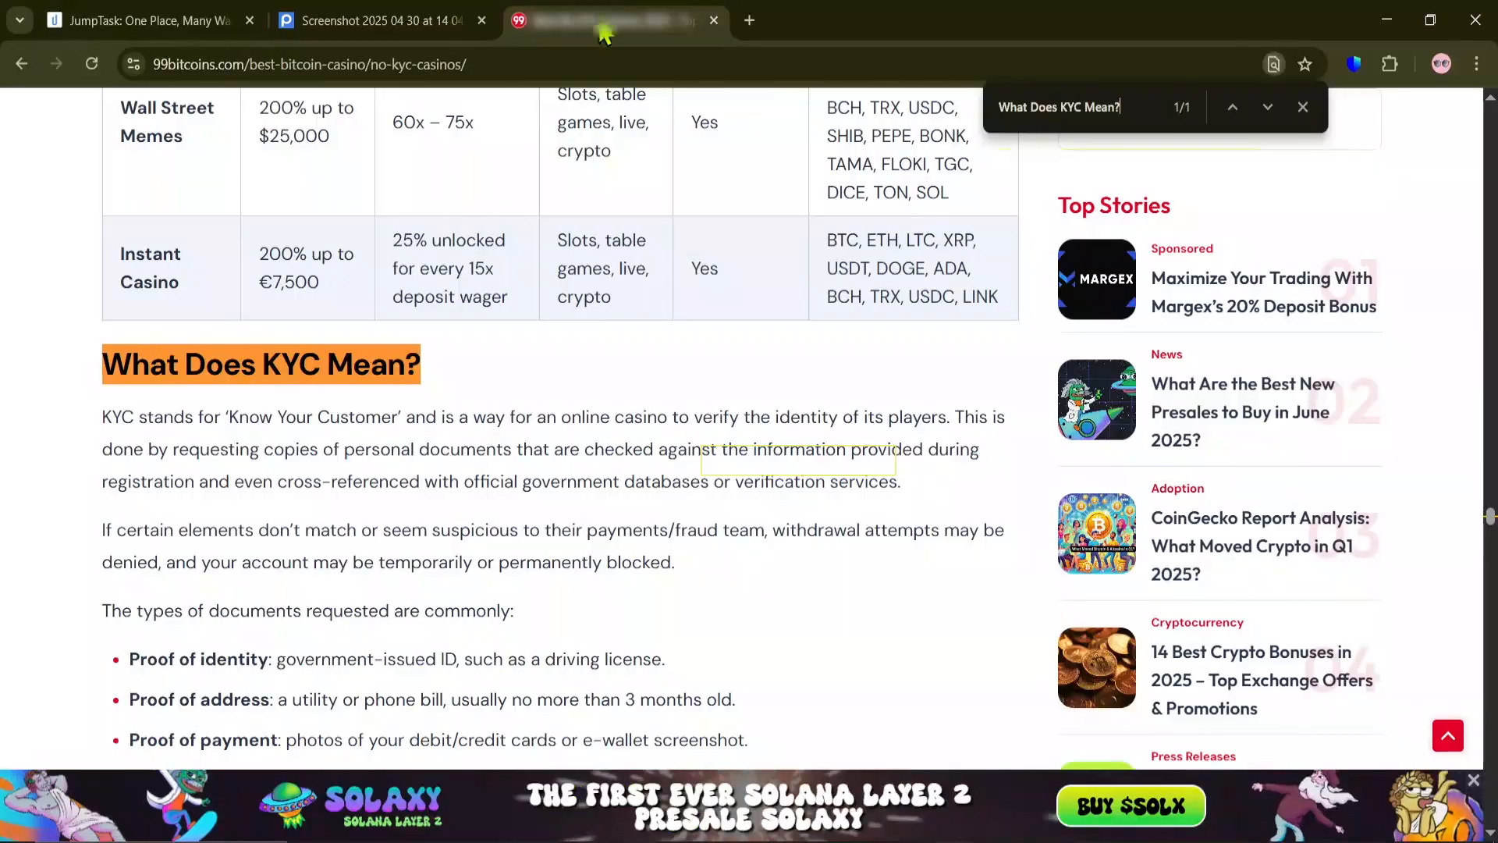
{"action": "scroll", "scroll_direction": "down", "scroll_amount": 3}
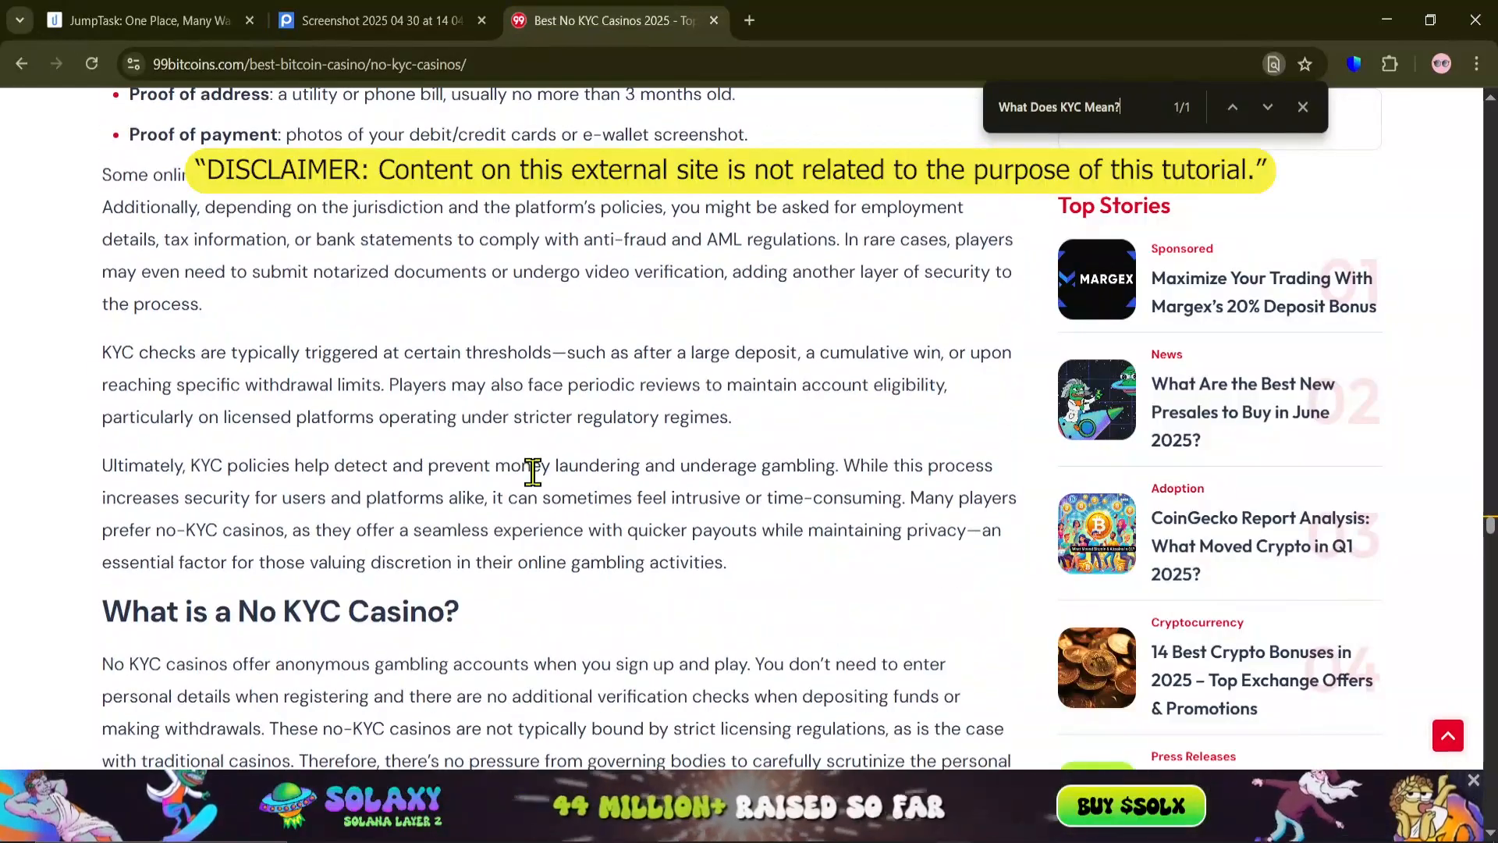
{"action": "scroll", "scroll_direction": "up", "scroll_amount": 3}
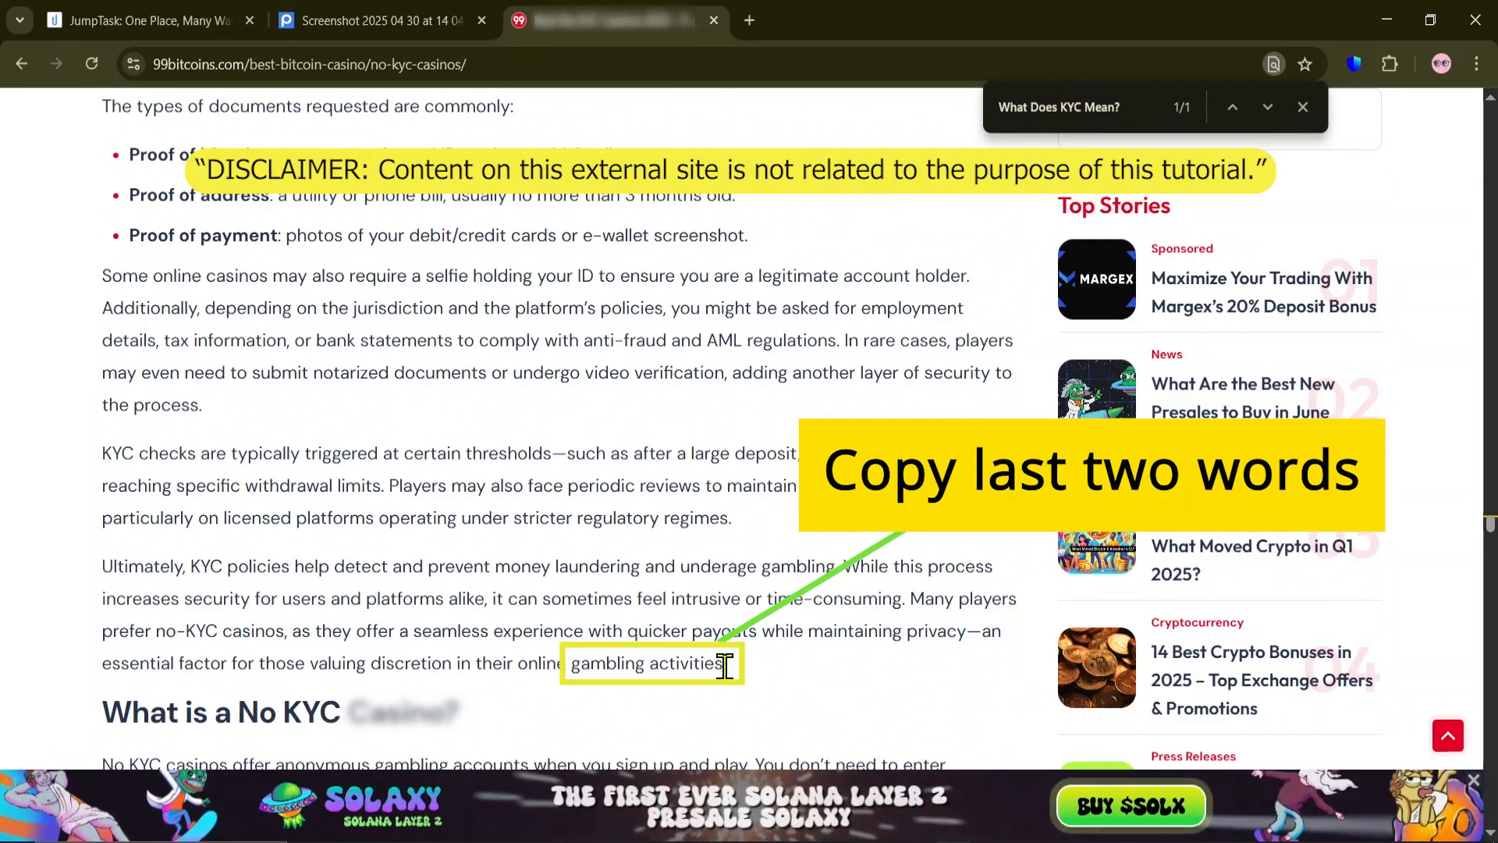
{"action": "double_click", "coordinate": [647, 663]}
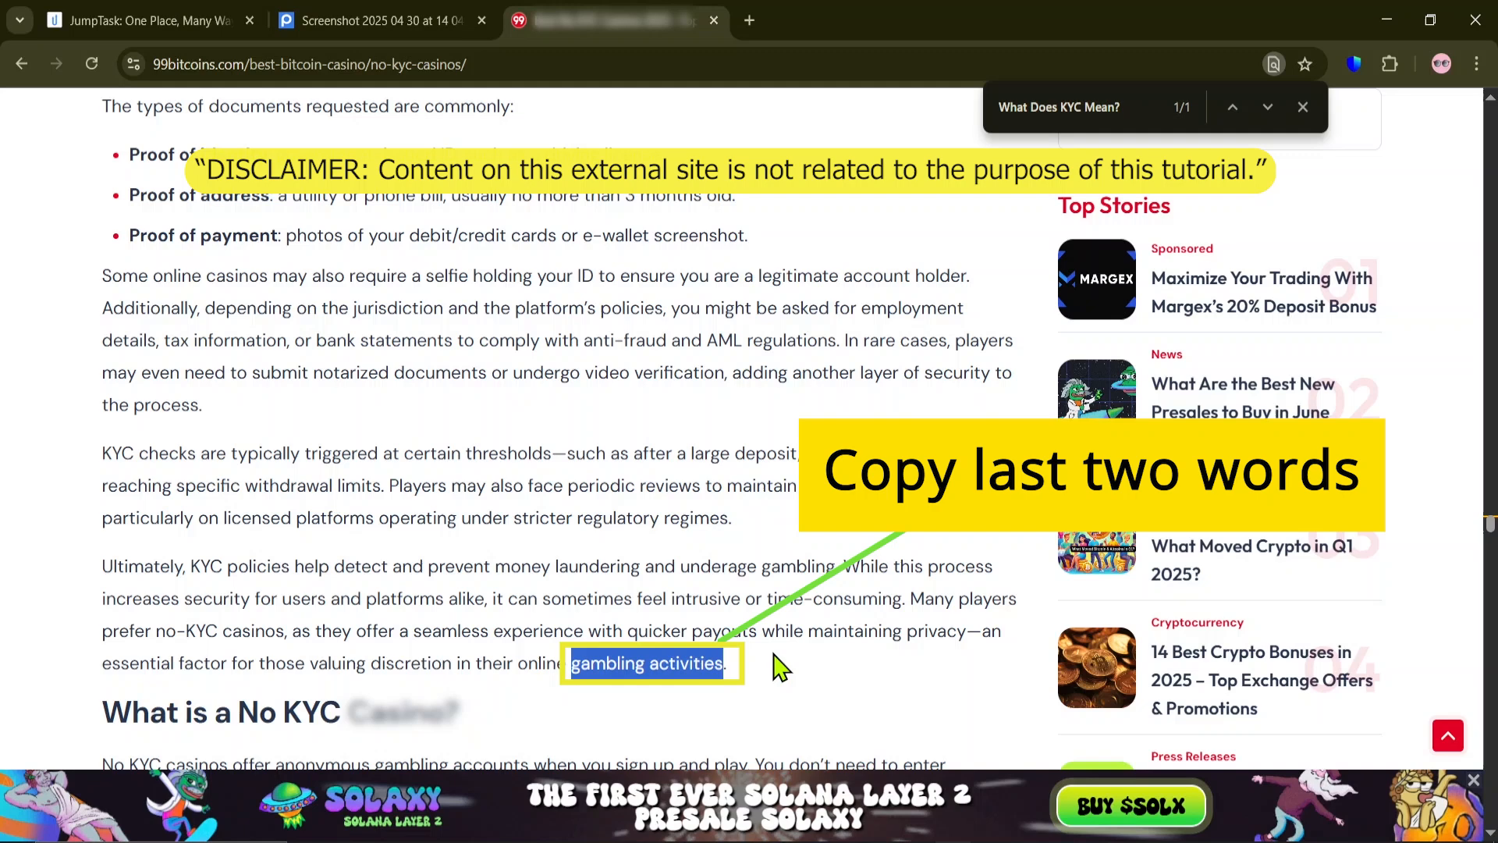
{"action": "left_click", "coordinate": [143, 20]}
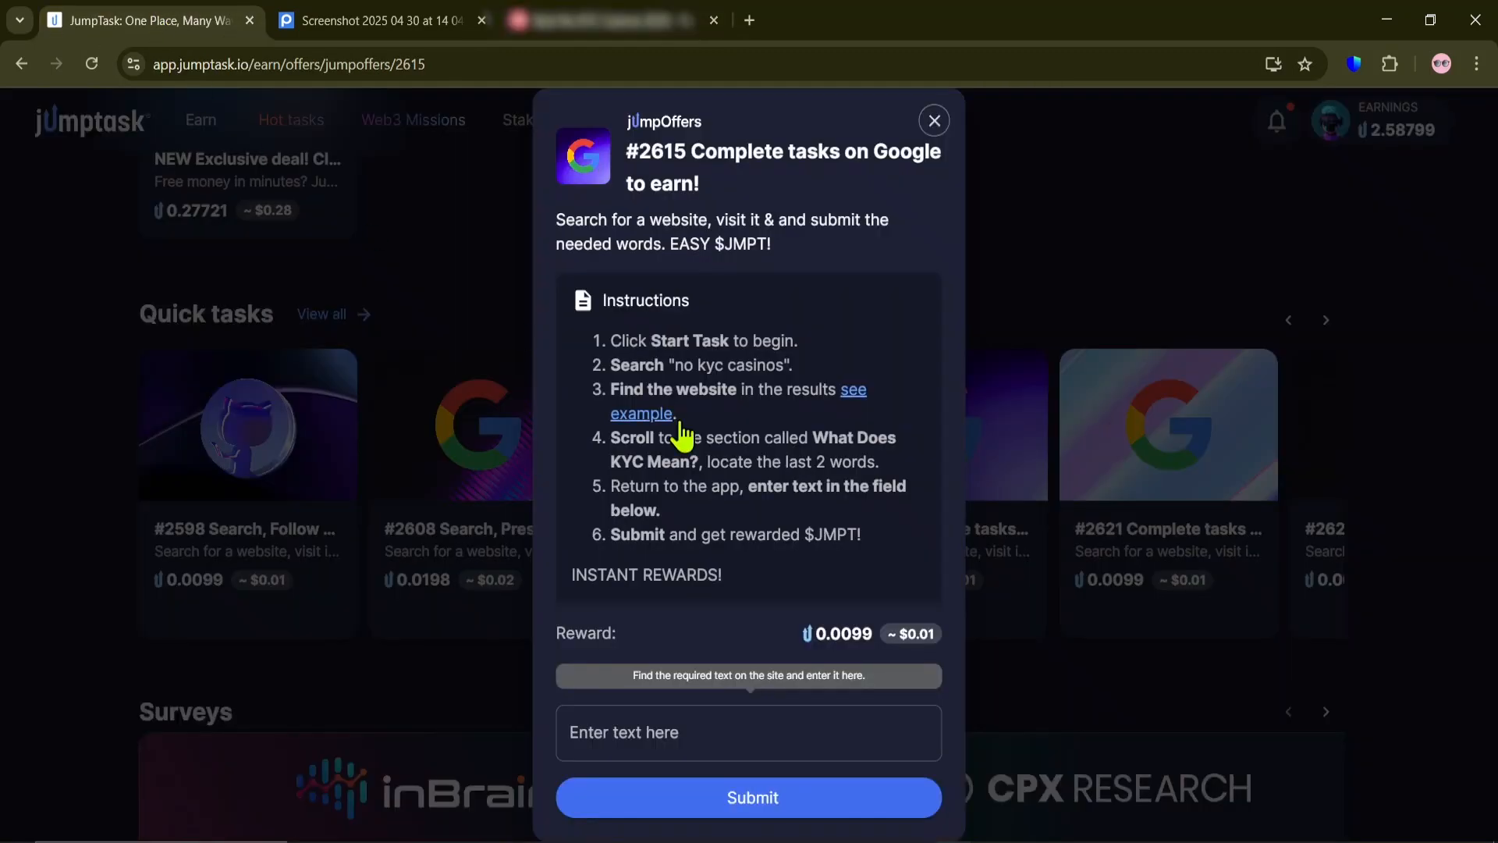
Step: Submit 'gambling activities' as the answer for task #2615 and close the completed task
{"action": "left_click", "coordinate": [748, 732]}
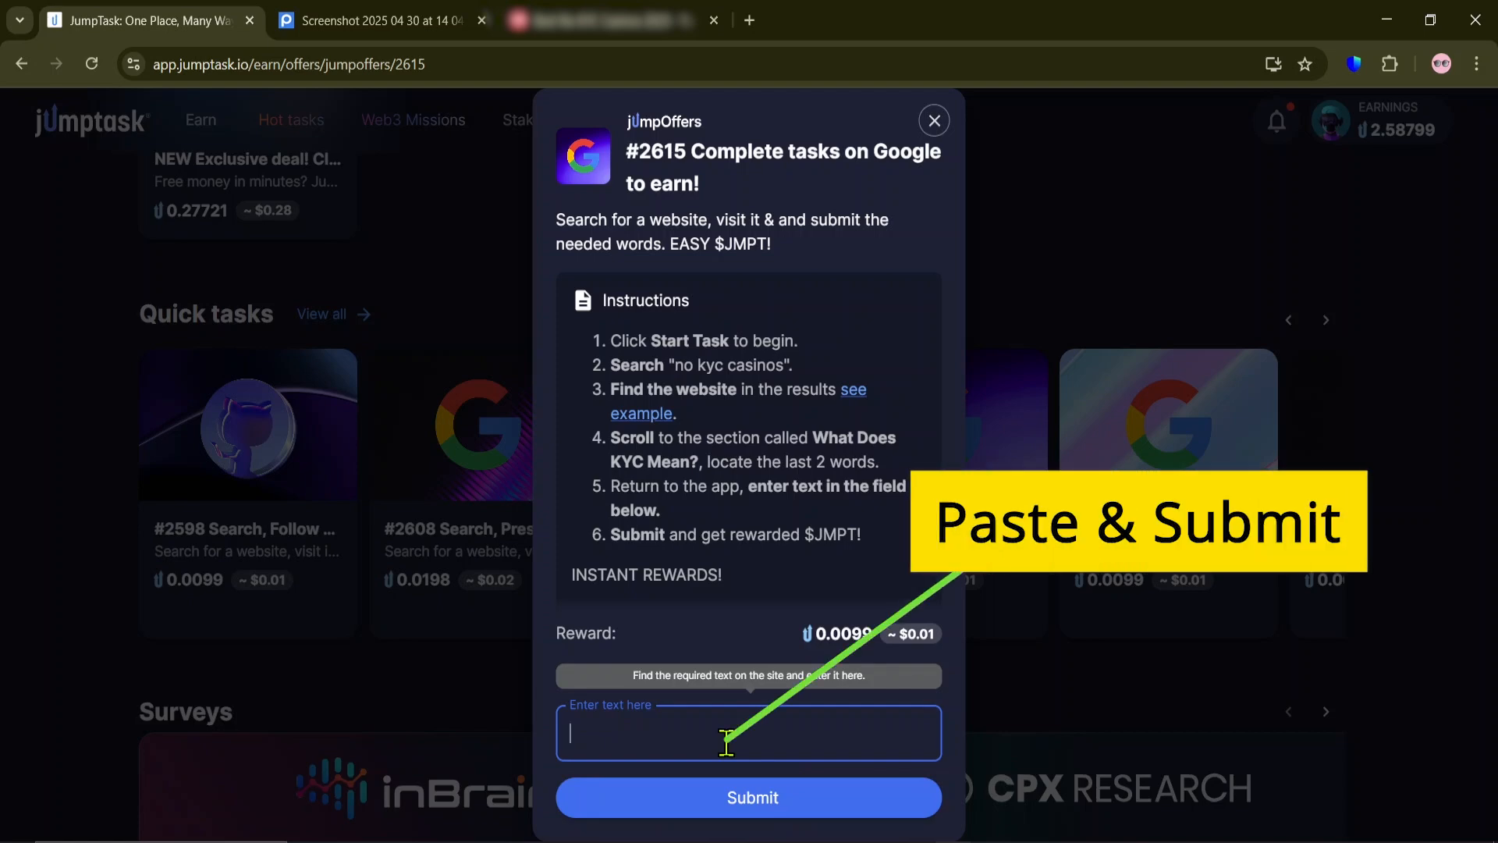
{"action": "type", "text": "gambling activities"}
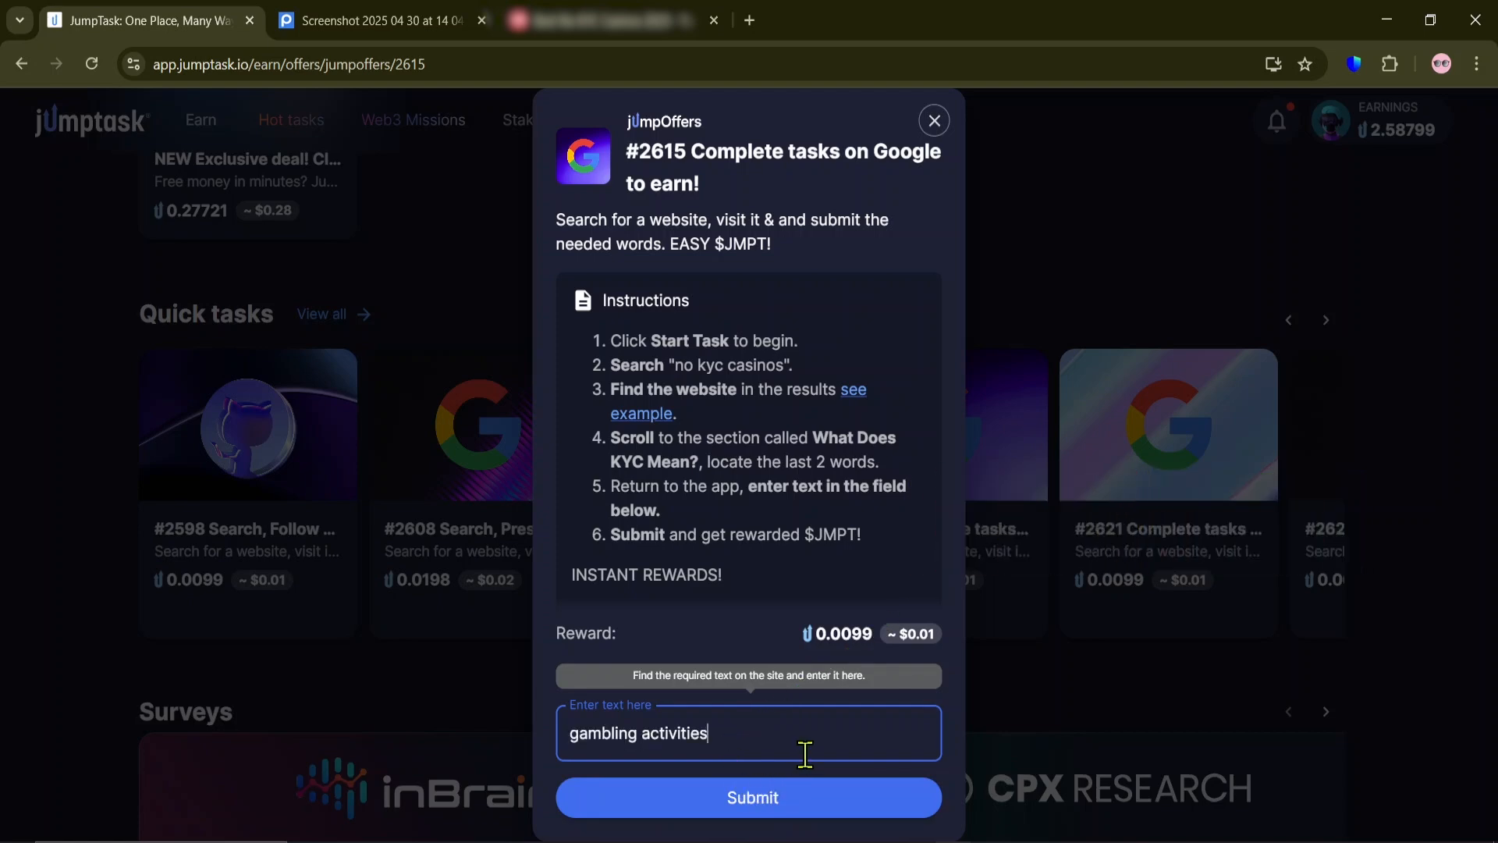
{"action": "mouse_move", "coordinate": [853, 576]}
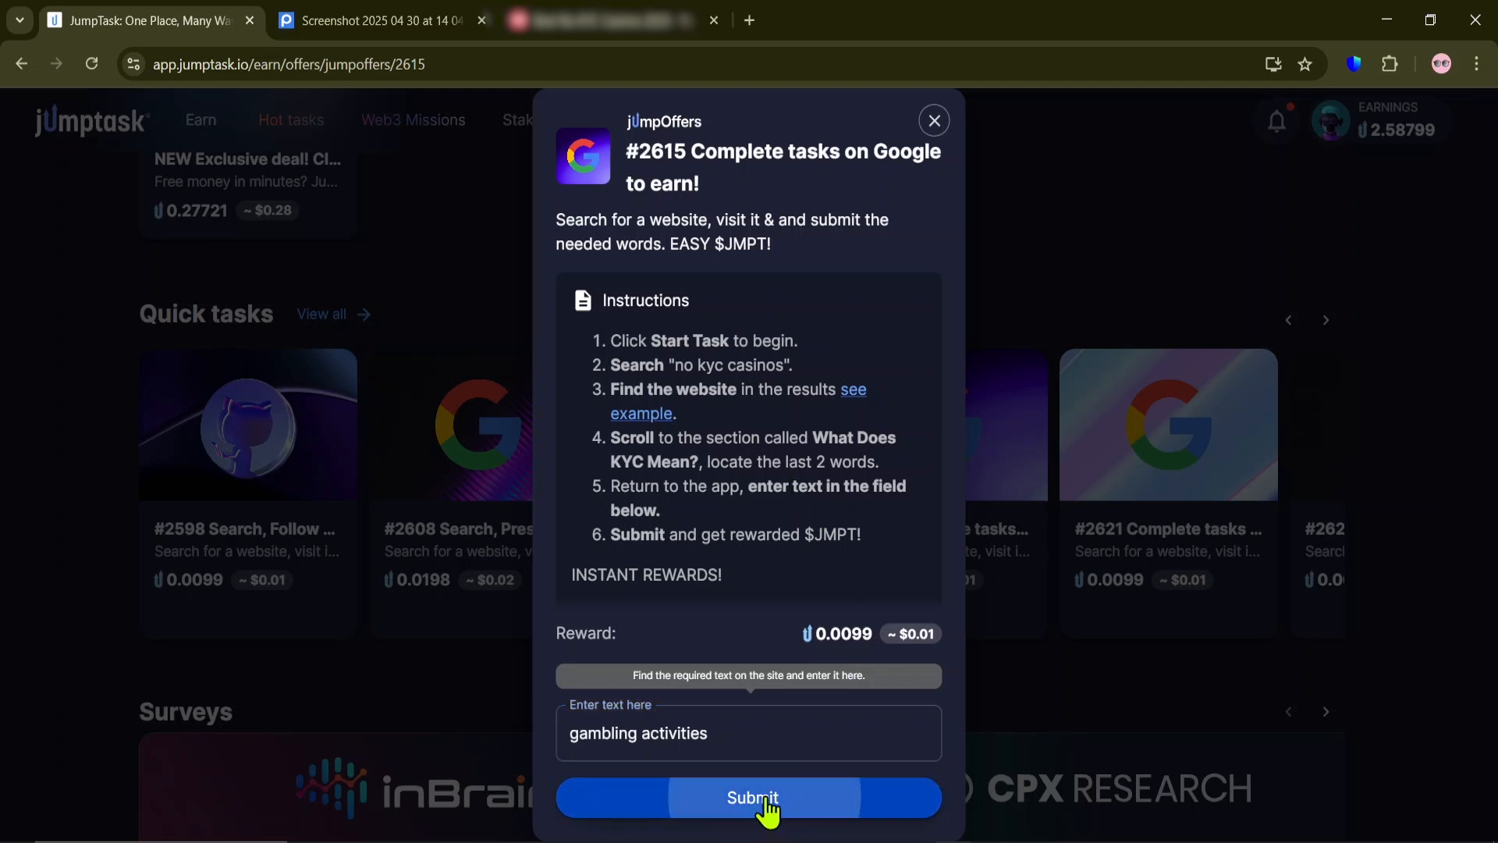
{"action": "left_click", "coordinate": [748, 797]}
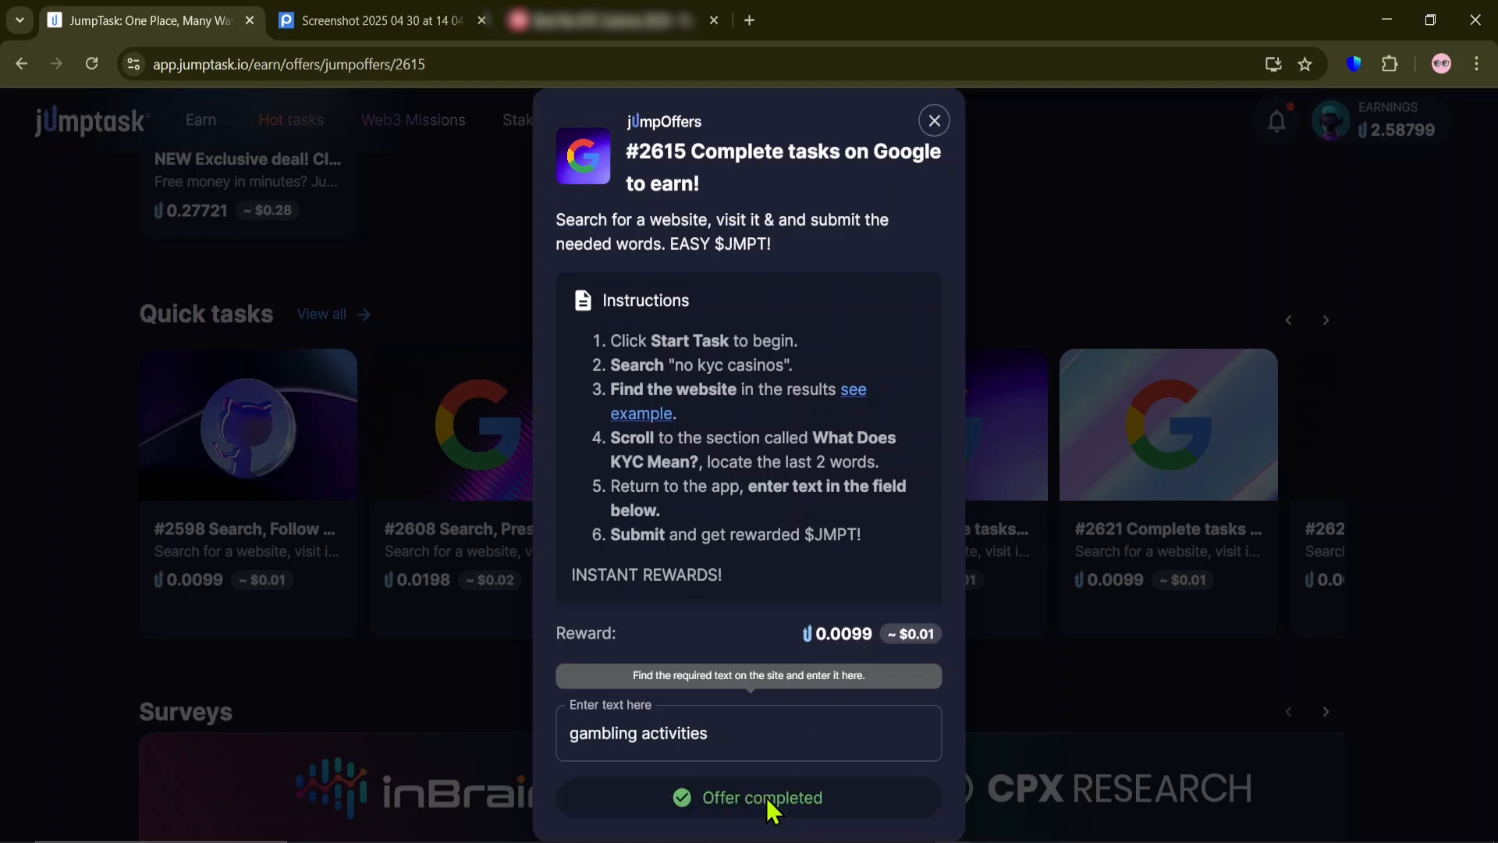
{"action": "left_click", "coordinate": [748, 796]}
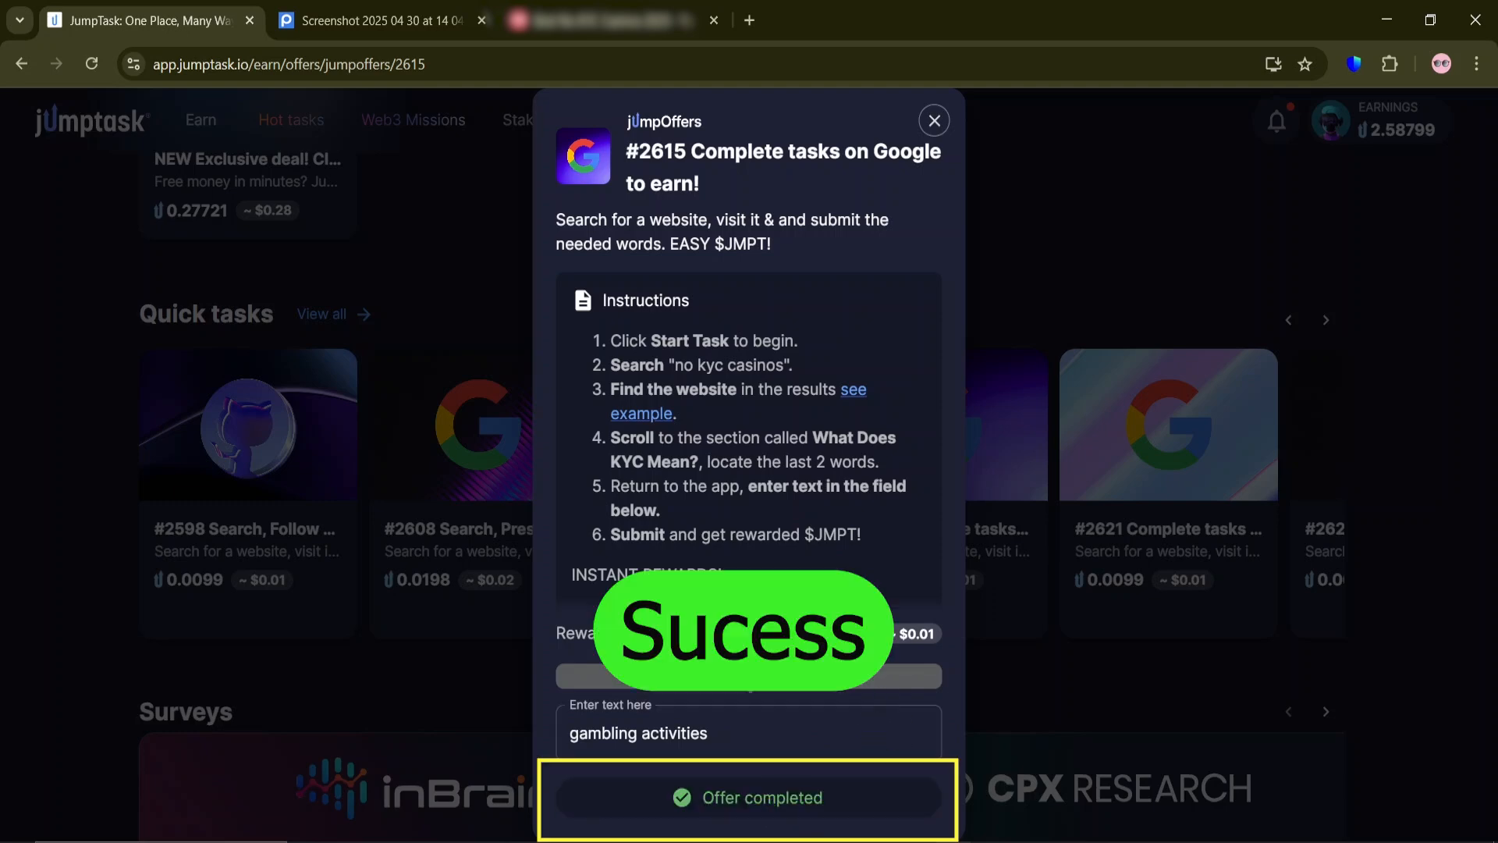
{"action": "left_click", "coordinate": [933, 120]}
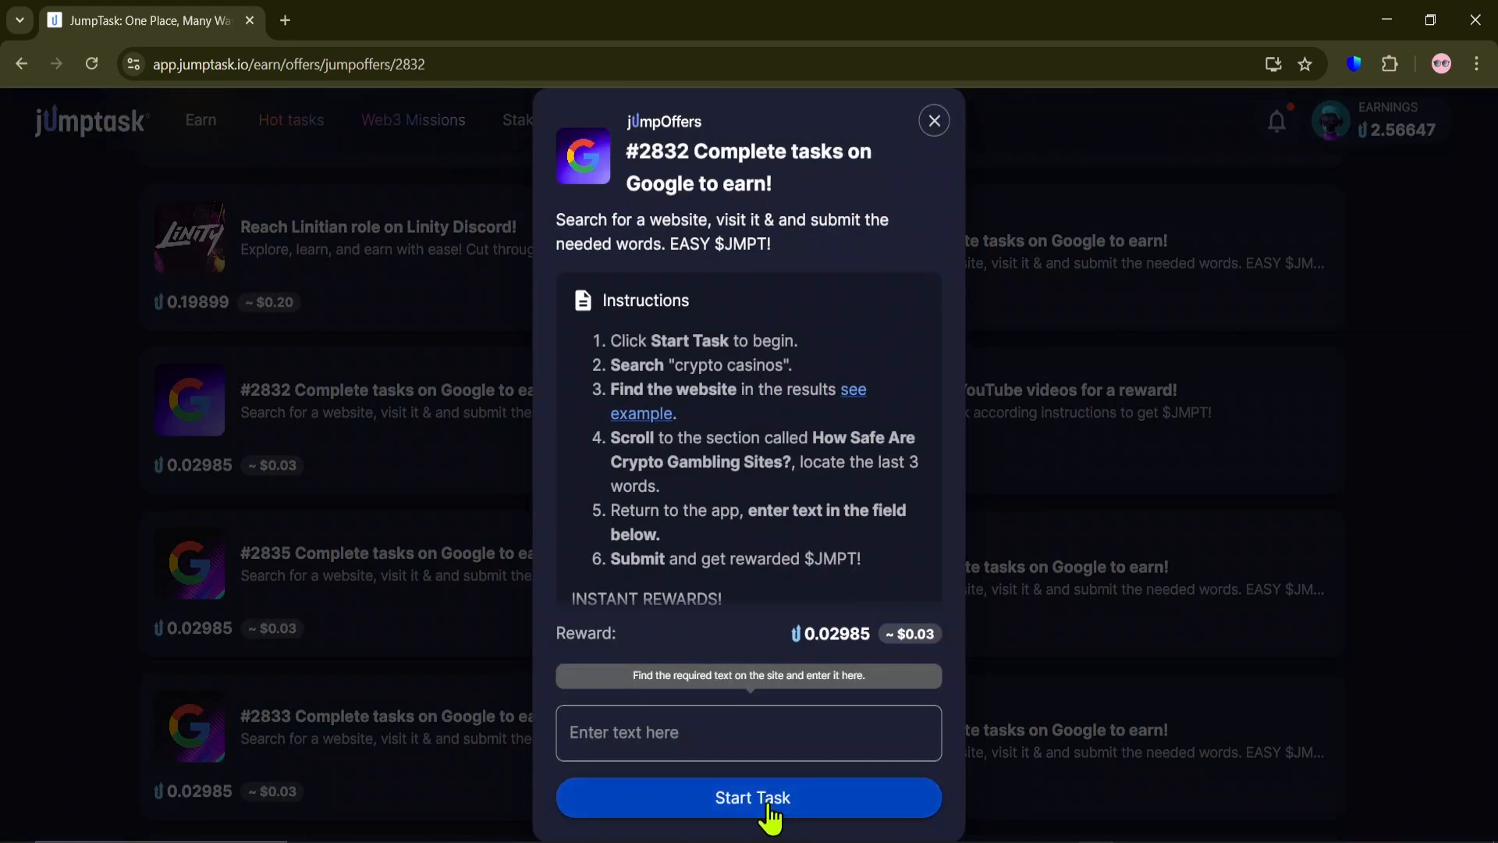
Step: Start task #2832, find its offer 'Not Currently Available', and close the task details
{"action": "left_click", "coordinate": [748, 797]}
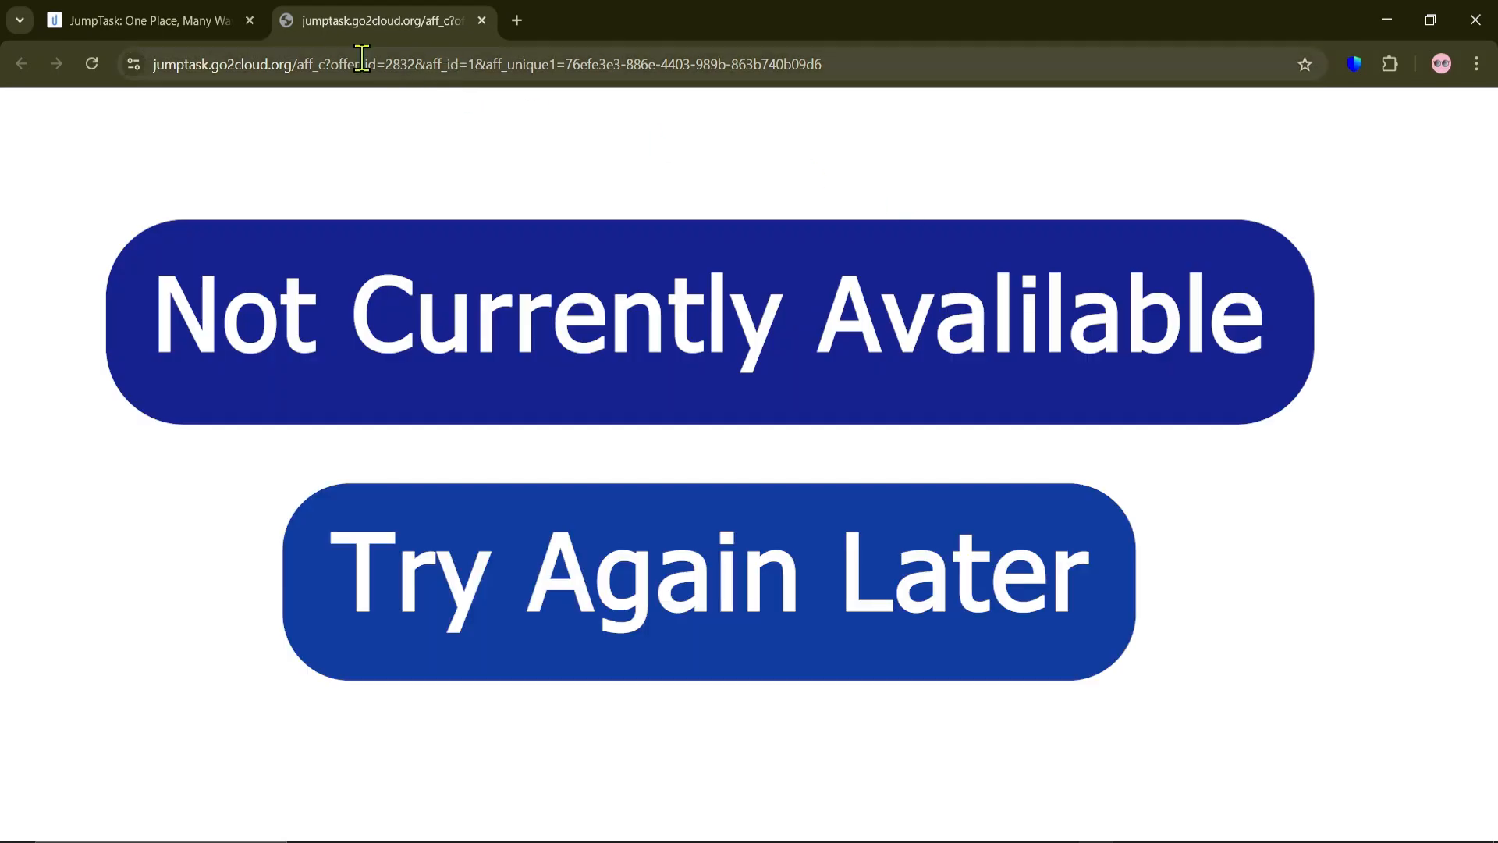
{"action": "left_click", "coordinate": [148, 21]}
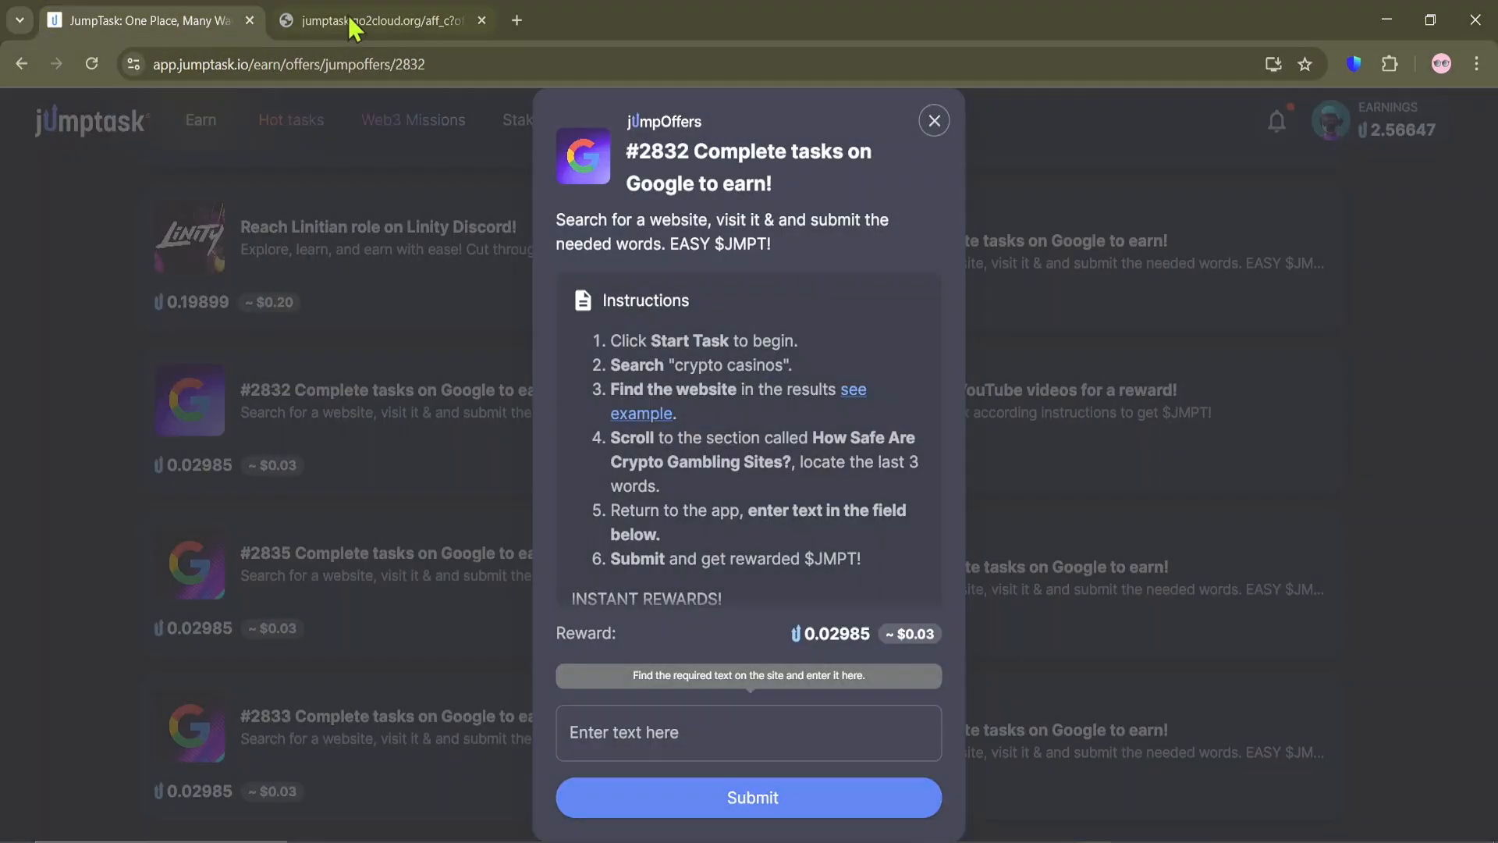
{"action": "left_click", "coordinate": [933, 120]}
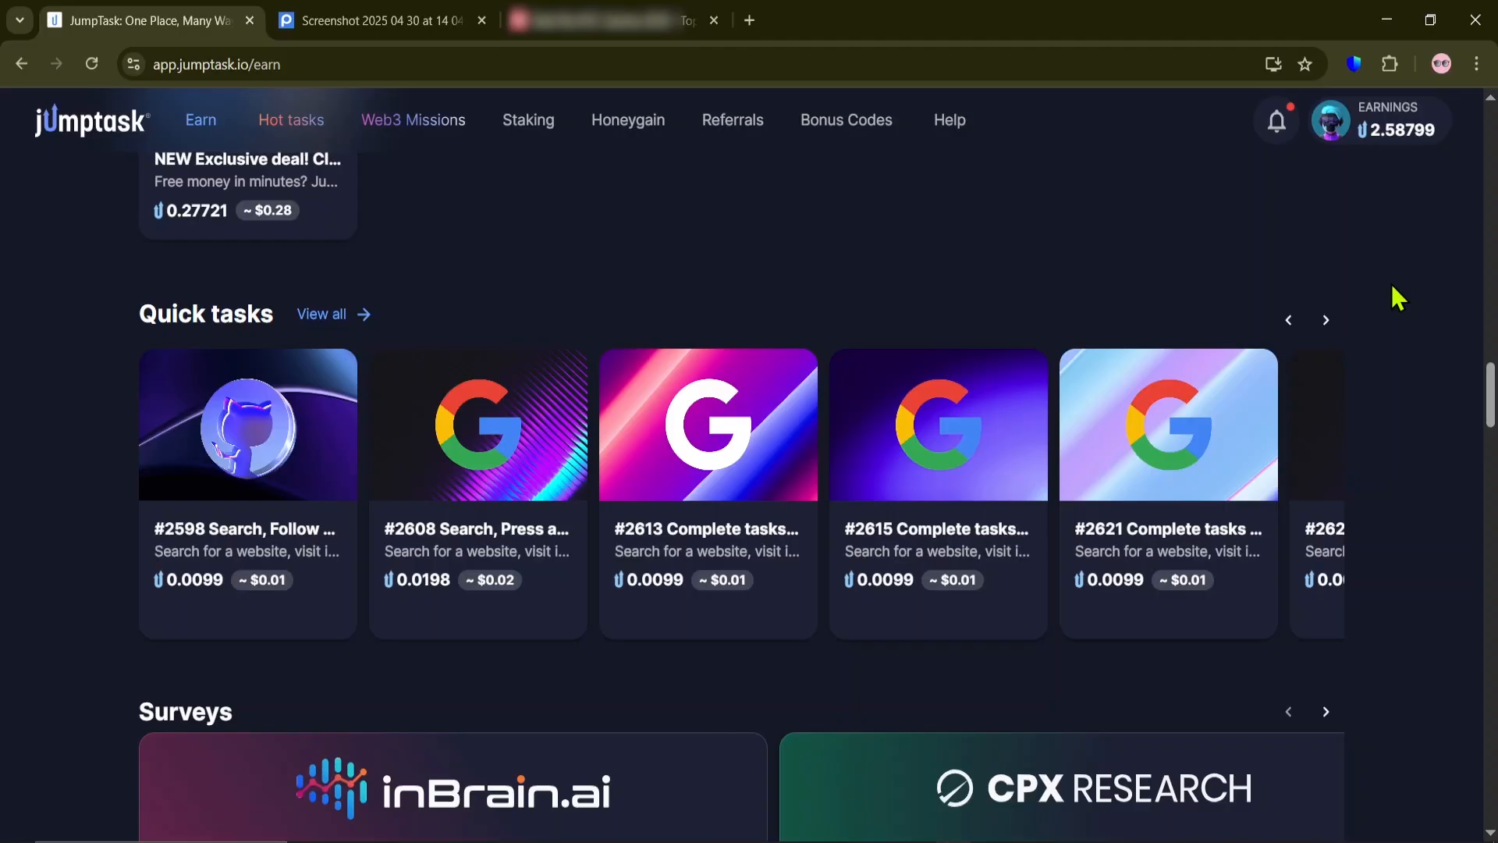
{"action": "mouse_move", "coordinate": [1275, 123]}
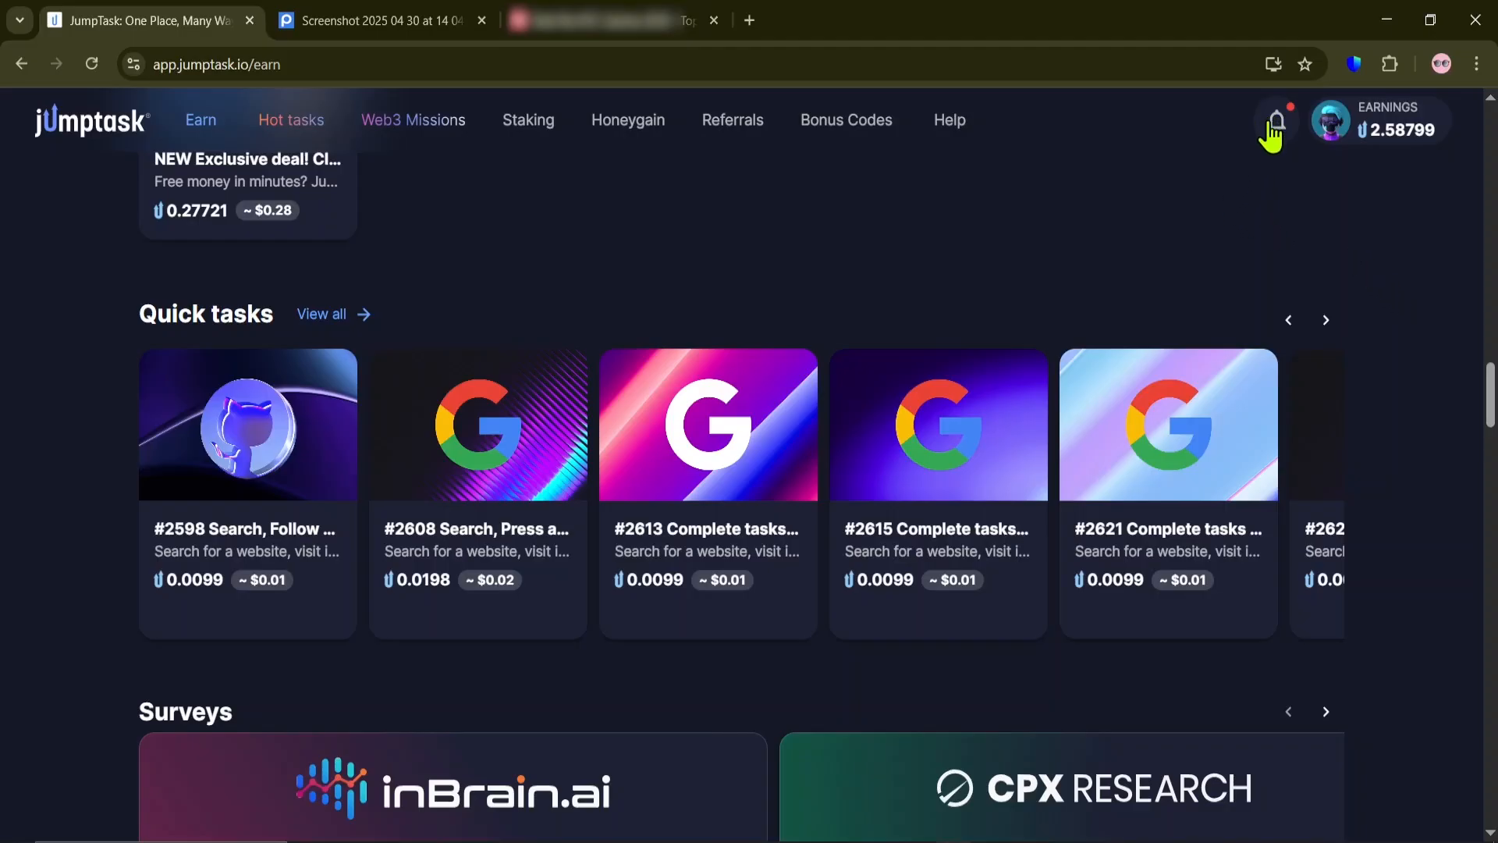
{"action": "left_click", "coordinate": [1273, 123]}
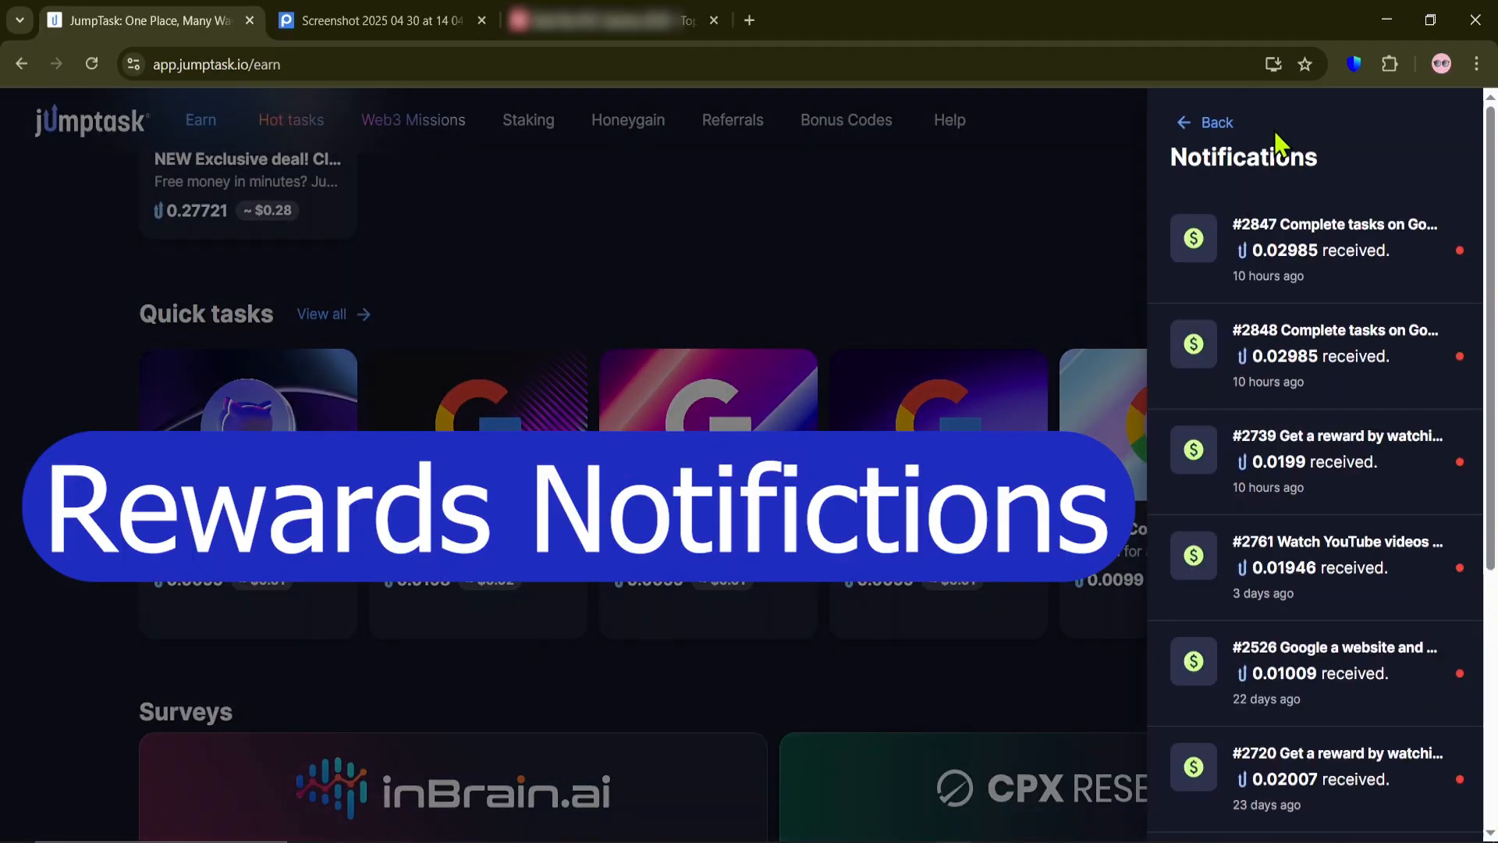
{"action": "scroll", "scroll_direction": "down", "scroll_amount": 3}
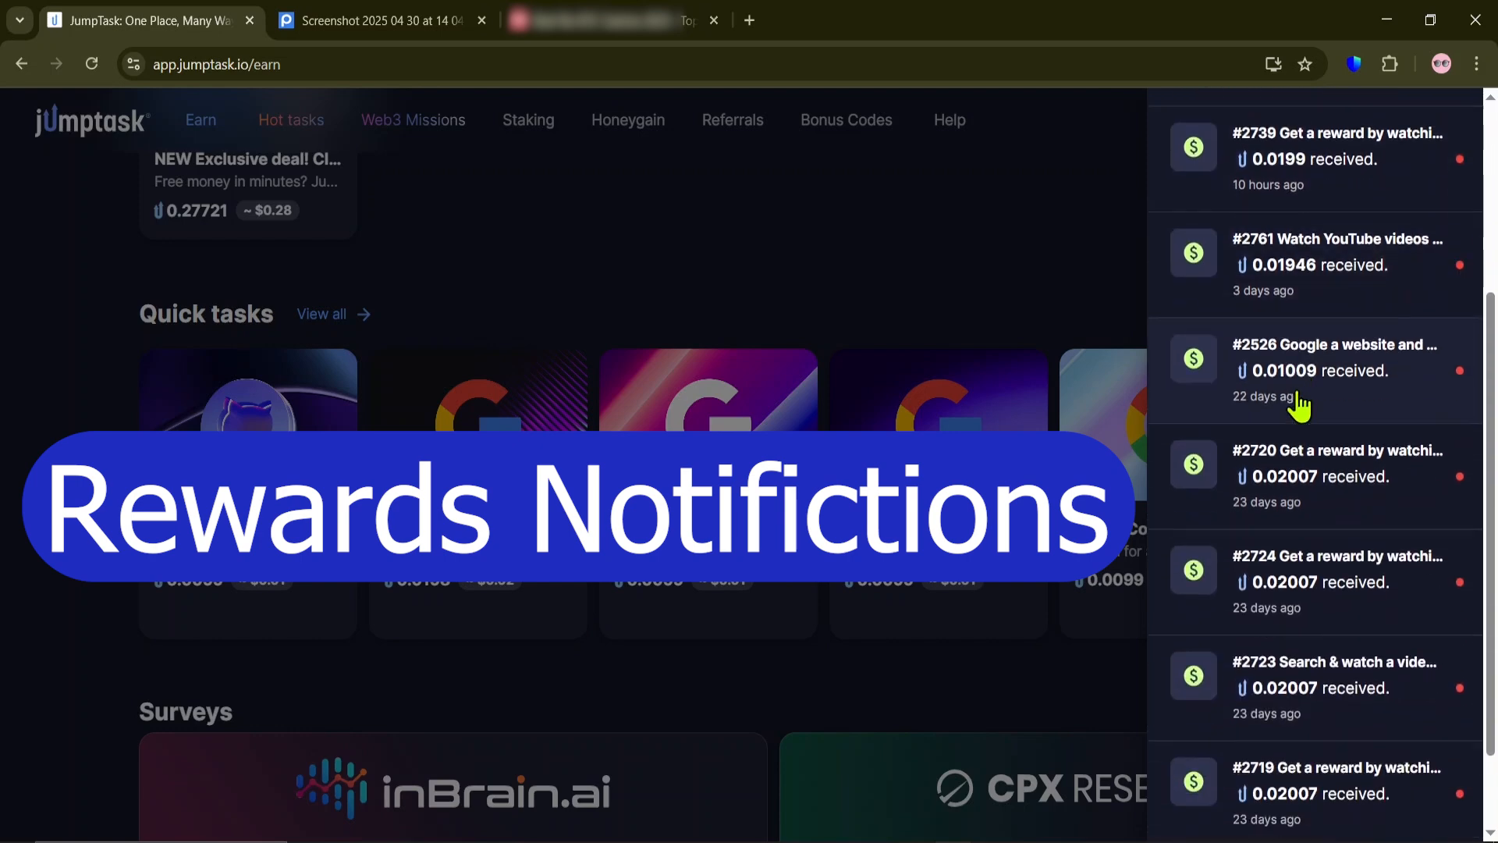
{"action": "scroll", "scroll_direction": "down", "scroll_amount": 3}
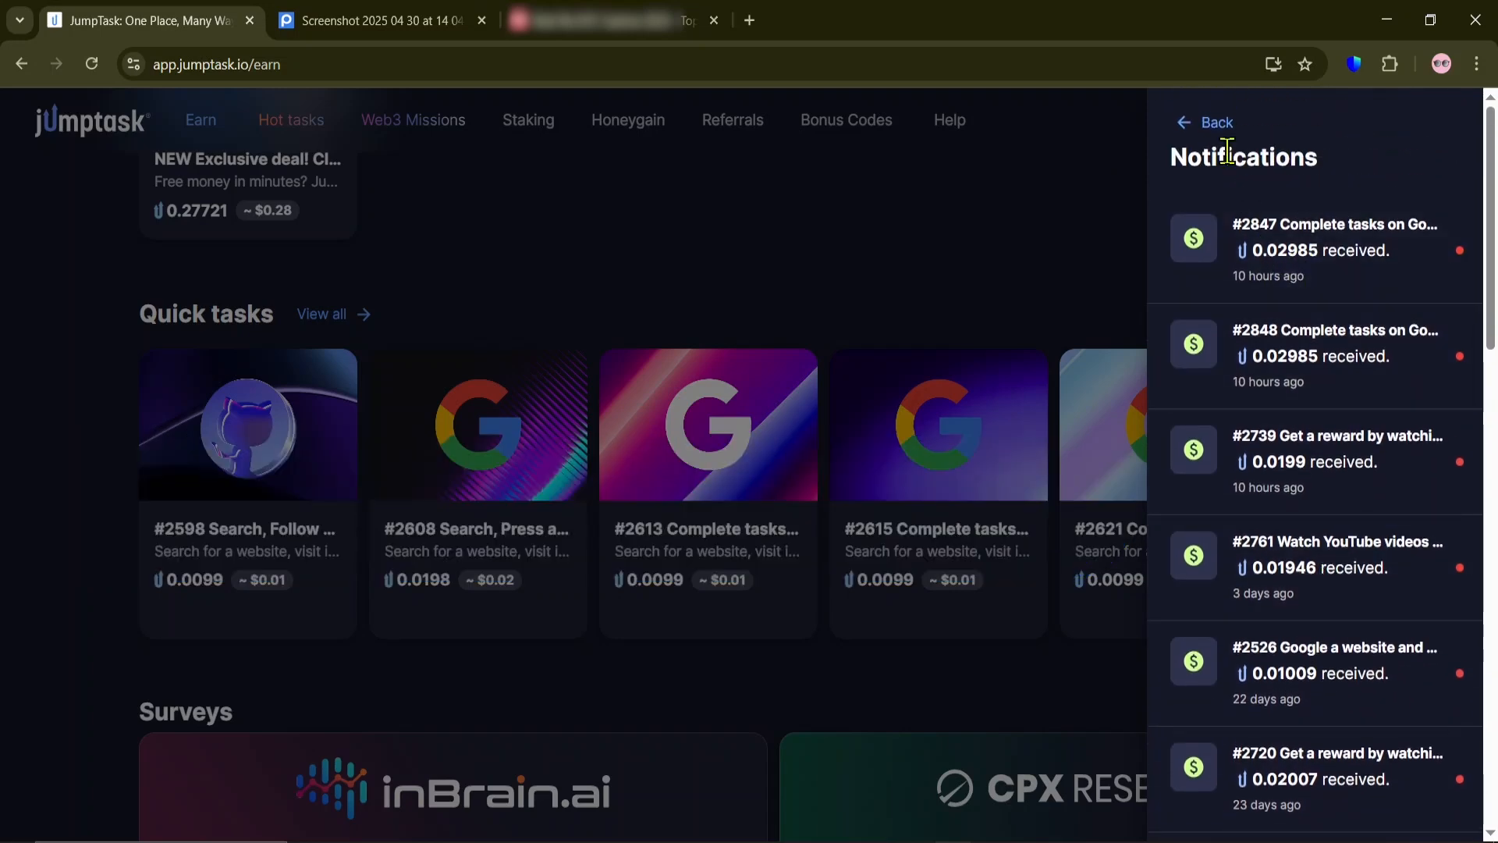
{"action": "left_click", "coordinate": [1205, 123]}
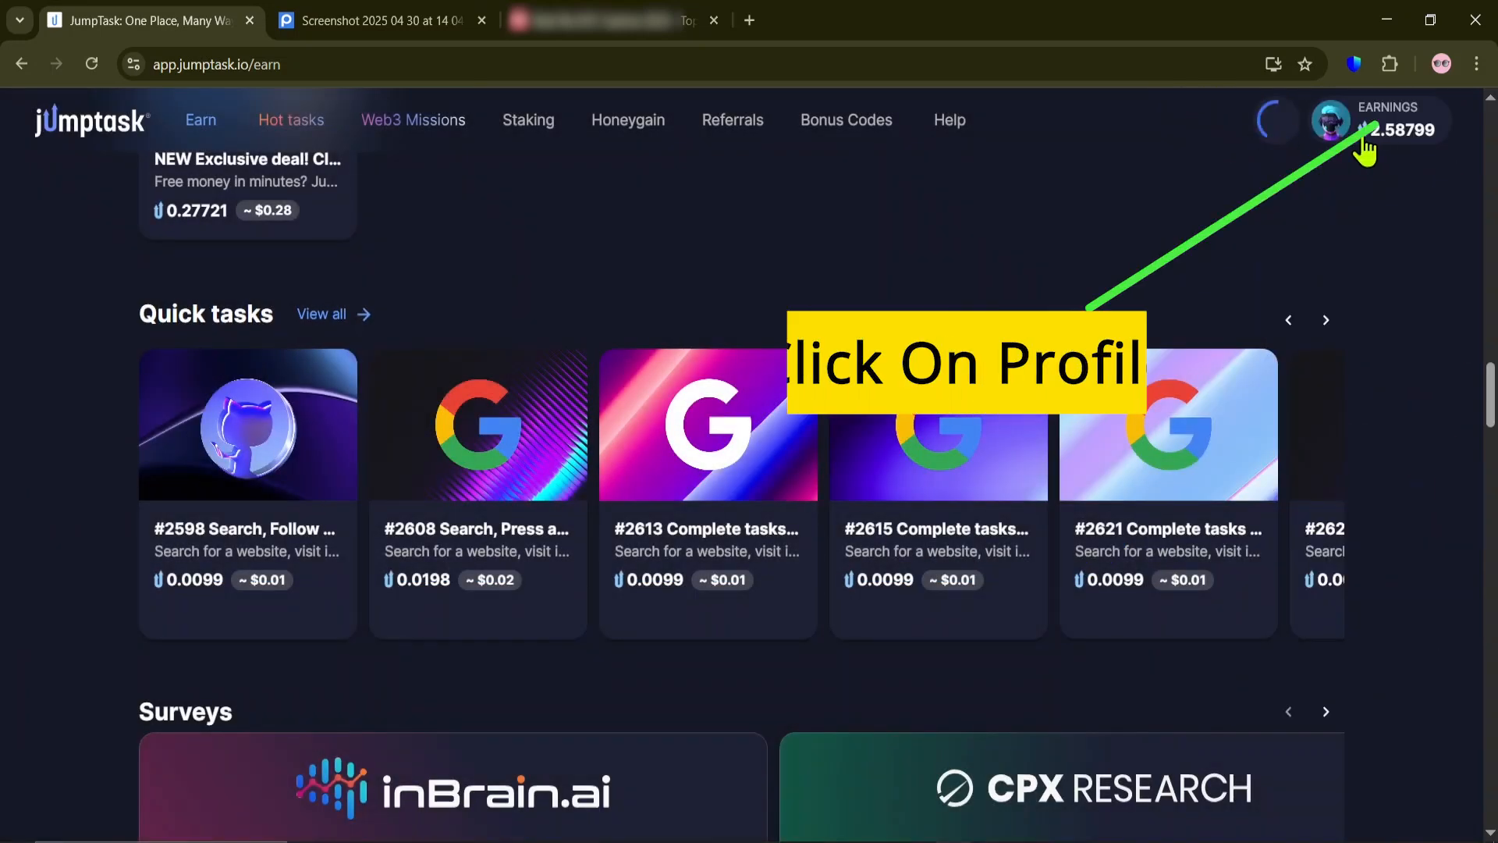
Step: Go to the account profile and bring up the full My Rewards list
{"action": "left_click", "coordinate": [1331, 122]}
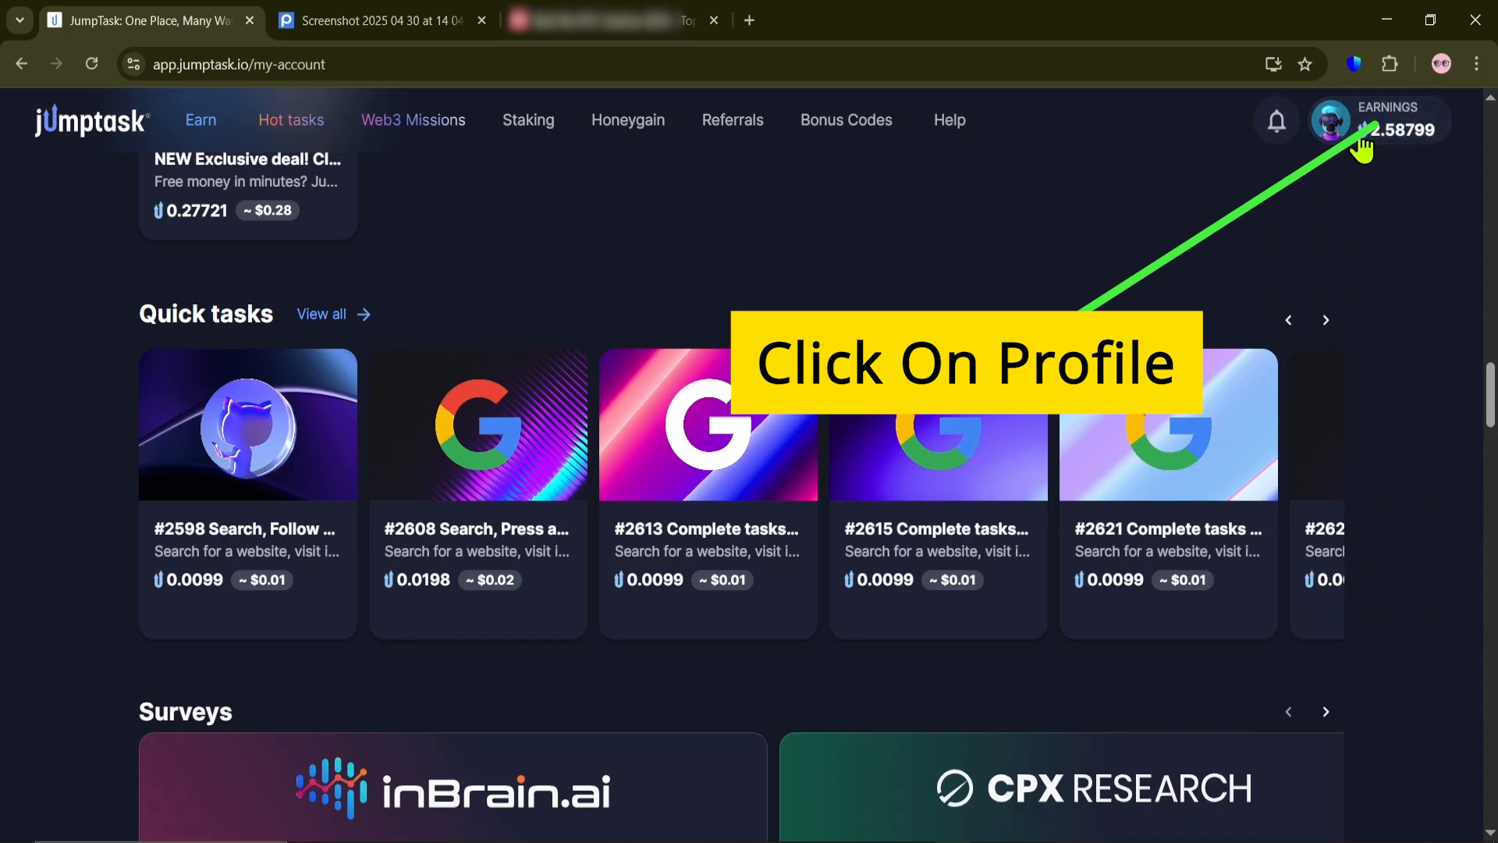
{"action": "left_click", "coordinate": [1329, 120]}
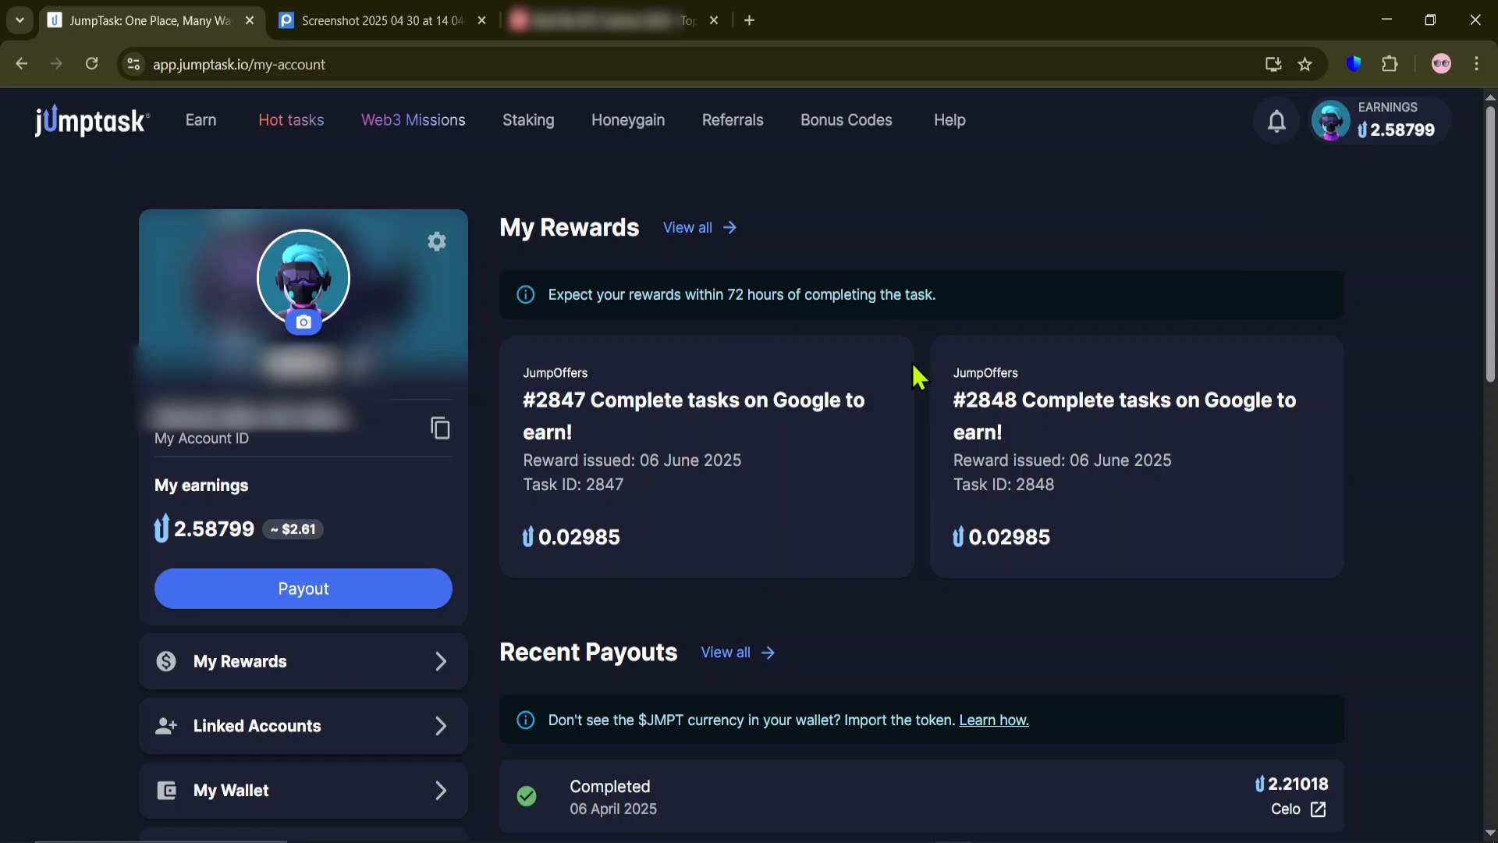
{"action": "left_click", "coordinate": [687, 227]}
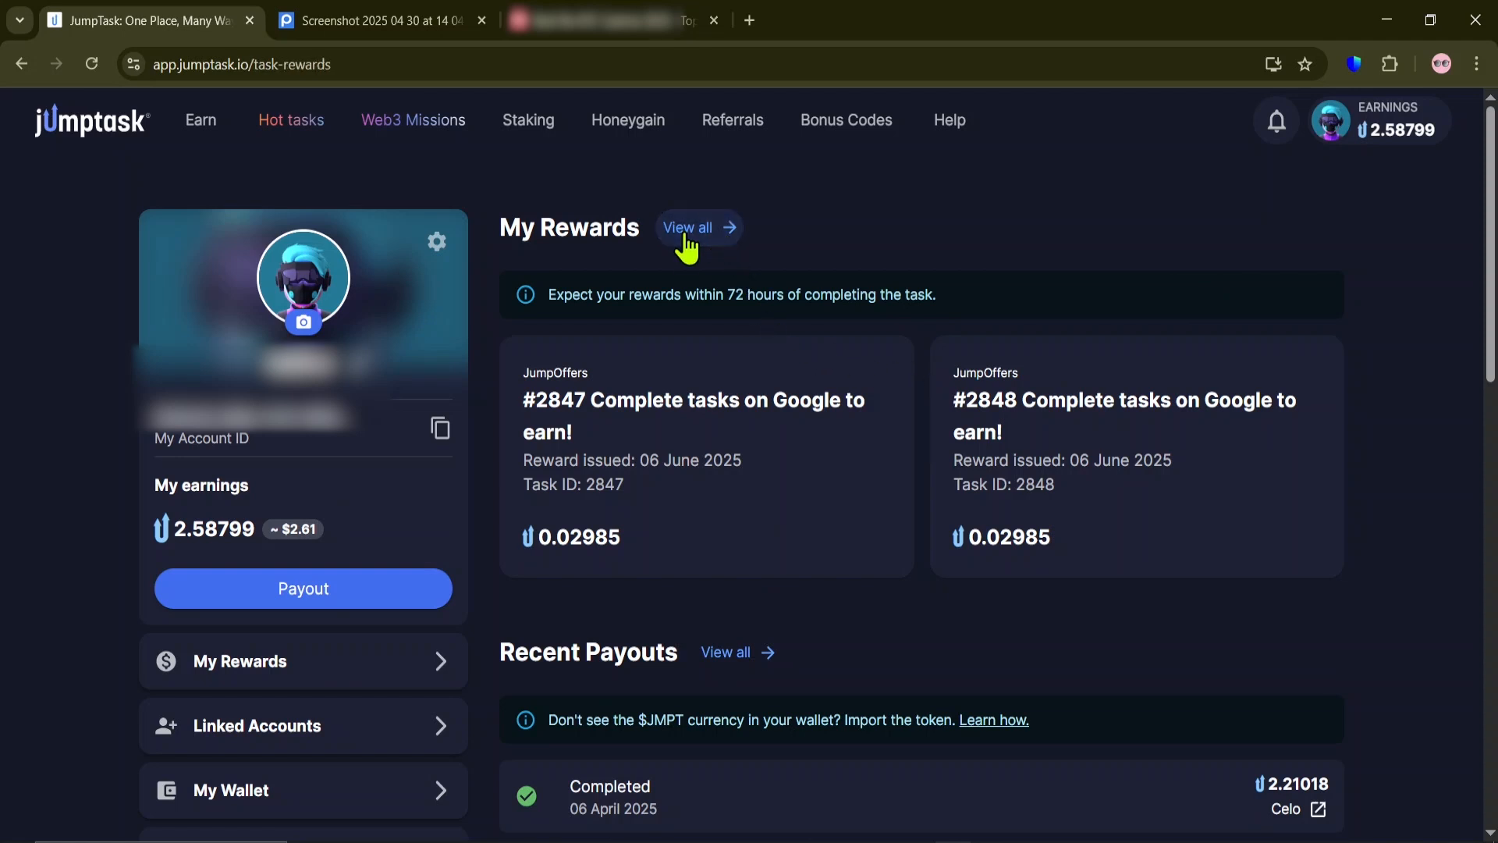
{"action": "left_click", "coordinate": [699, 227]}
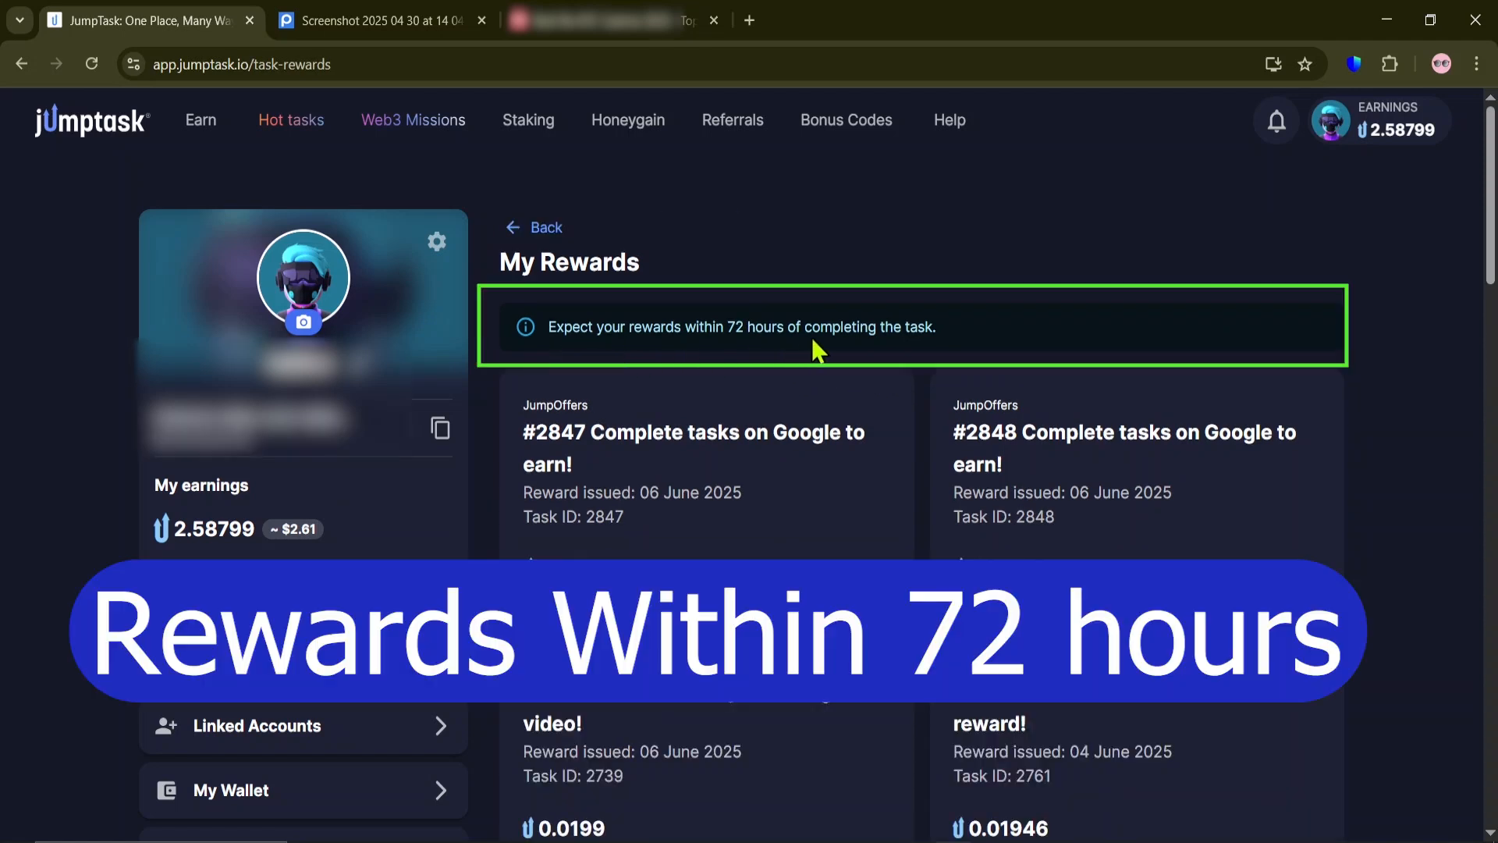
{"action": "mouse_move", "coordinate": [957, 350]}
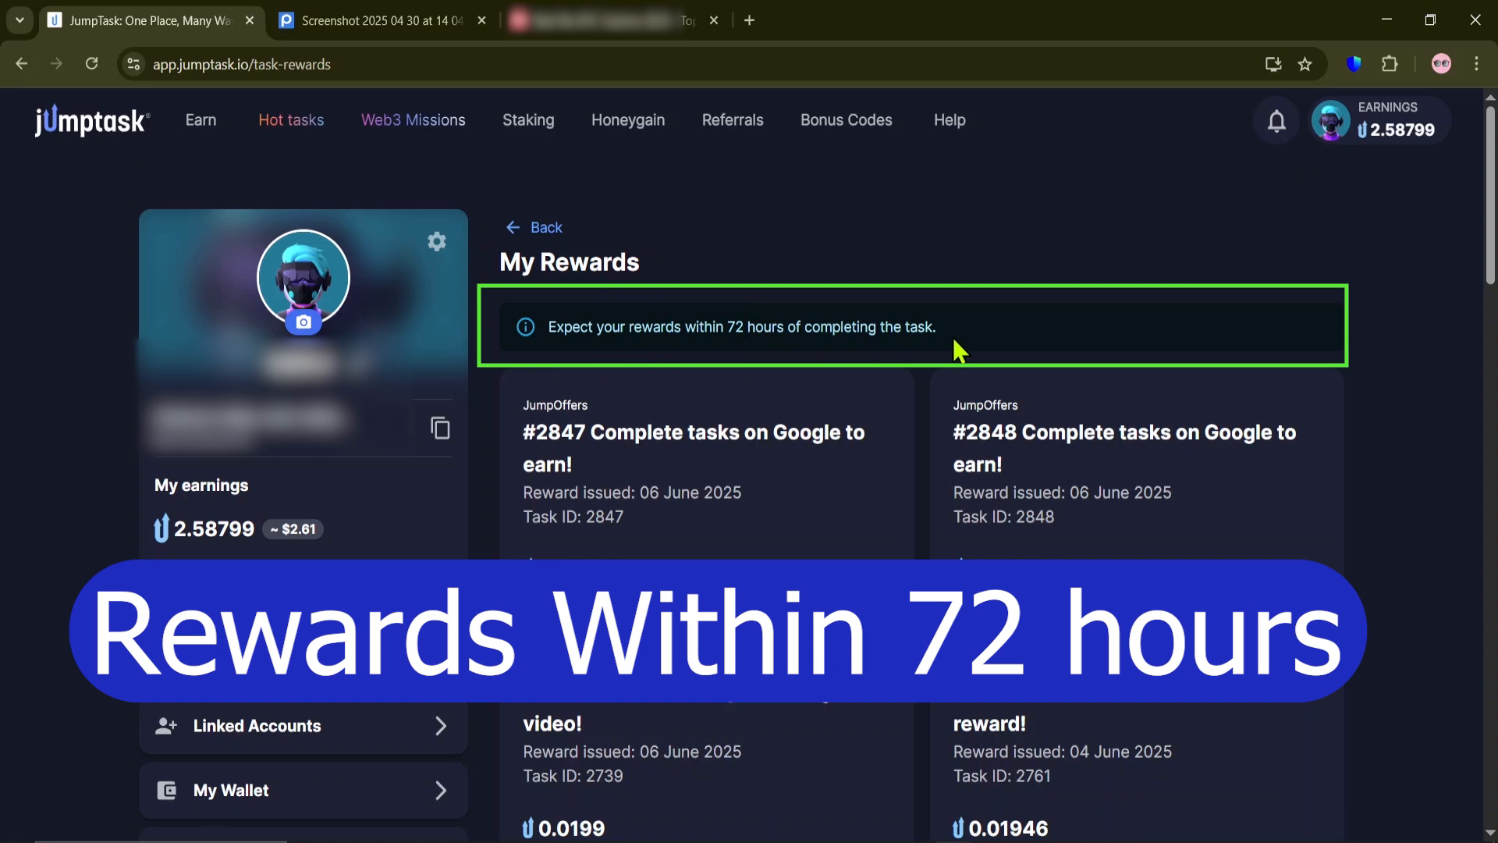
{"action": "mouse_move", "coordinate": [793, 331]}
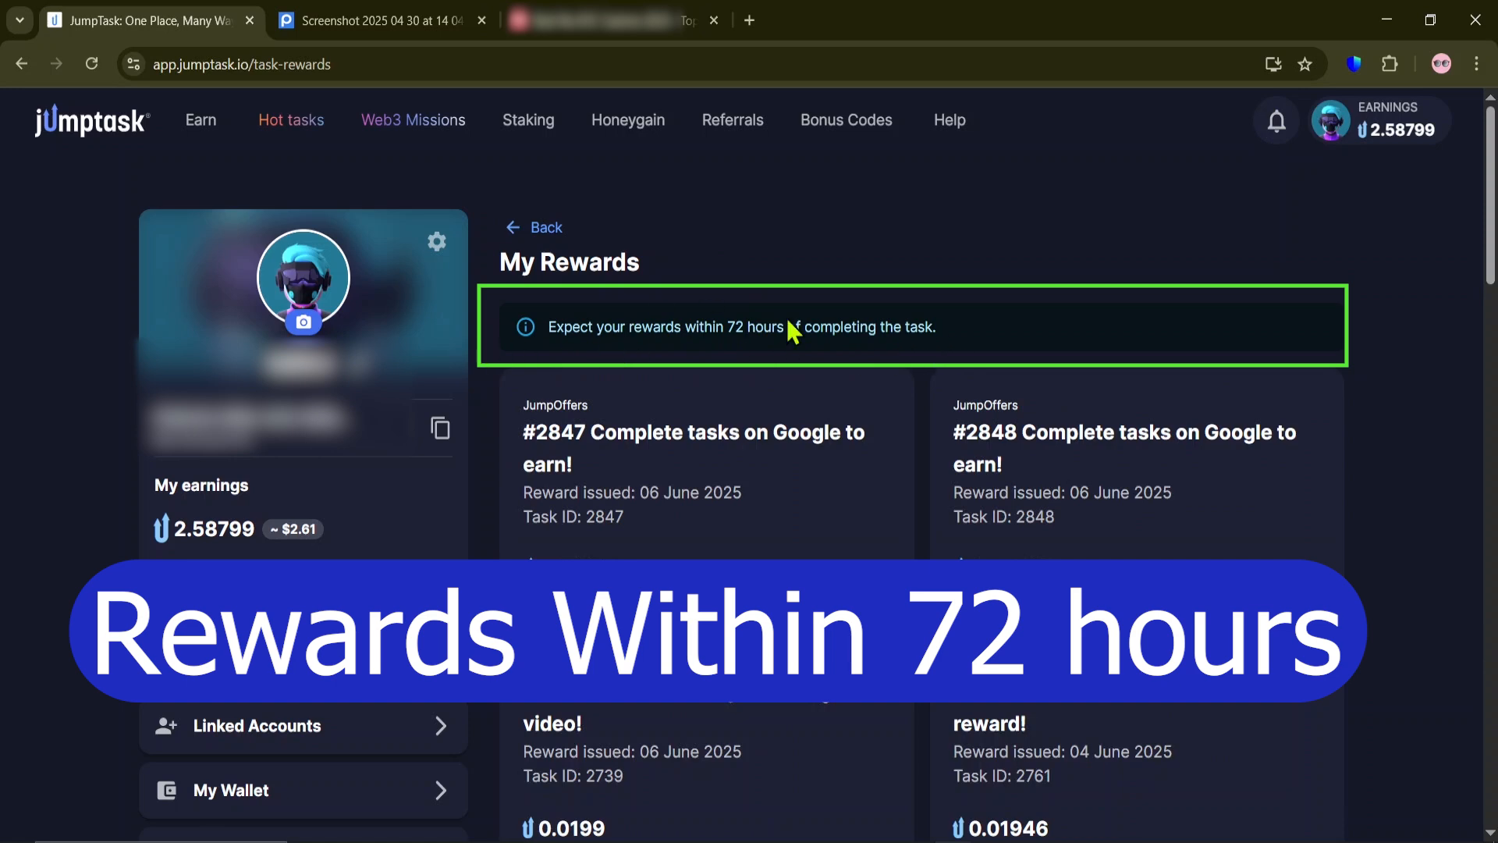
Step: Browse the issued task rewards and 72-hour payout note, then return to Earn
{"action": "scroll", "scroll_direction": "down", "scroll_amount": 3}
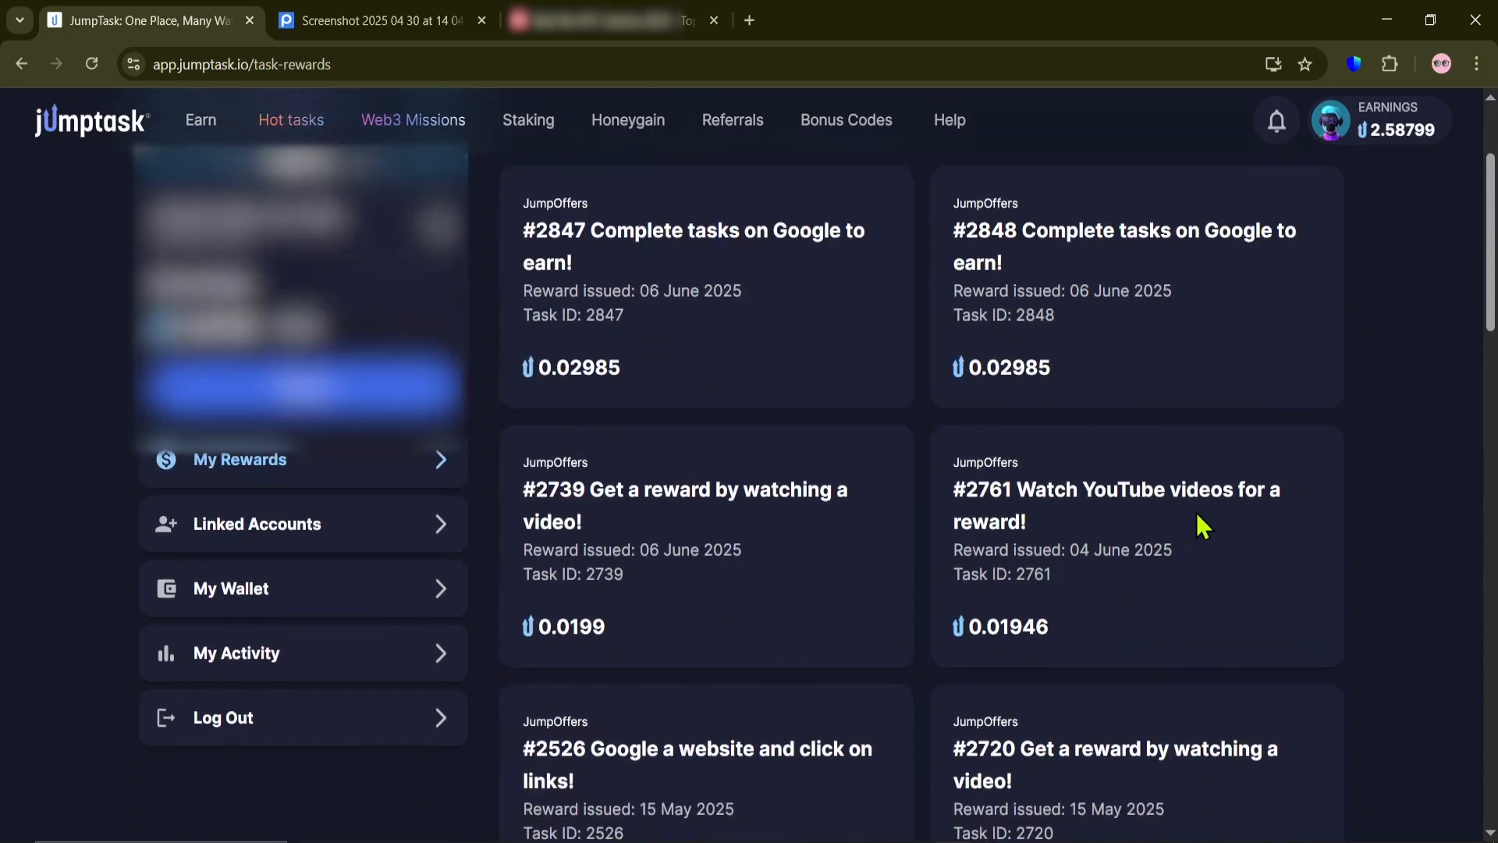
{"action": "scroll", "scroll_direction": "down", "scroll_amount": 3}
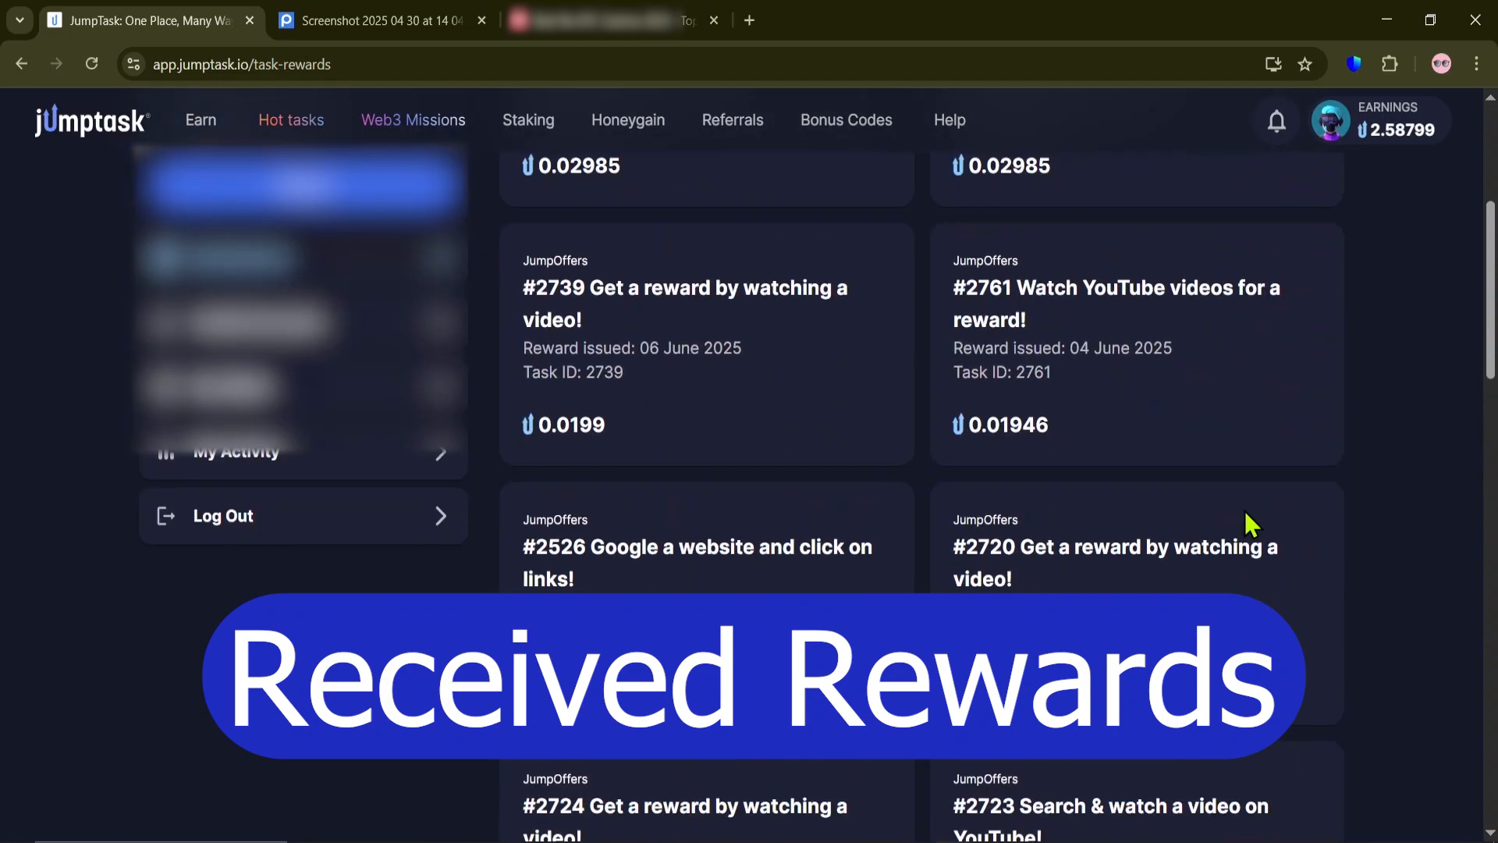
{"action": "scroll", "scroll_direction": "up", "scroll_amount": 3}
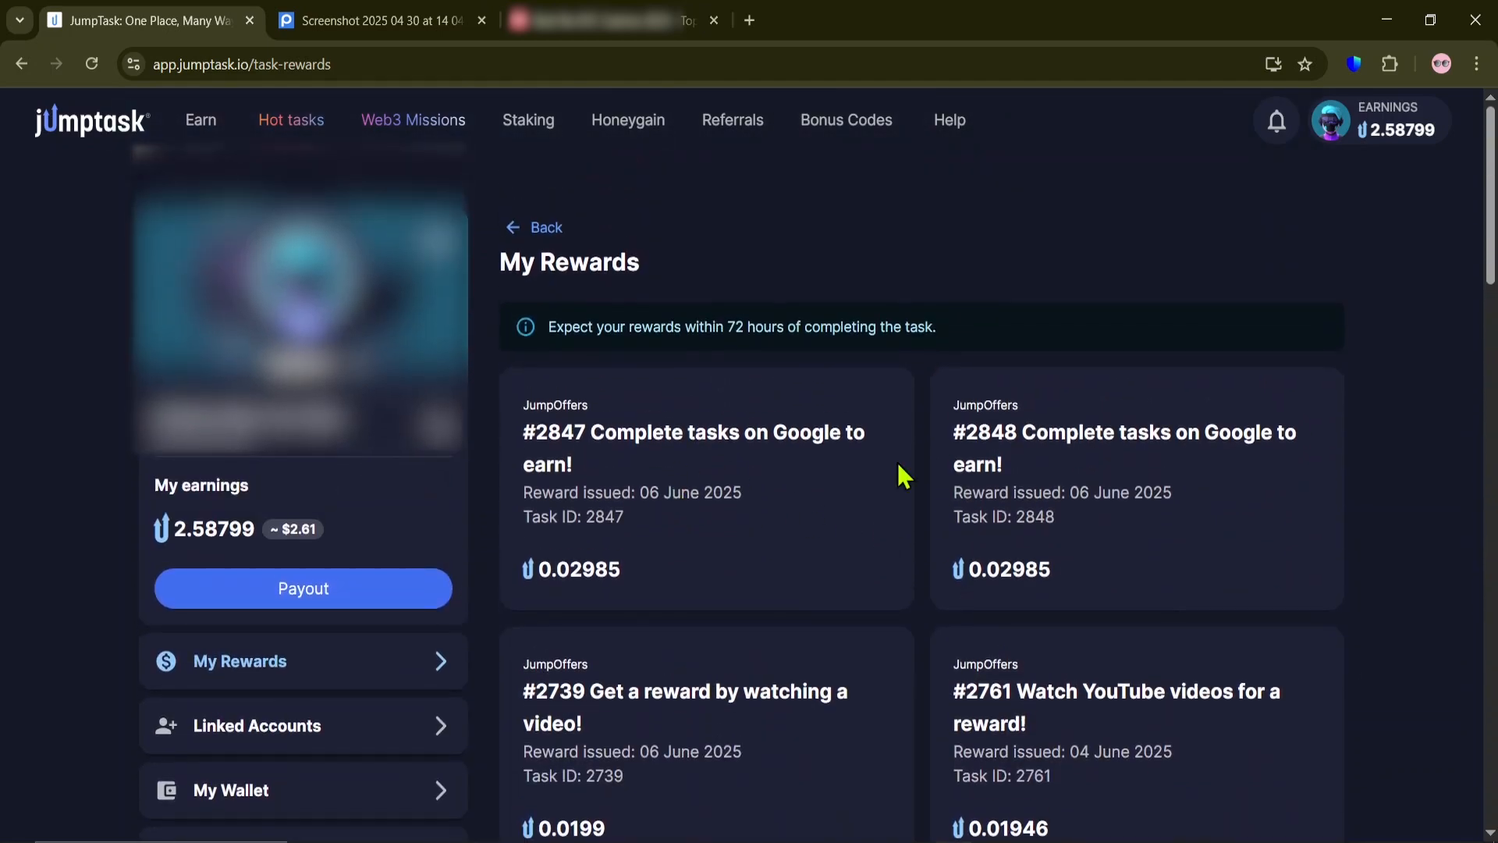
{"action": "left_click", "coordinate": [200, 119]}
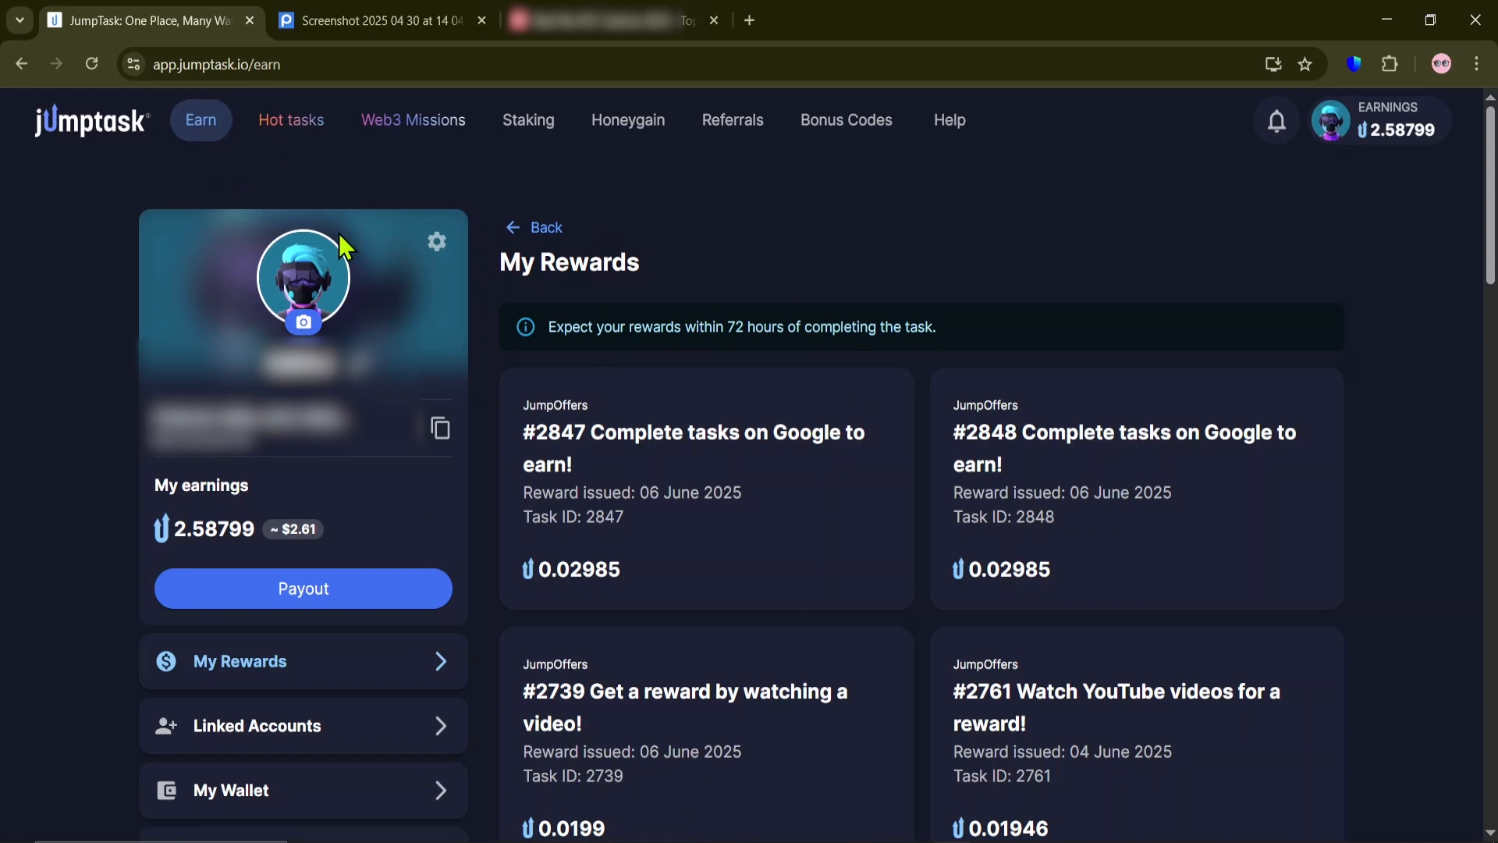
{"action": "mouse_move", "coordinate": [382, 265]}
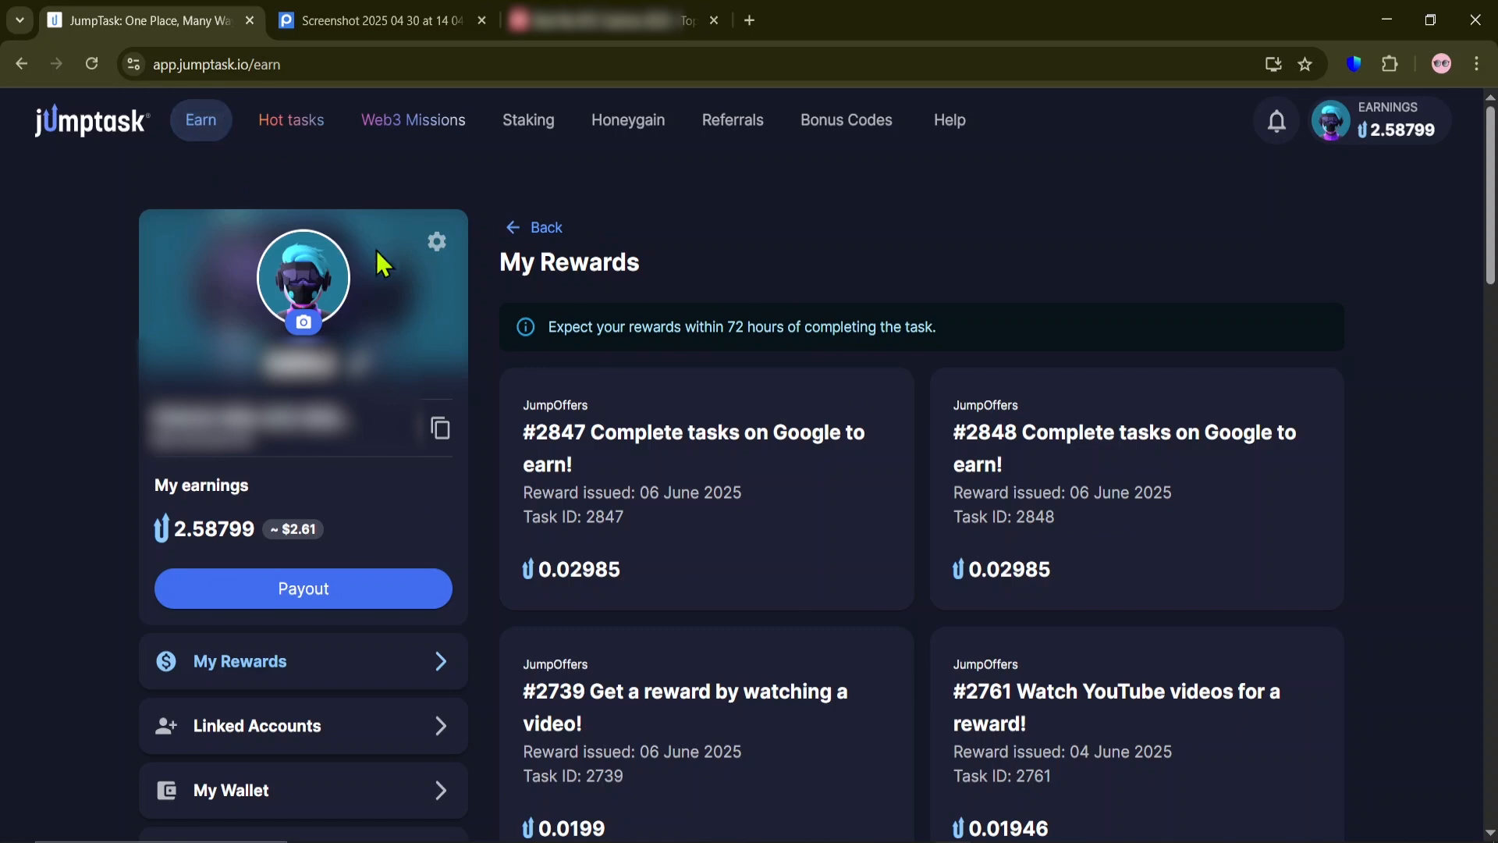
{"action": "mouse_move", "coordinate": [451, 291]}
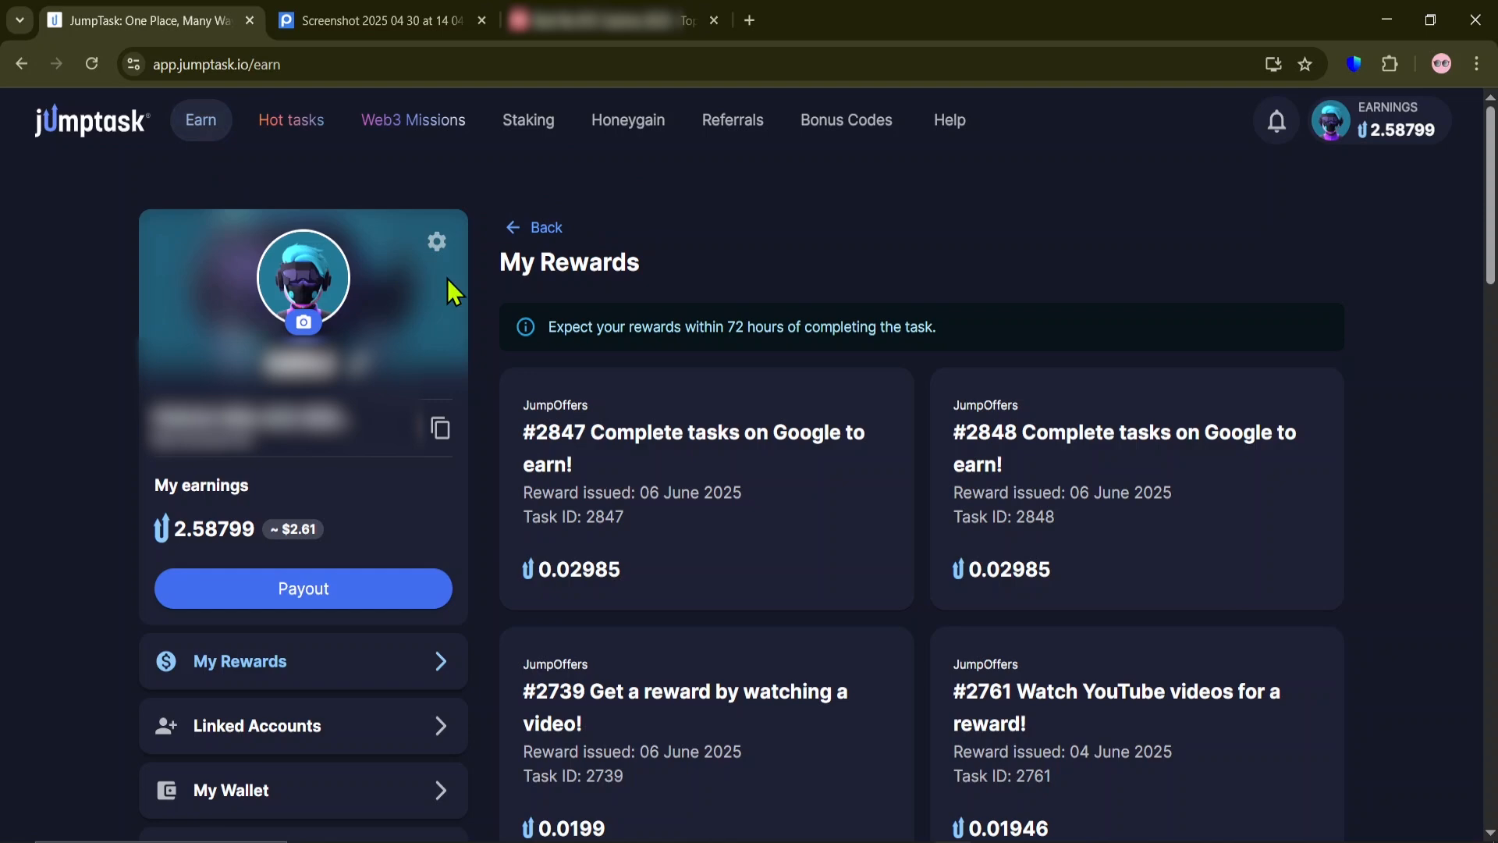
{"action": "mouse_move", "coordinate": [482, 305]}
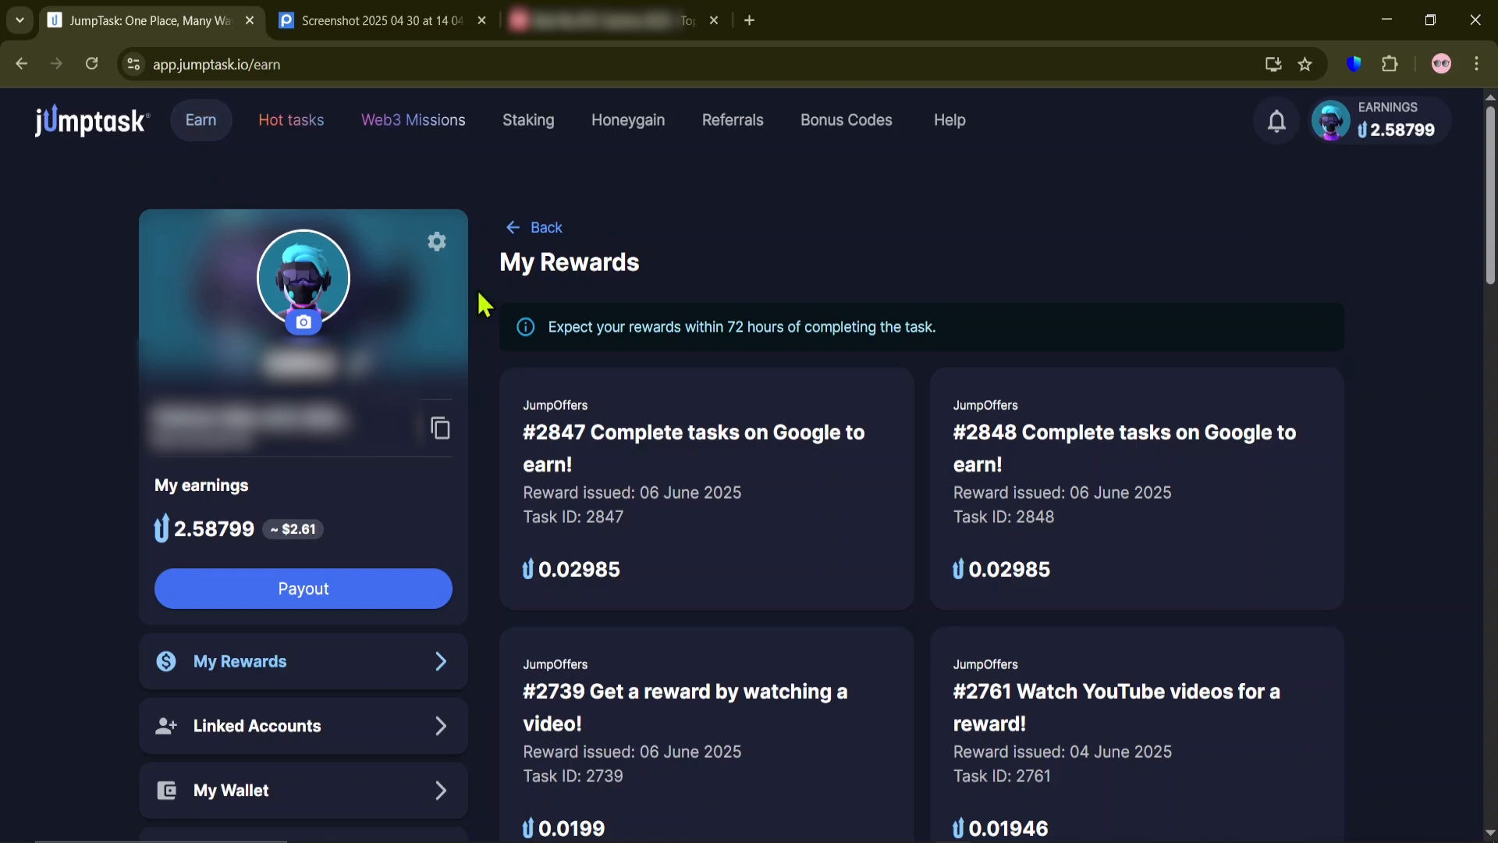